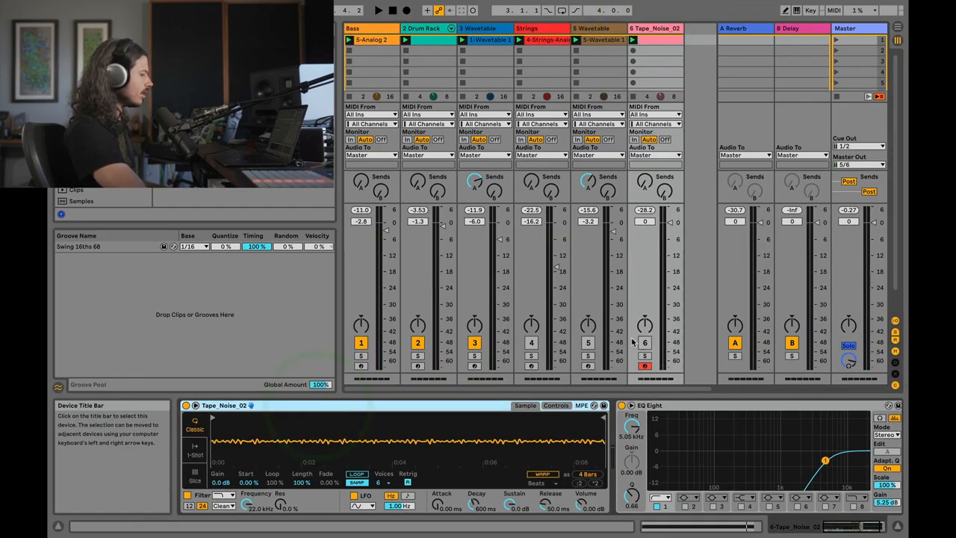
# Step: Solo Tape_Noise_02 in the Session mixer so its noise plays alone
pyautogui.click(644, 342)
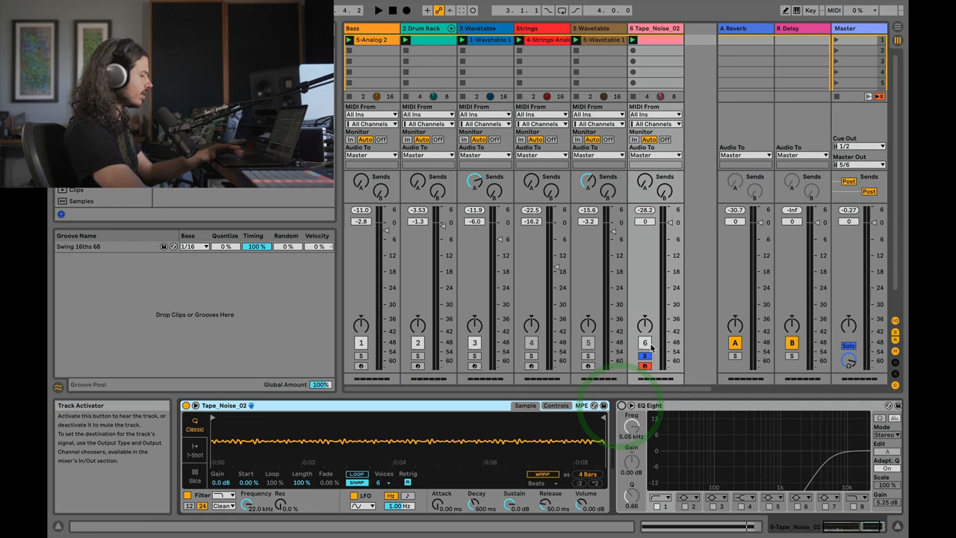
pyautogui.click(378, 9)
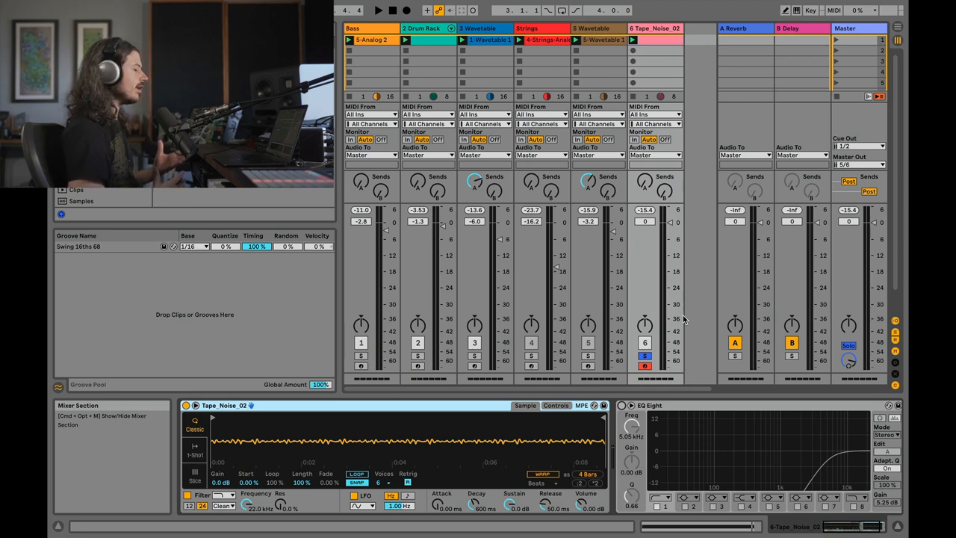
pyautogui.moveTo(660, 342)
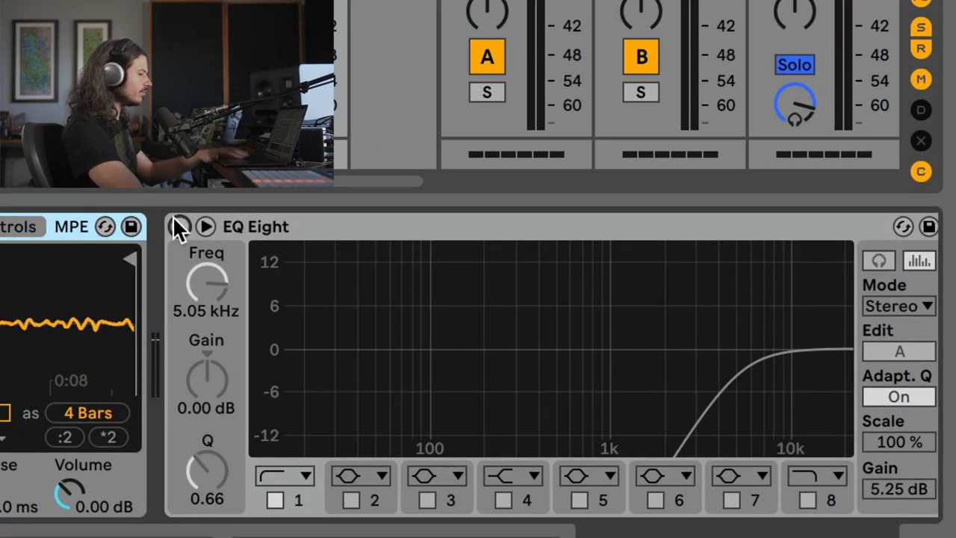
# Step: Turn EQ Eight on and A/B band 1 off and back on
pyautogui.click(275, 499)
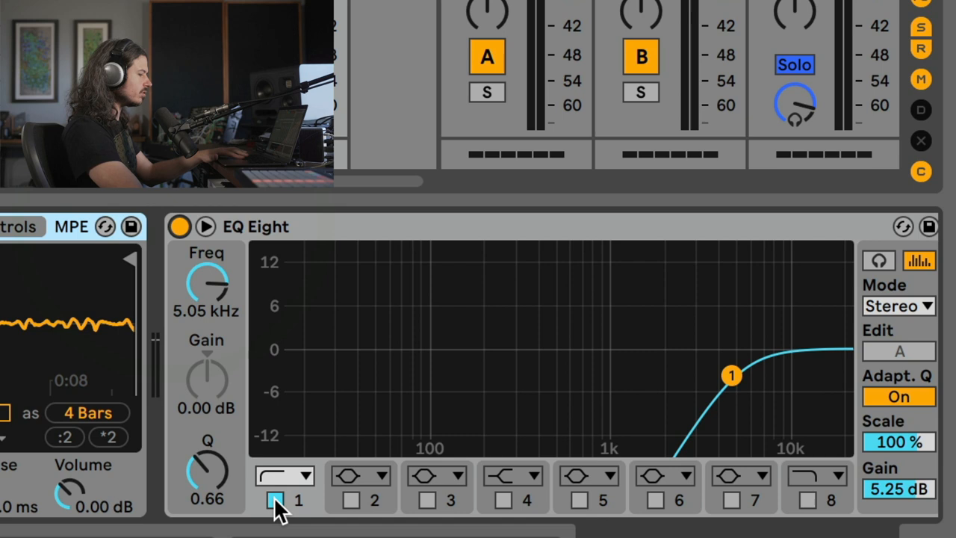
pyautogui.click(276, 500)
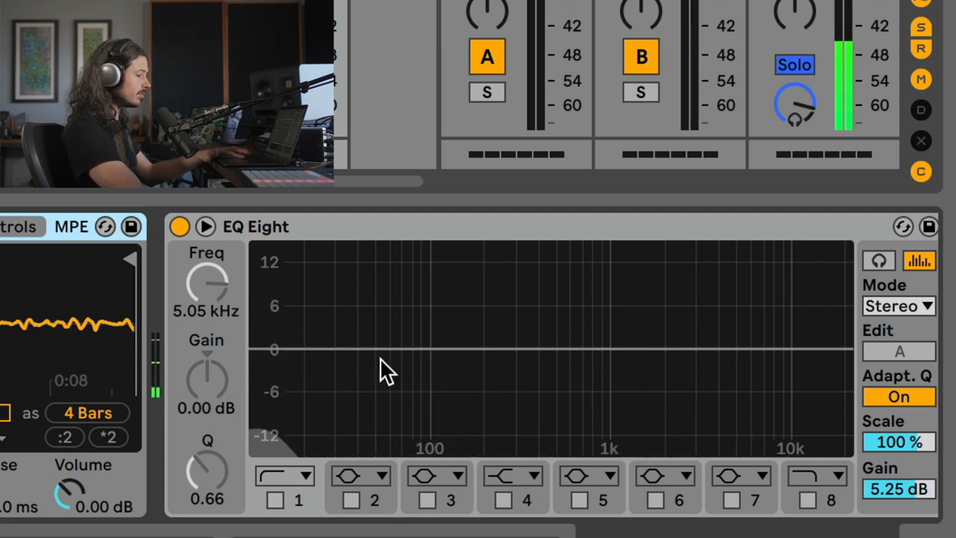
pyautogui.click(275, 500)
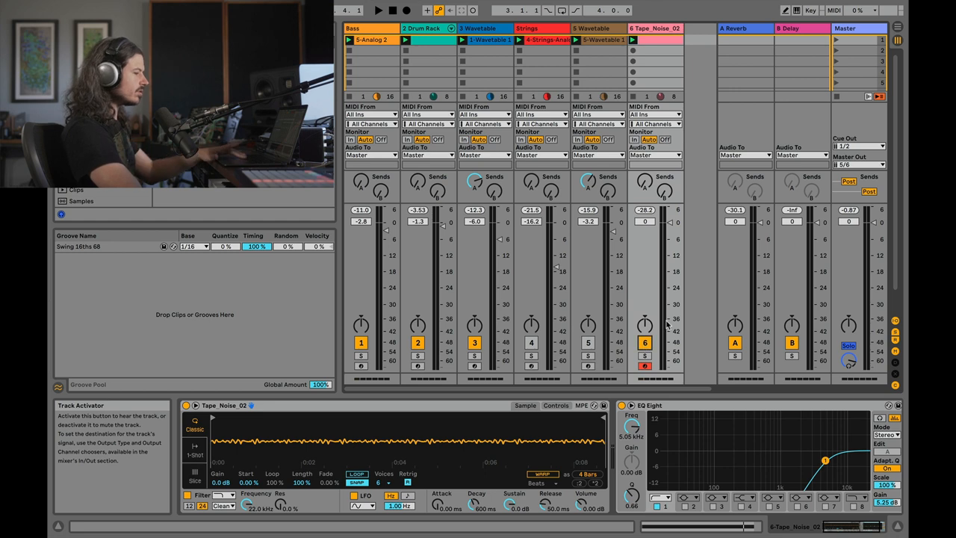
# Step: Re-solo Tape_Noise_02, lower its fader to -3.0 dB and mute it
pyautogui.click(378, 9)
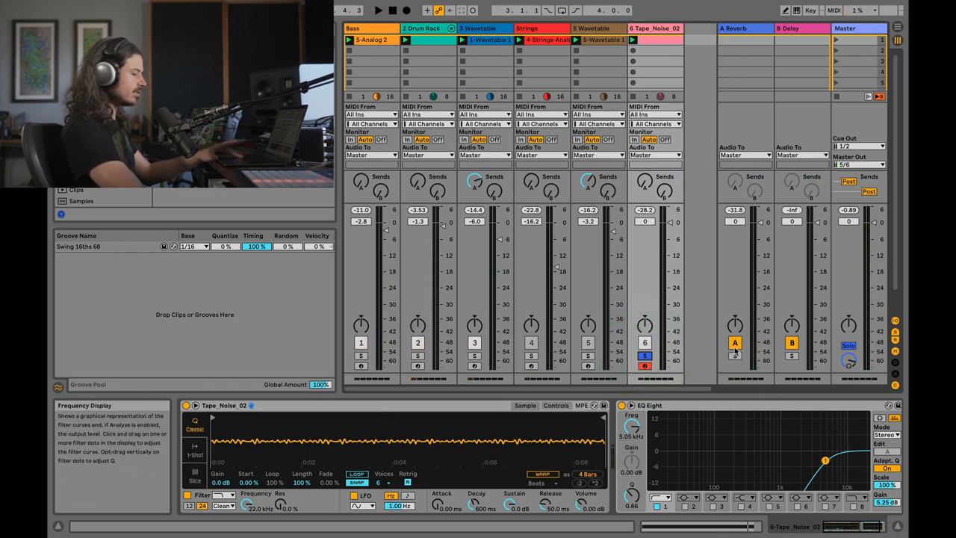
pyautogui.click(378, 10)
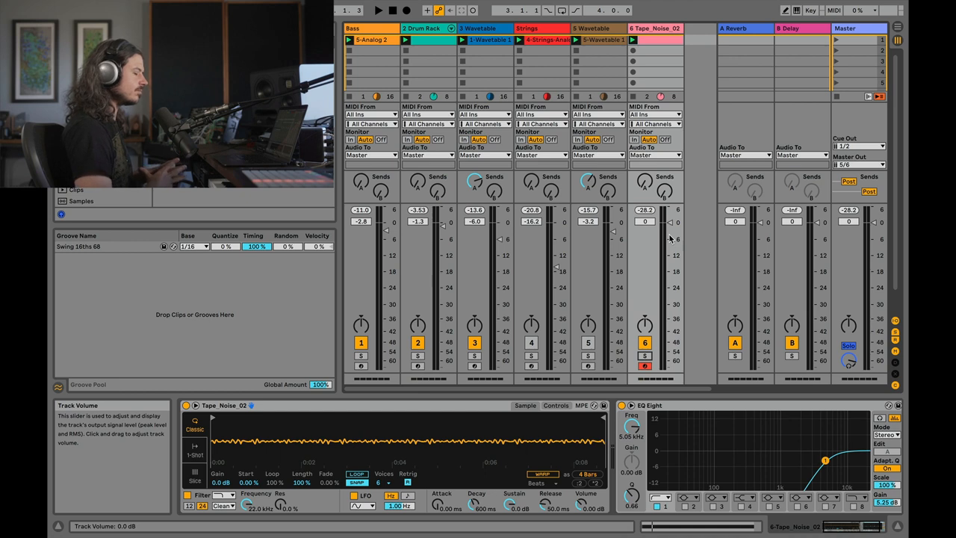
pyautogui.moveTo(644, 224); pyautogui.dragTo(644, 221)
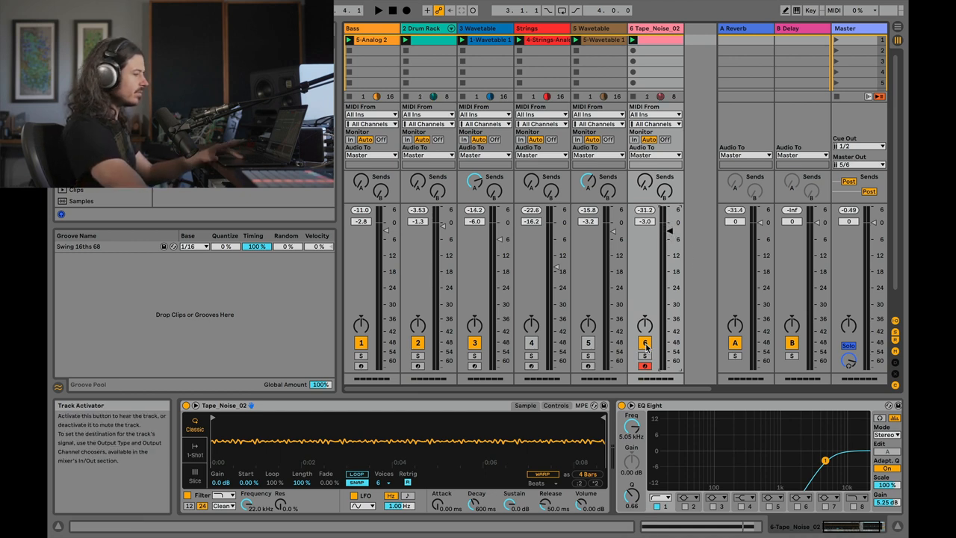
pyautogui.click(378, 10)
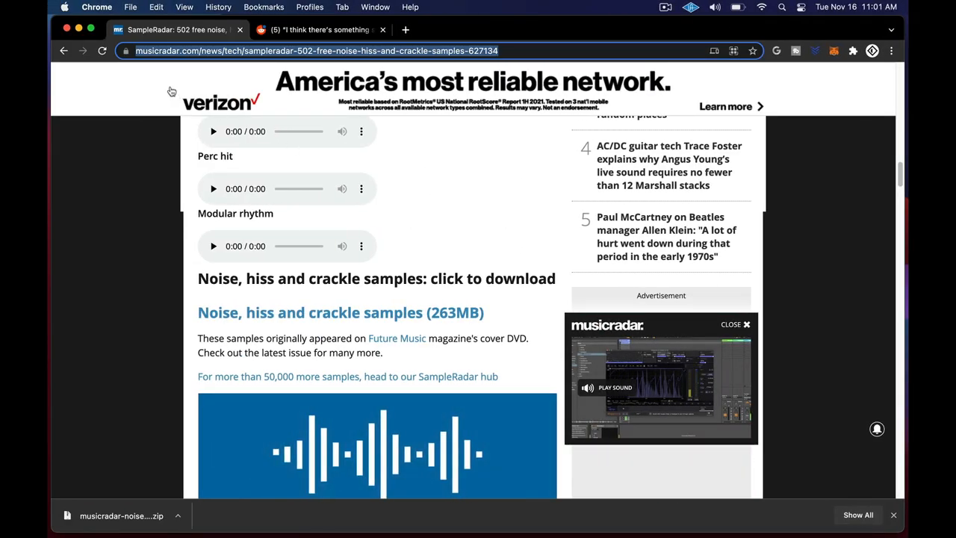
pyautogui.moveTo(218, 322)
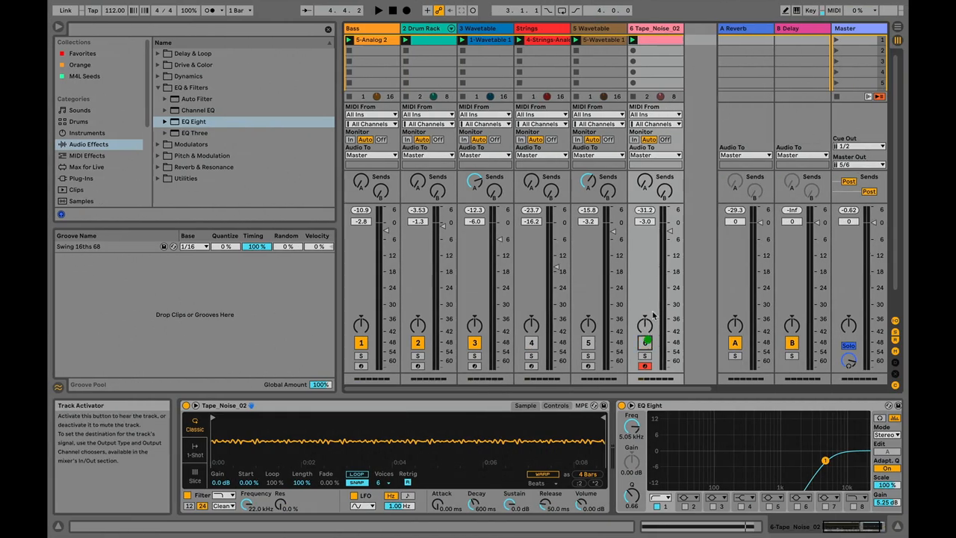
# Step: Drag Tape_Noise_01.wav from the Tape_Noise folder into the mixer as track 7
pyautogui.rightClick(655, 28)
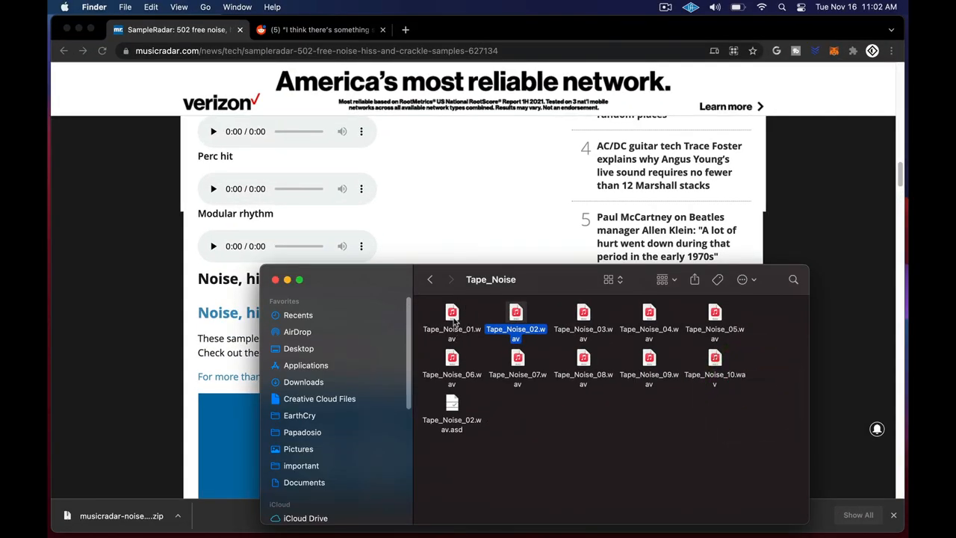
pyautogui.click(451, 312)
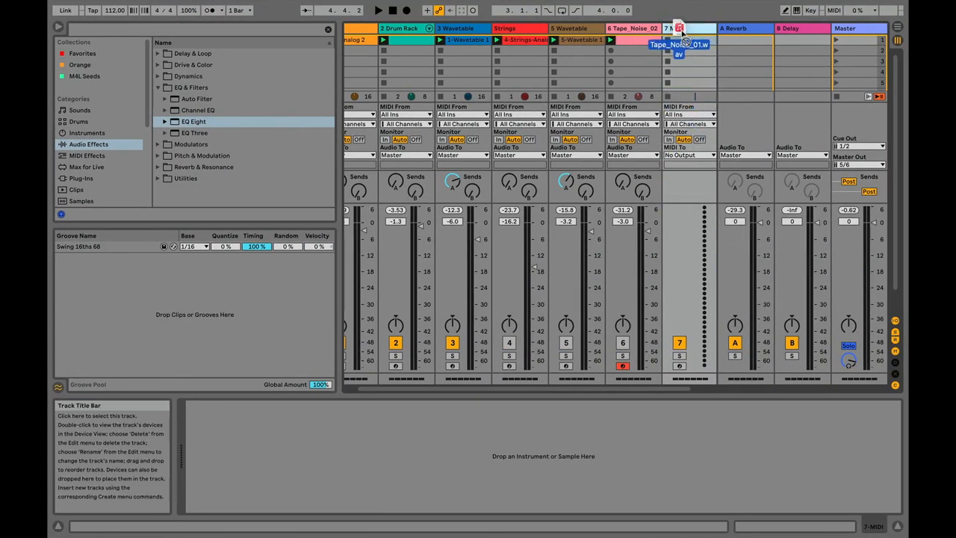
pyautogui.moveTo(680, 43); pyautogui.dragTo(416, 456)
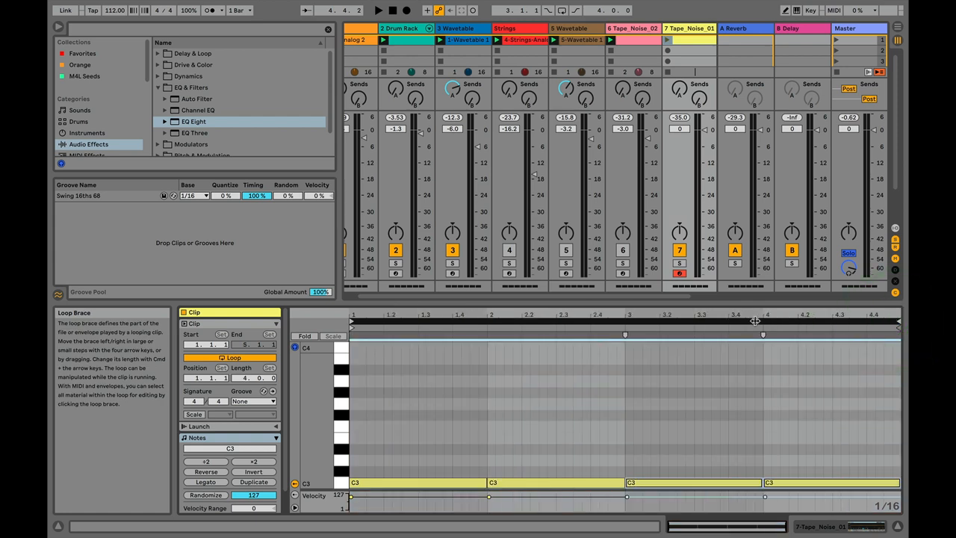
# Step: Launch the Tape_Noise_01 clip and solo track 7 to hear its noise
pyautogui.click(617, 450)
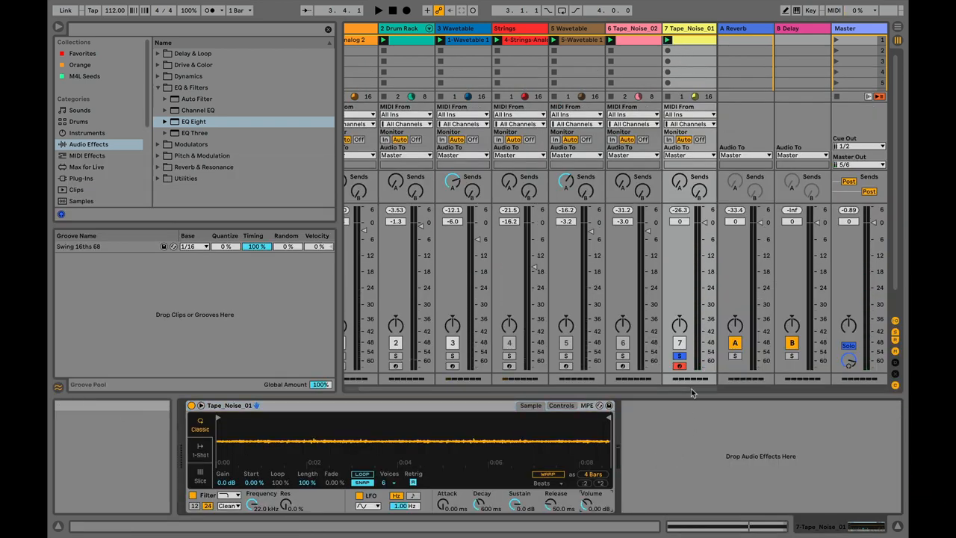
# Step: Add EQ Eight with a band-1 Low Cut at about 1.86 kHz and Q 0.25
pyautogui.click(378, 10)
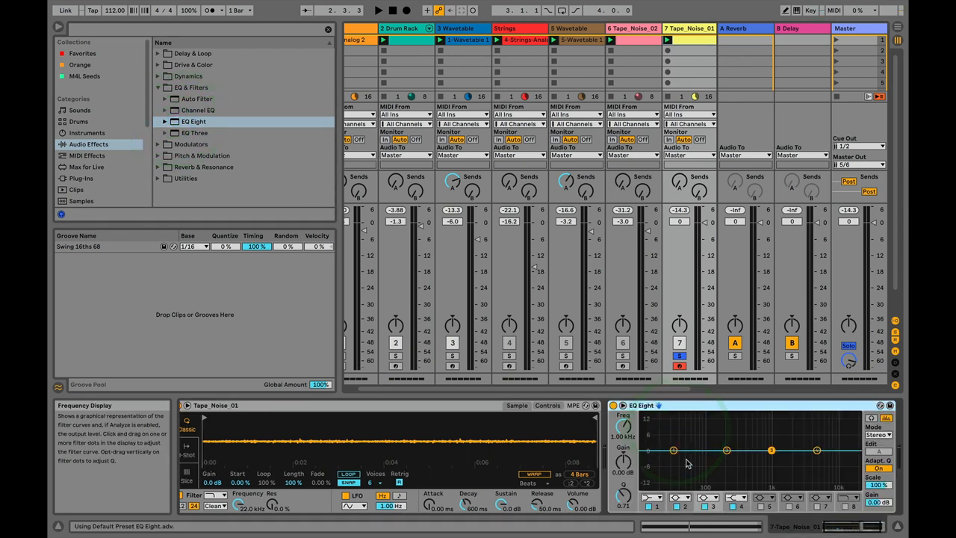
pyautogui.click(709, 507)
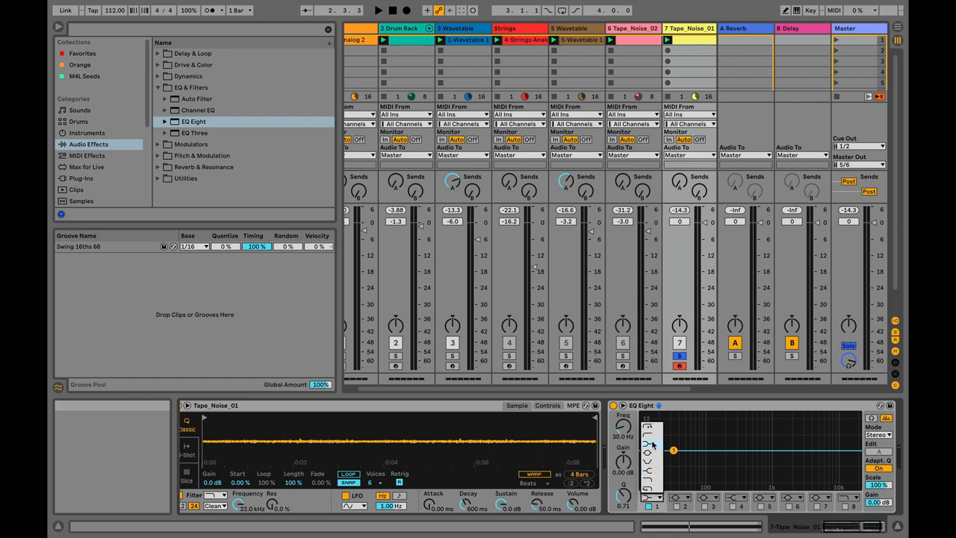
pyautogui.moveTo(672, 449); pyautogui.dragTo(702, 453)
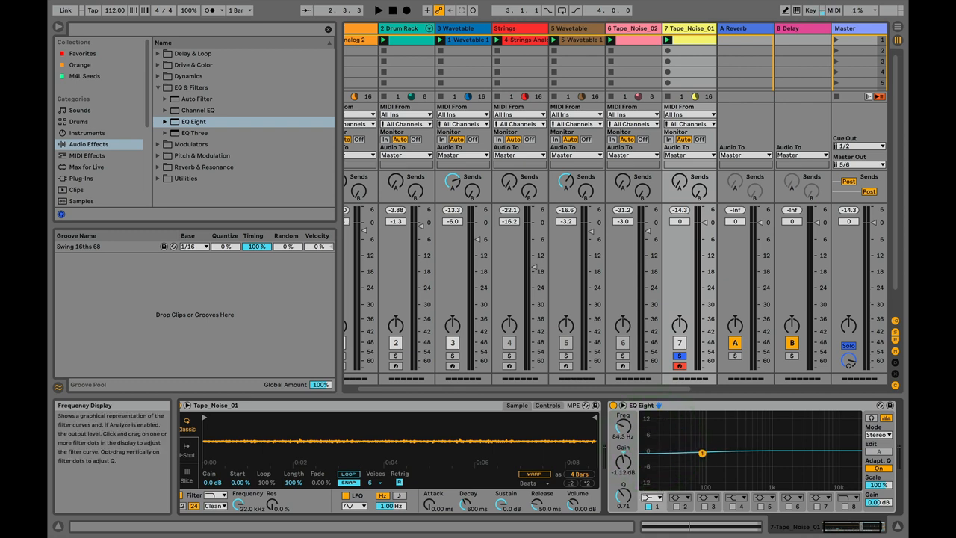
pyautogui.moveTo(702, 454); pyautogui.dragTo(745, 458)
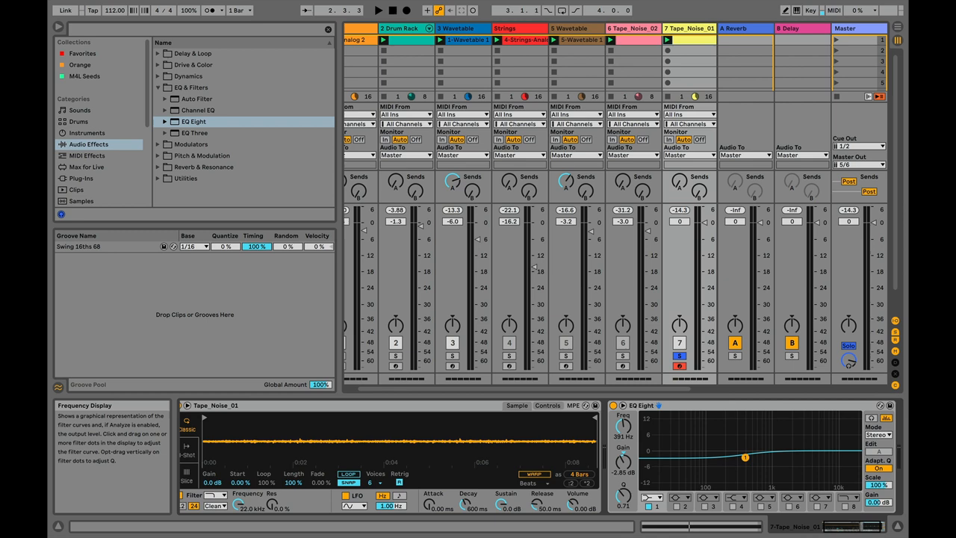
pyautogui.moveTo(746, 456); pyautogui.dragTo(732, 449)
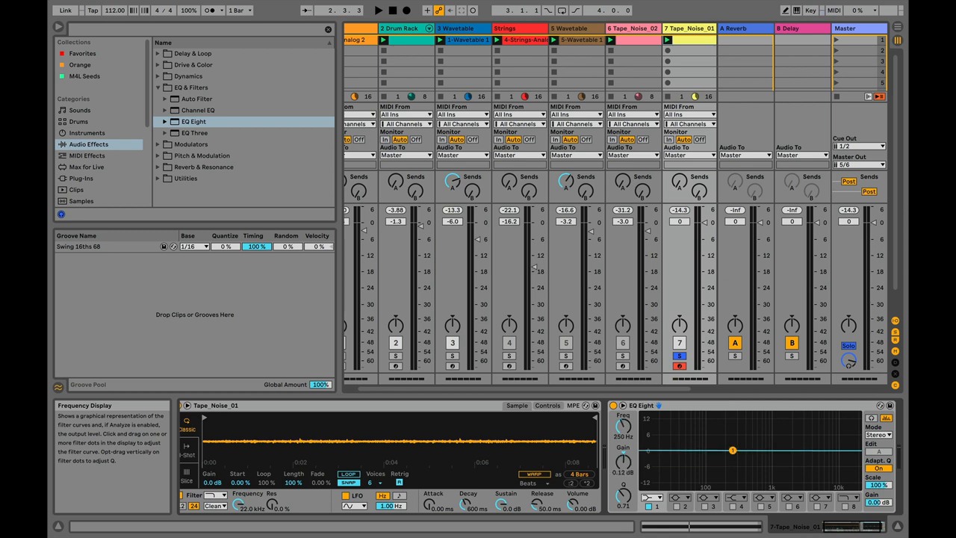
pyautogui.moveTo(733, 449); pyautogui.dragTo(736, 457)
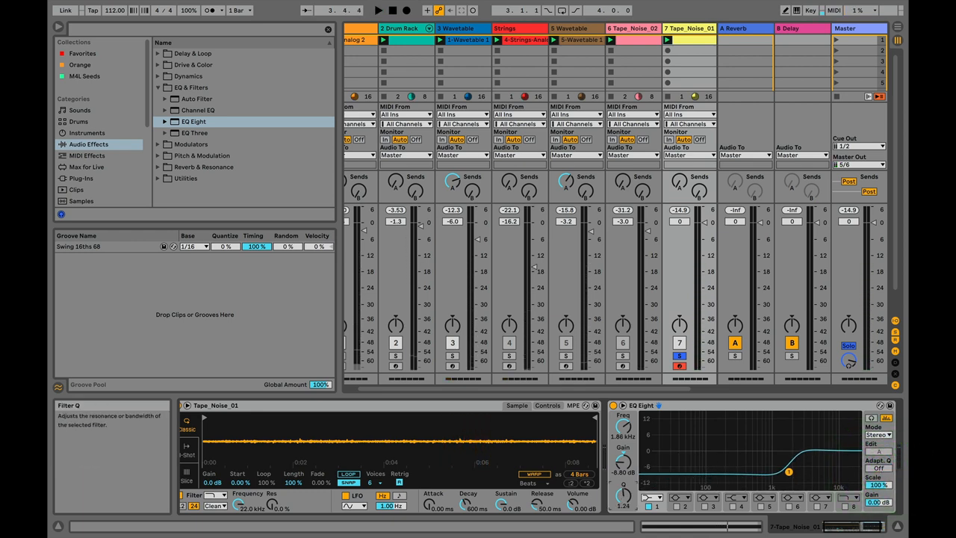
pyautogui.moveTo(767, 470); pyautogui.dragTo(788, 472)
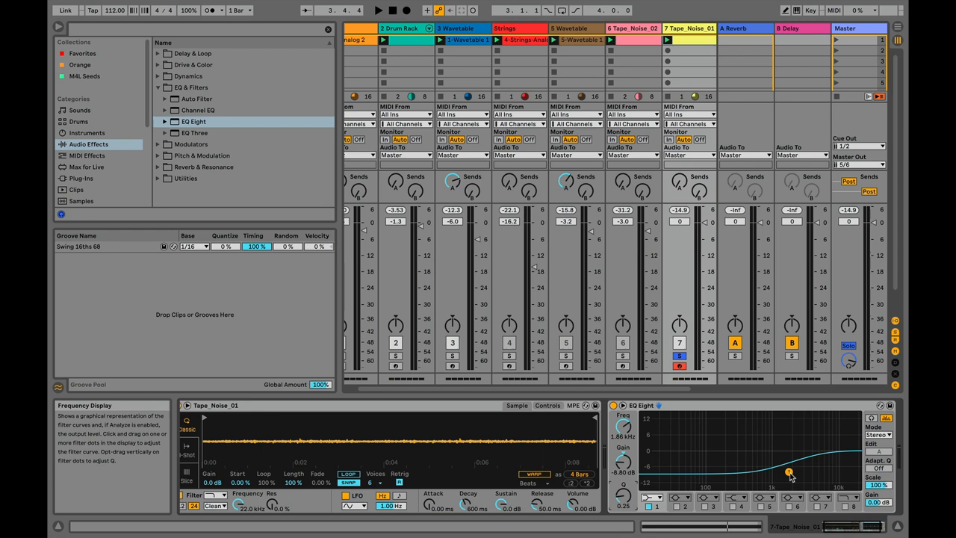
pyautogui.click(378, 10)
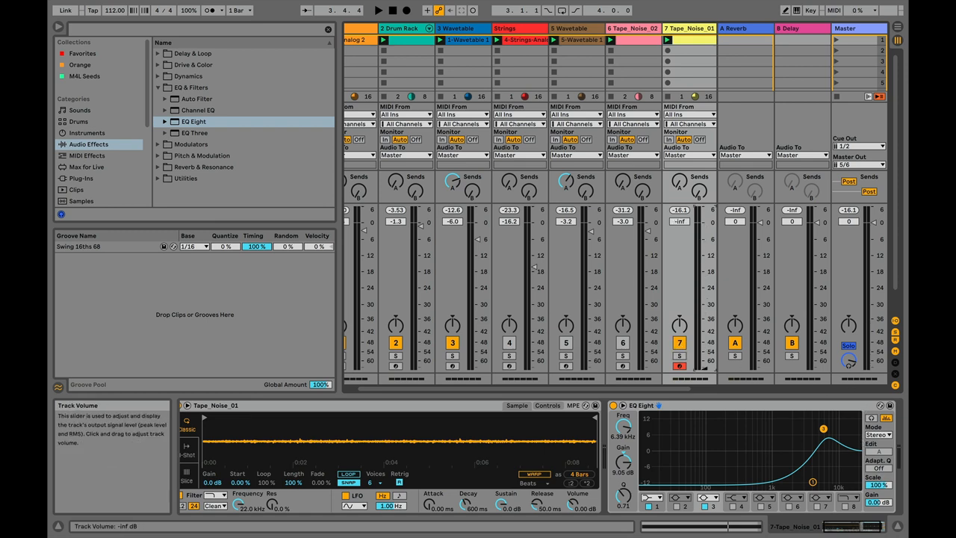
# Step: Enable EQ Eight band 3 and boost it +9.05 dB at 6.39 kHz
pyautogui.click(378, 9)
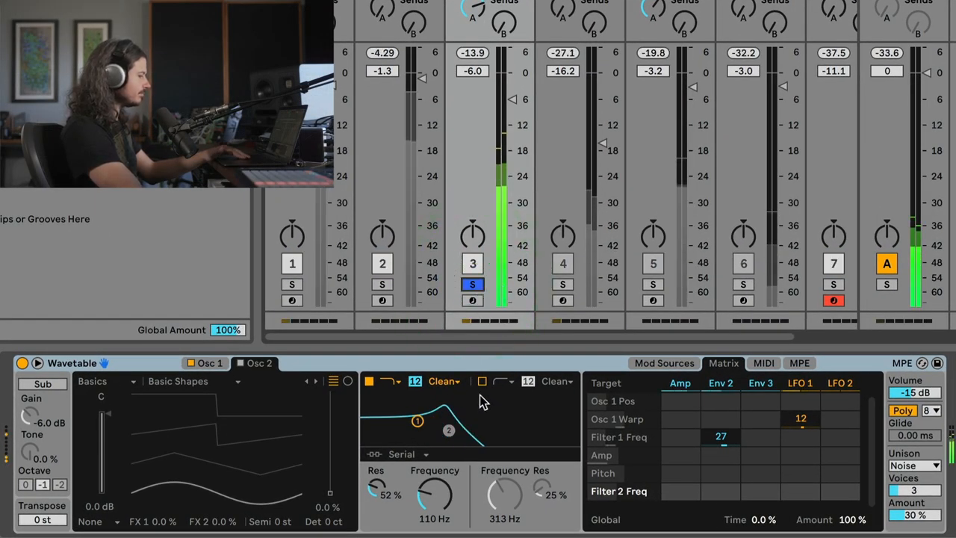
# Step: Show oscillator 1's Bitten Sync wavetable in track 3's Wavetable
pyautogui.click(205, 363)
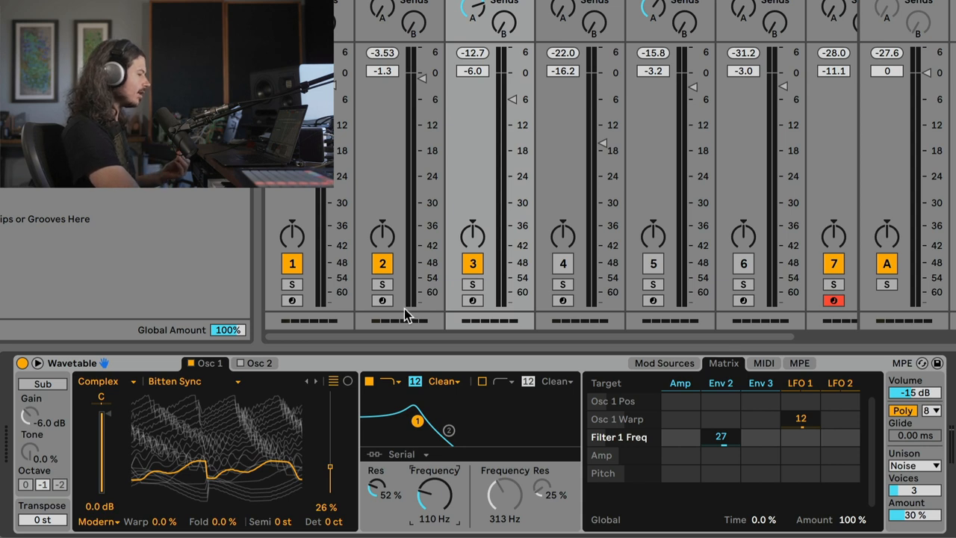
# Step: Load Basics > White Noise into Osc 2 and turn Osc 1 back on
pyautogui.click(260, 363)
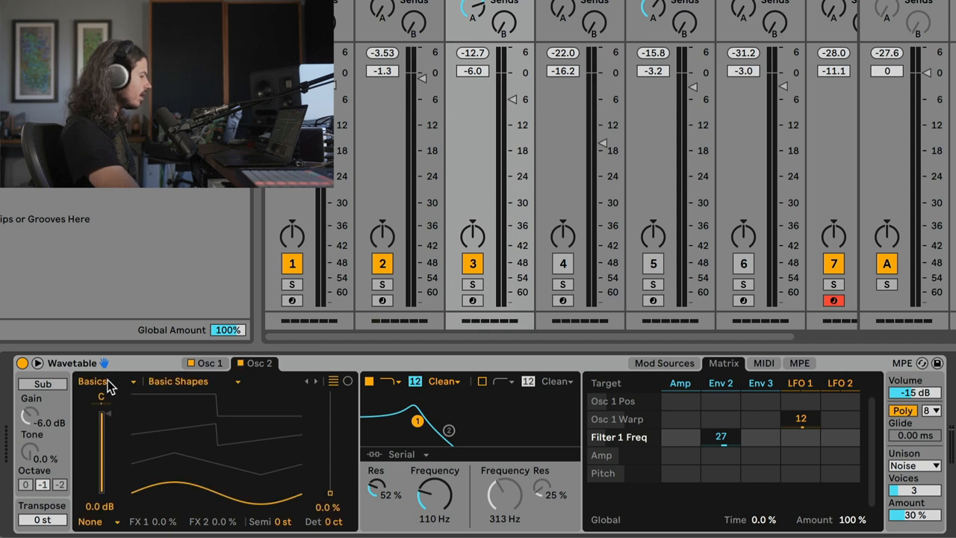
pyautogui.click(190, 380)
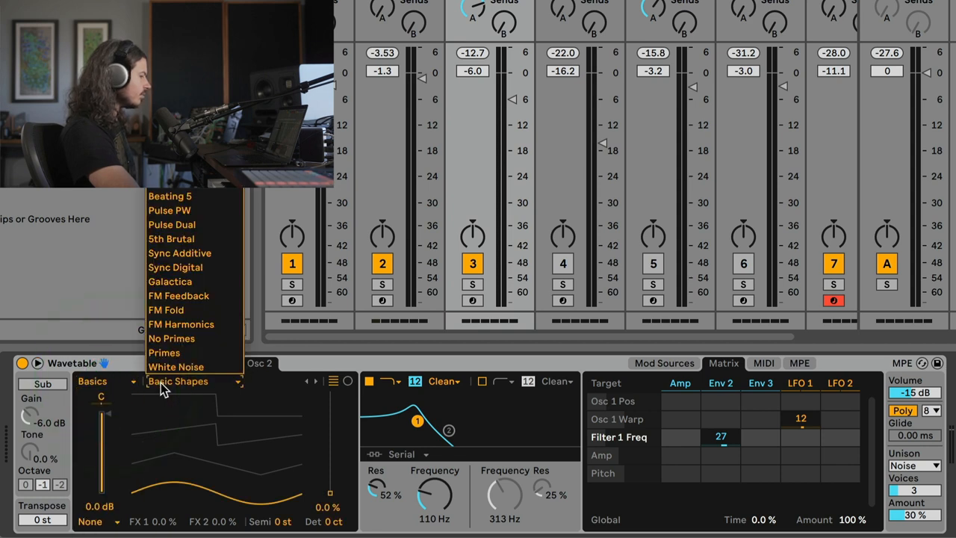
pyautogui.click(176, 366)
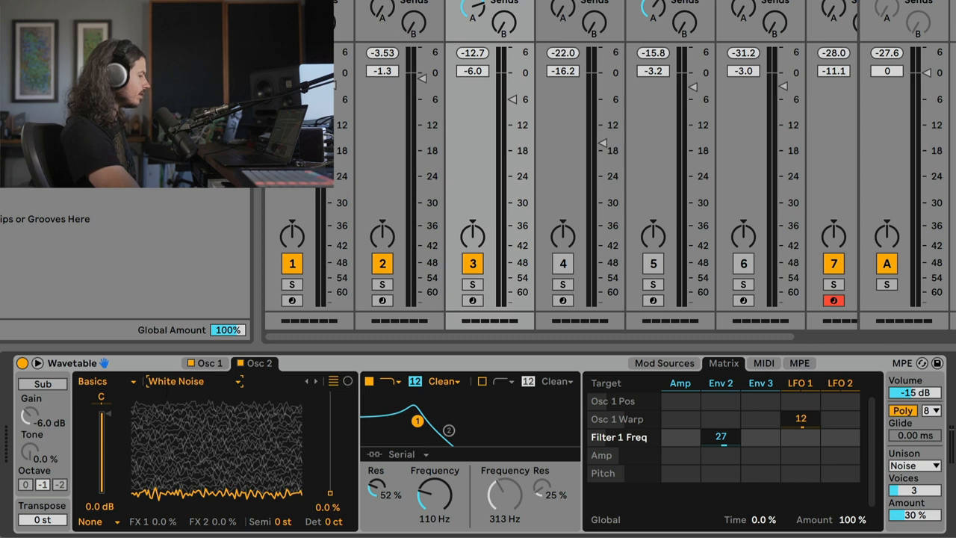
pyautogui.moveTo(205, 446)
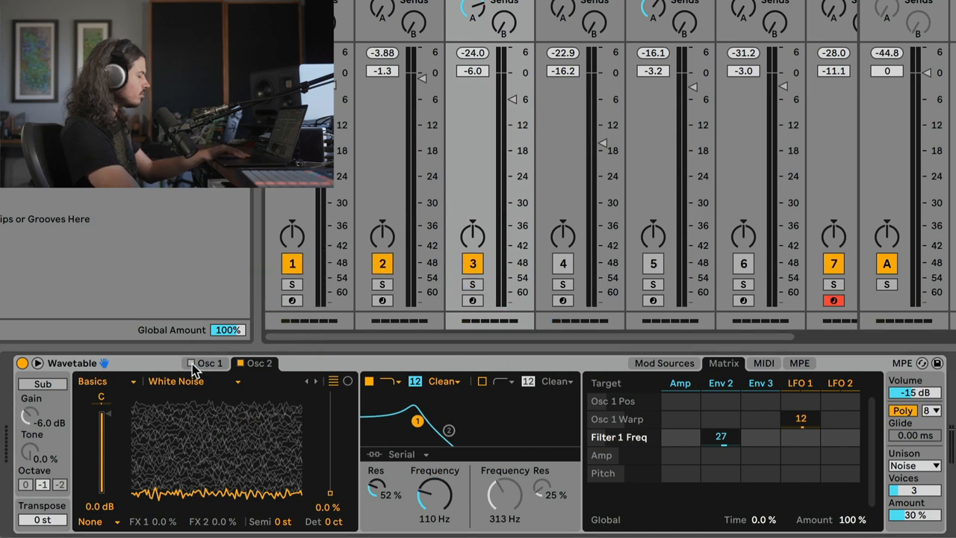
pyautogui.click(239, 363)
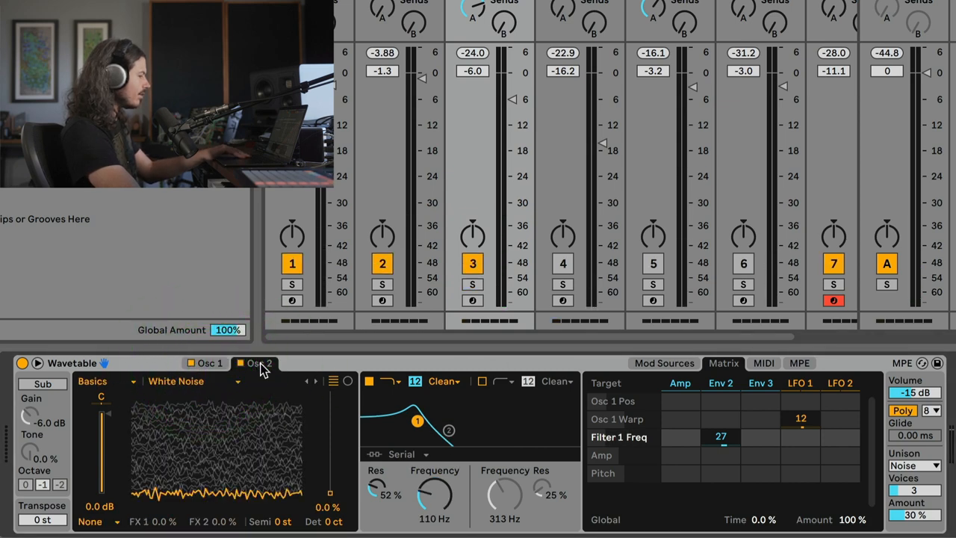
pyautogui.click(254, 363)
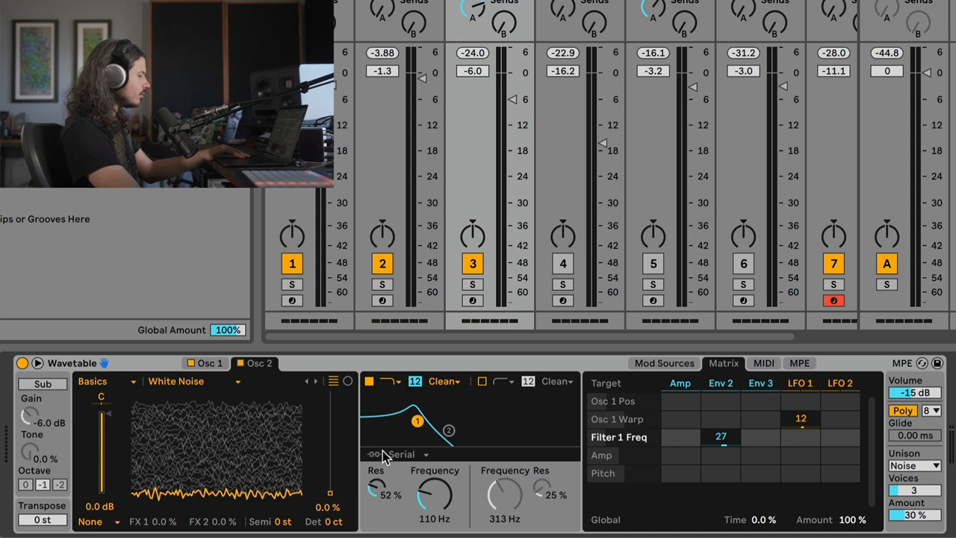
pyautogui.moveTo(402, 459)
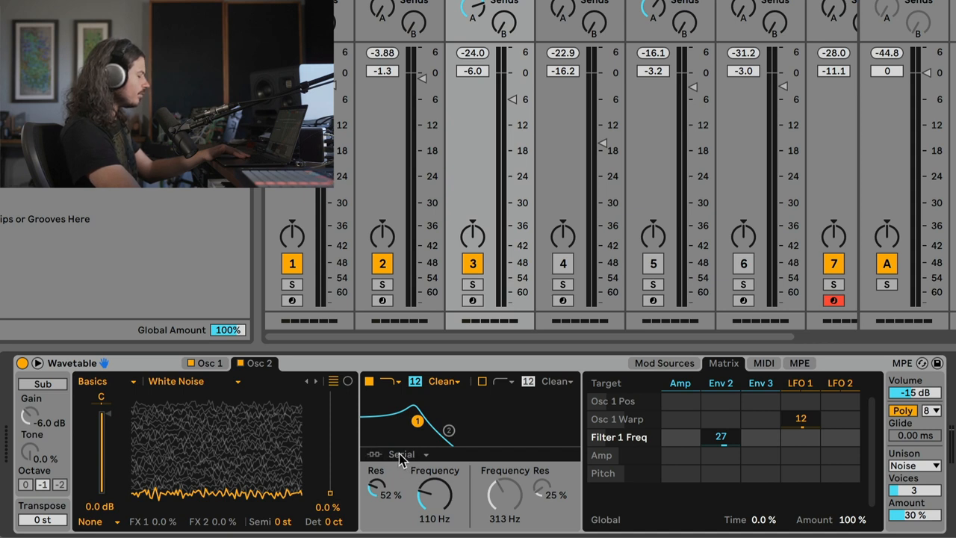
pyautogui.click(408, 454)
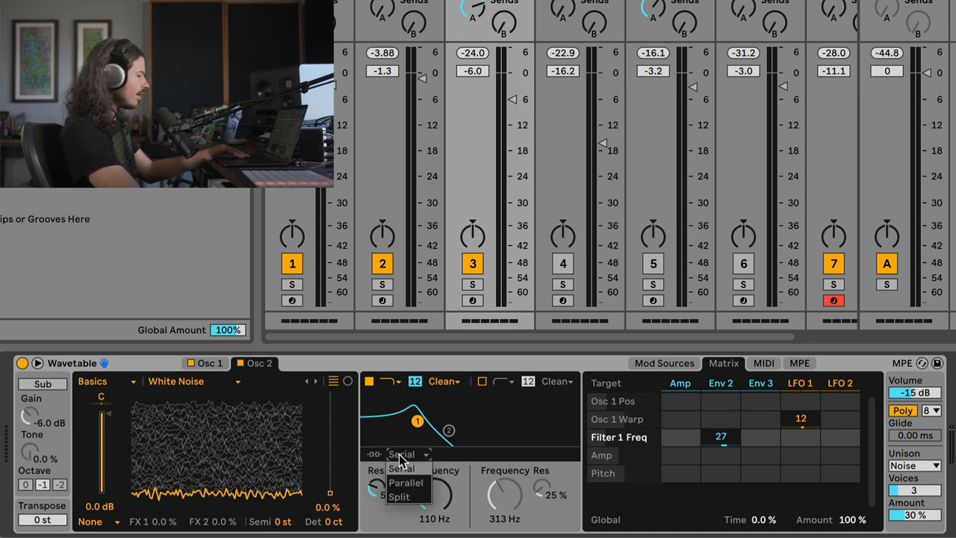
# Step: Switch Wavetable's filter routing via Parallel to Split, then return to Osc 2
pyautogui.click(402, 469)
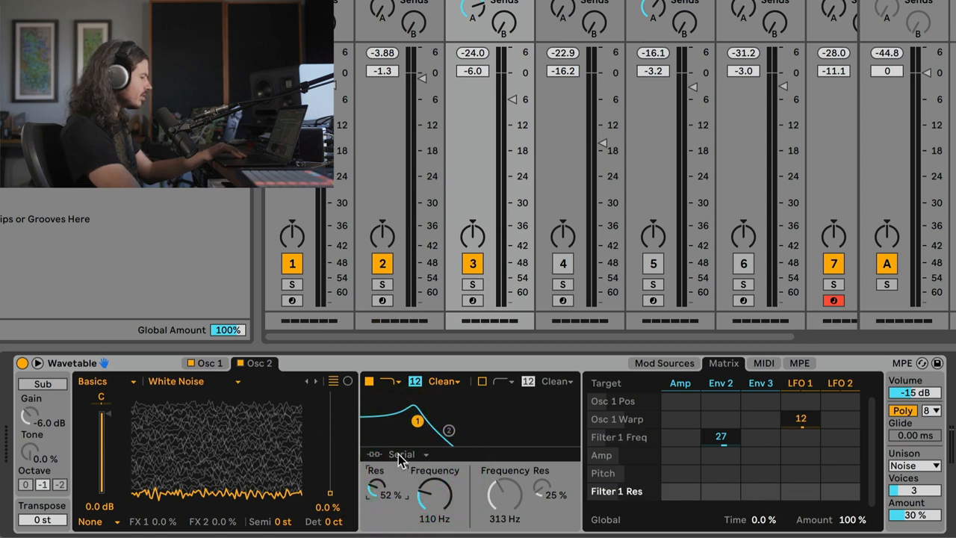
pyautogui.click(406, 454)
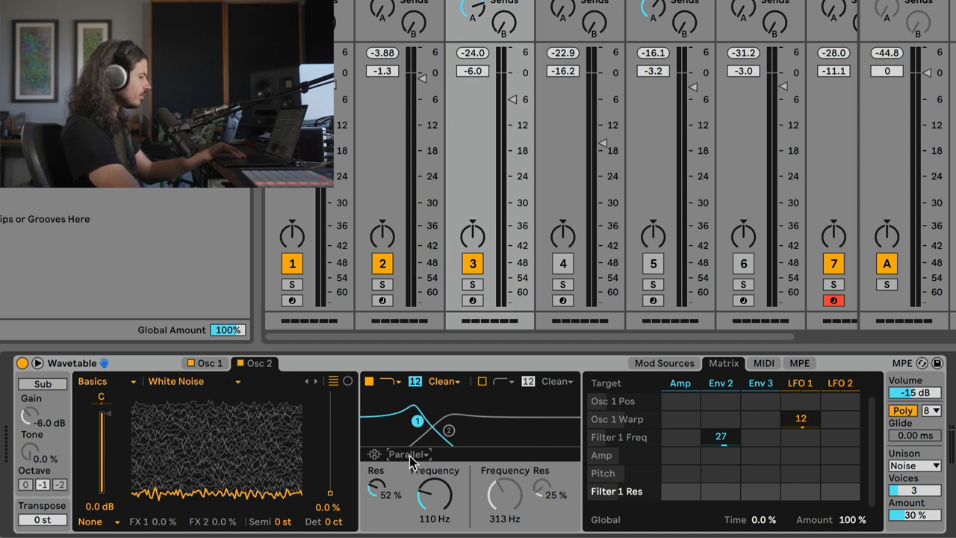
pyautogui.click(410, 454)
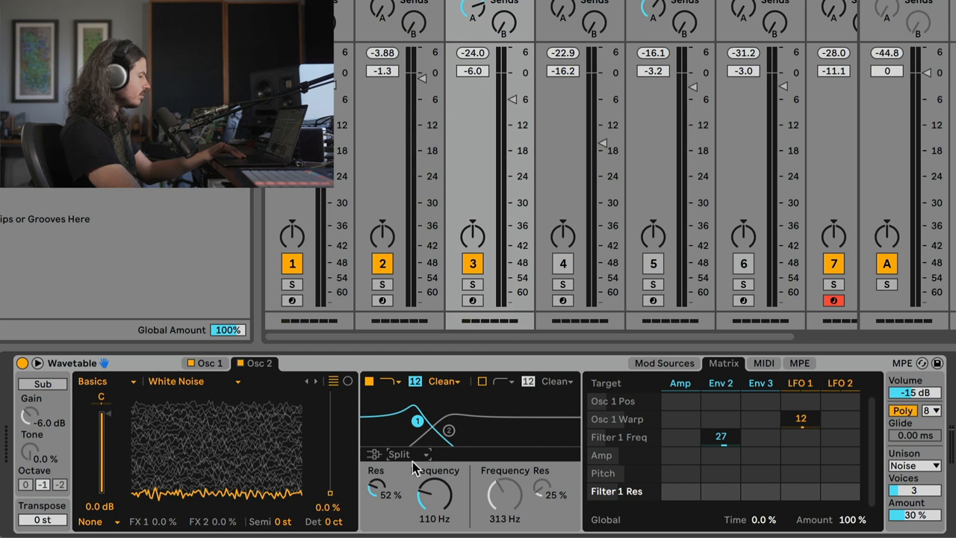
pyautogui.moveTo(426, 448)
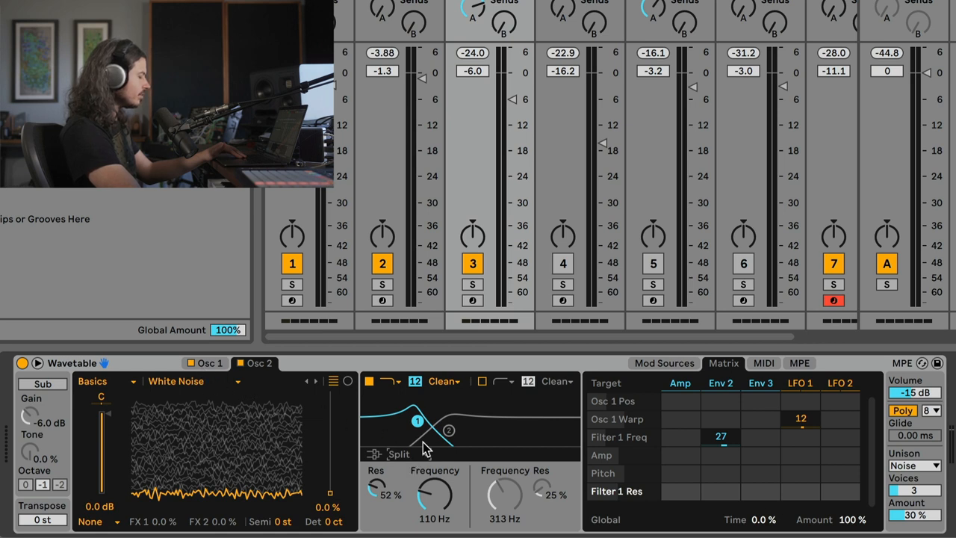
pyautogui.moveTo(478, 418)
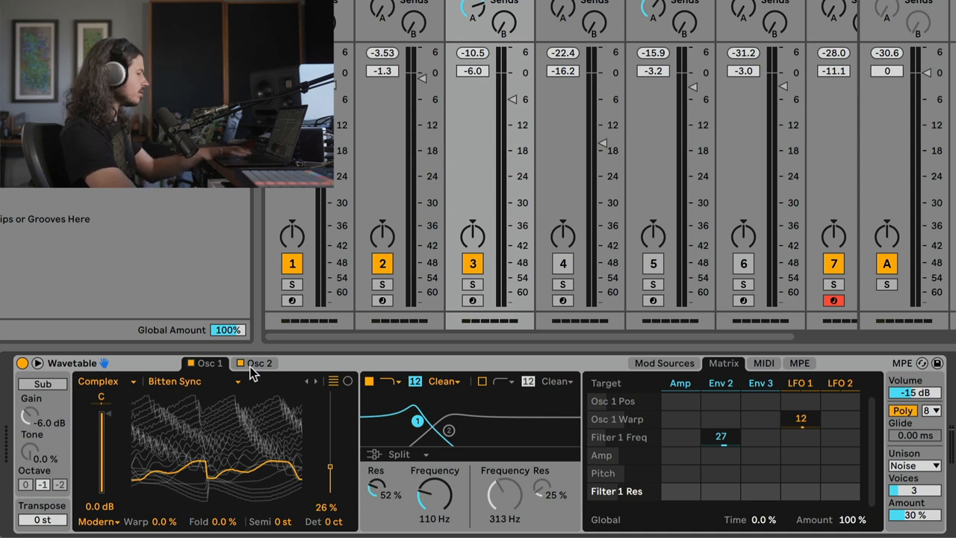
pyautogui.click(259, 363)
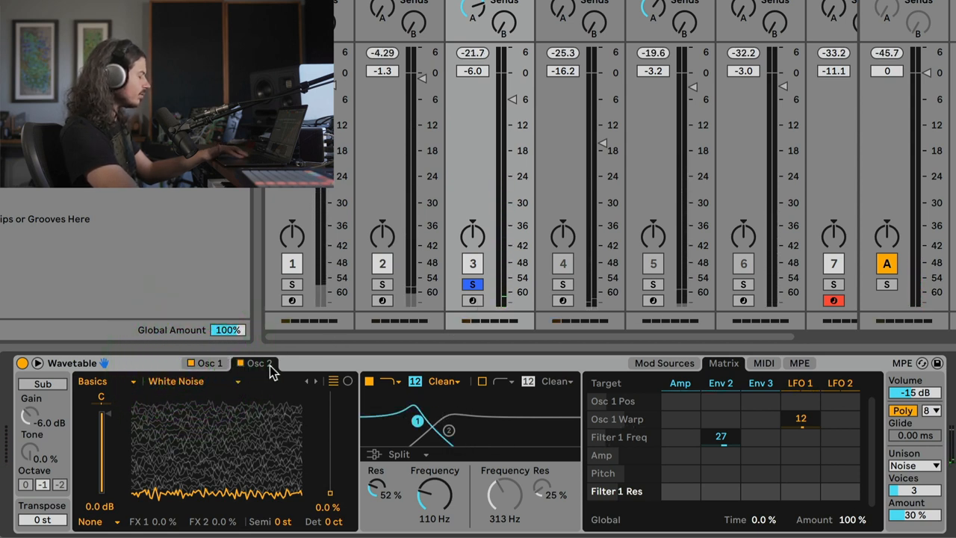
# Step: Enable Wavetable's Filter 2 and raise its frequency to 3.83 kHz with 49% resonance
pyautogui.click(503, 381)
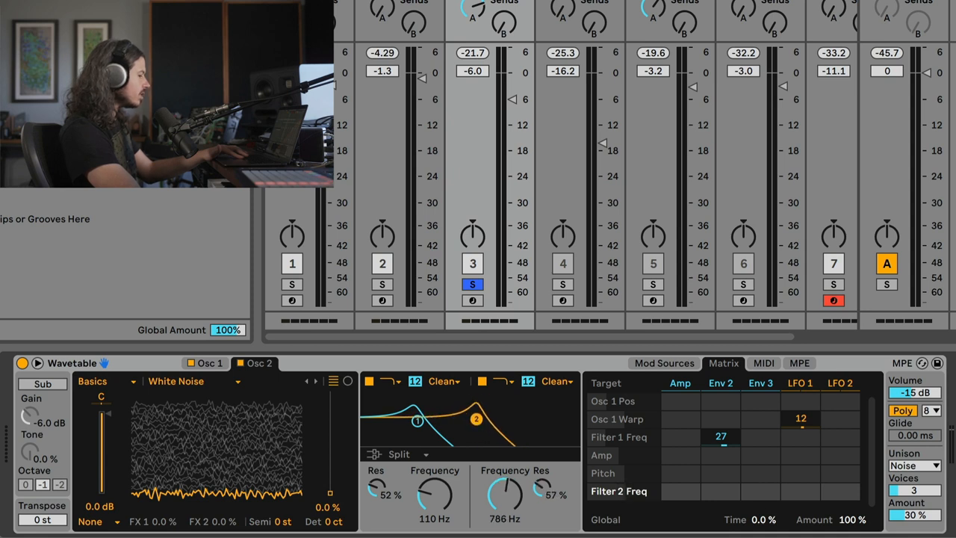
pyautogui.moveTo(504, 493); pyautogui.dragTo(508, 481)
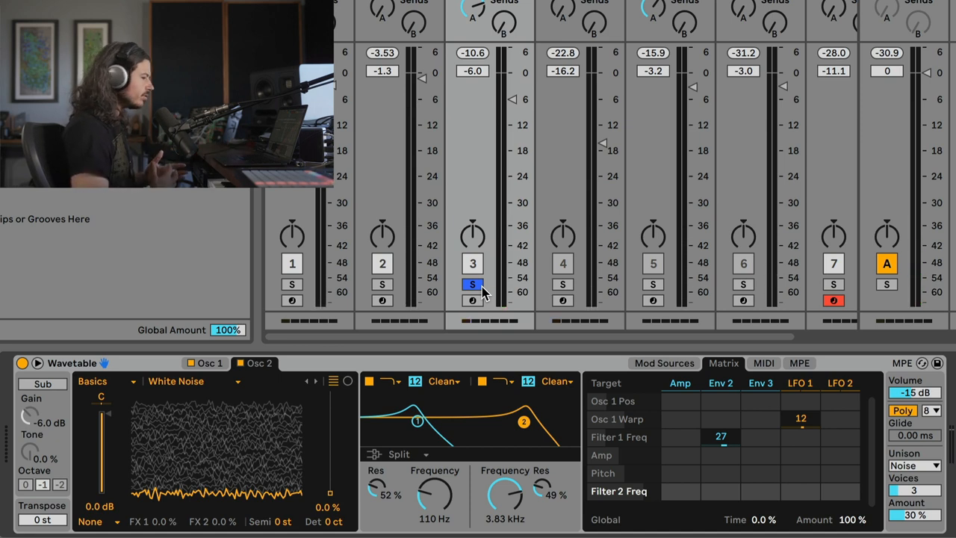
pyautogui.moveTo(534, 415)
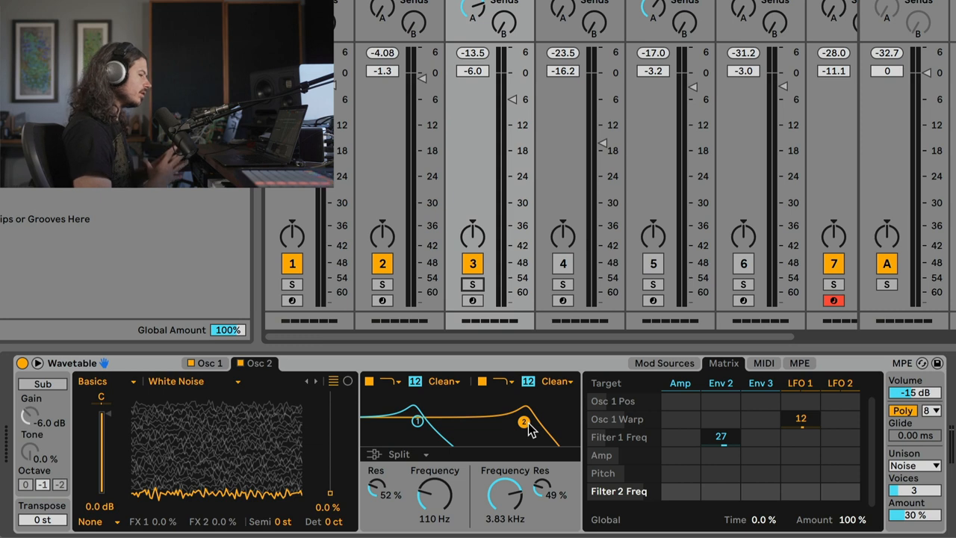
pyautogui.moveTo(716, 390)
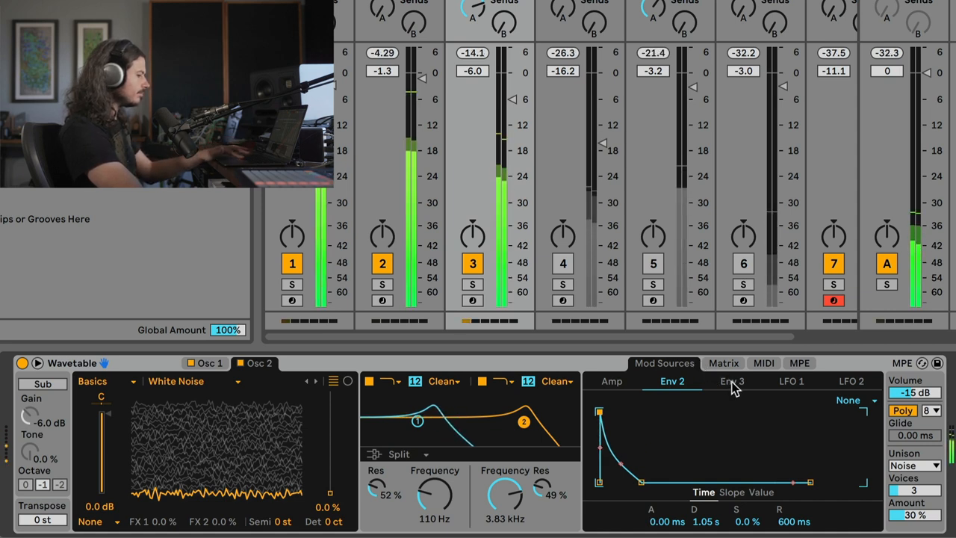
# Step: Set the Env 2 to Filter 2 Freq matrix amount to 39 and drop Filter 2 to 202 Hz
pyautogui.click(722, 363)
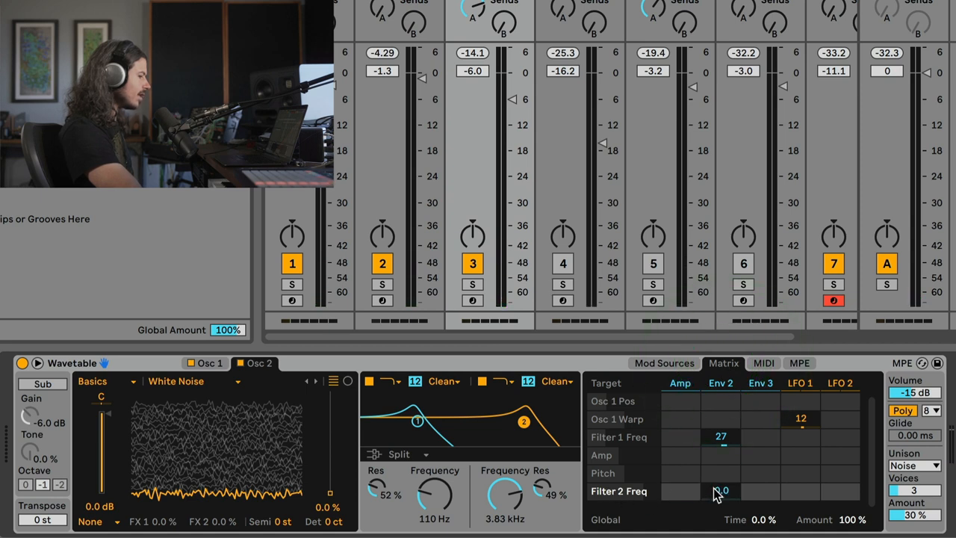
pyautogui.click(720, 491)
pyautogui.write('39')
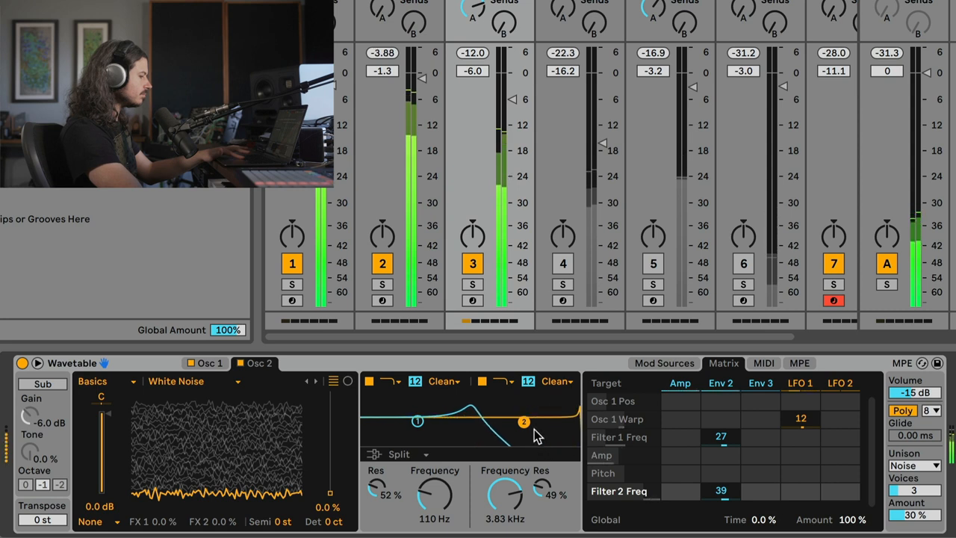
pyautogui.moveTo(523, 419); pyautogui.dragTo(526, 424)
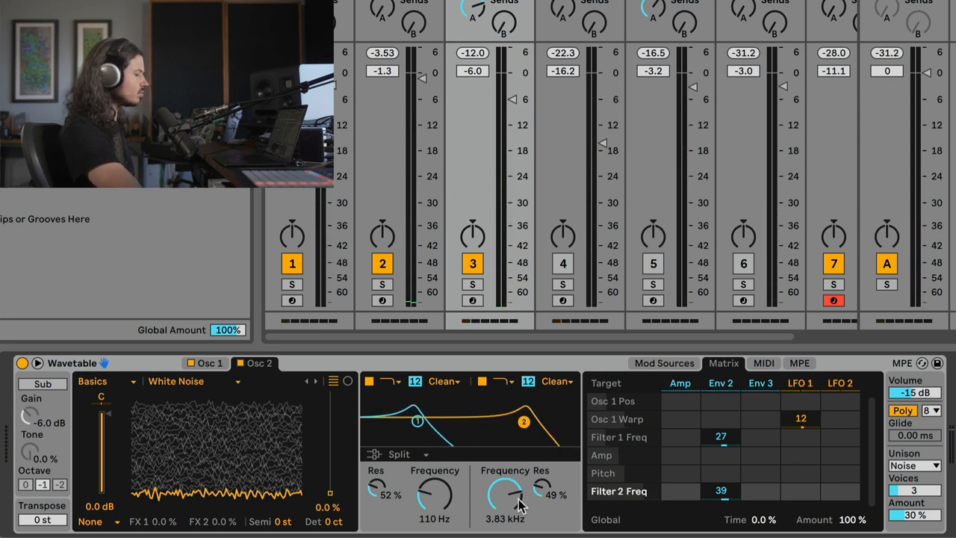
pyautogui.moveTo(505, 490); pyautogui.dragTo(504, 508)
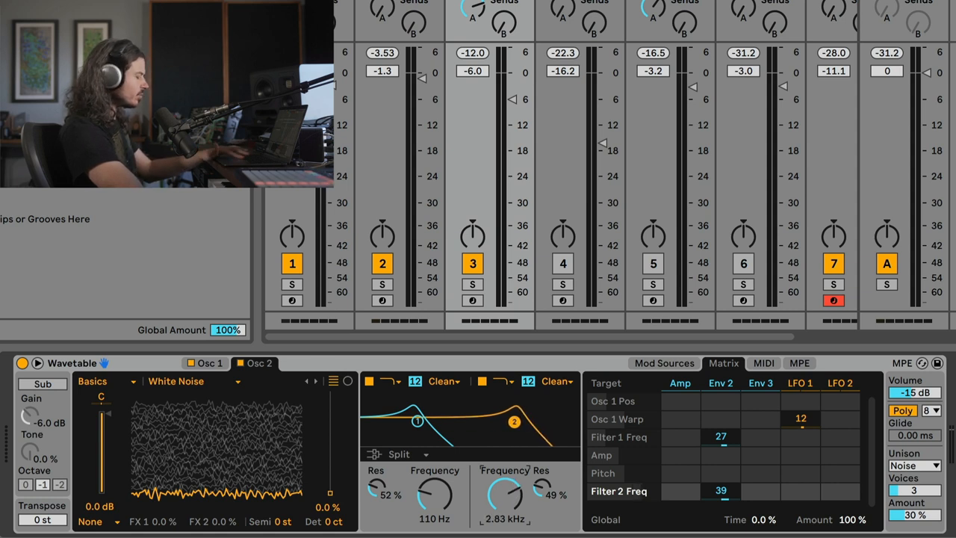
pyautogui.moveTo(514, 420); pyautogui.dragTo(510, 422)
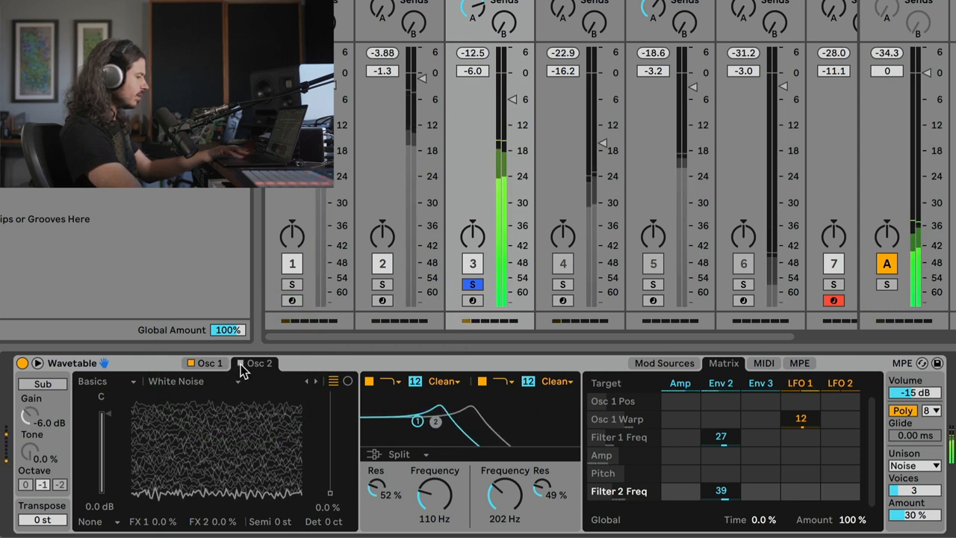
# Step: Re-enable Osc 2 and set Filter 2 to 67.1 Hz, 23% Res, Env 2 amount 72
pyautogui.click(260, 363)
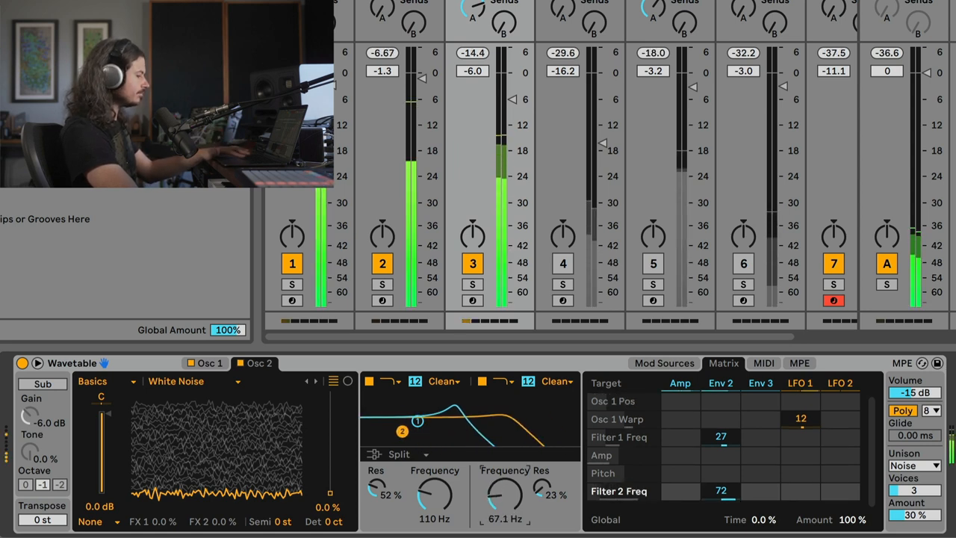
pyautogui.moveTo(505, 495); pyautogui.dragTo(516, 478)
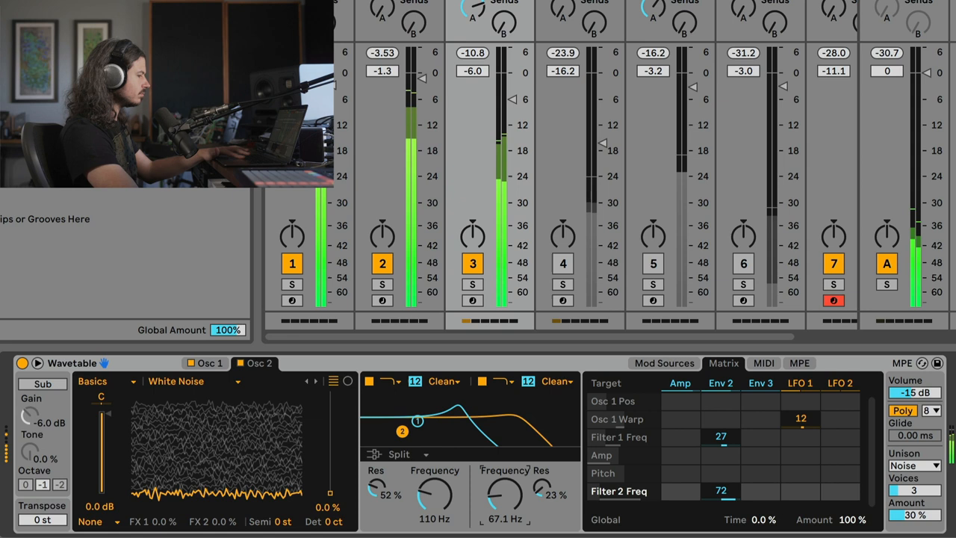
pyautogui.moveTo(504, 494); pyautogui.dragTo(503, 486)
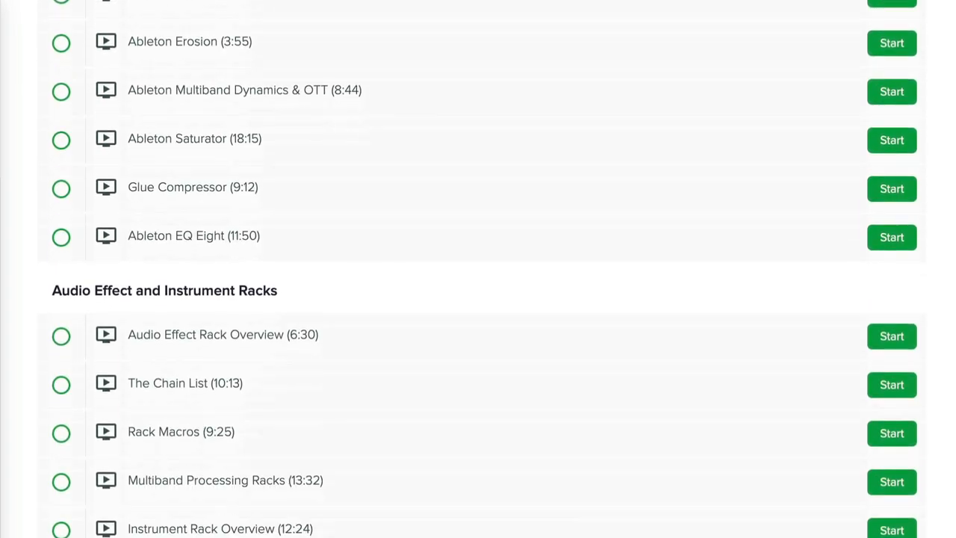
# Step: Scroll the course curriculum down to the Granulator 2 and Glitch and Buffer Effects lessons
pyautogui.scroll(-3)
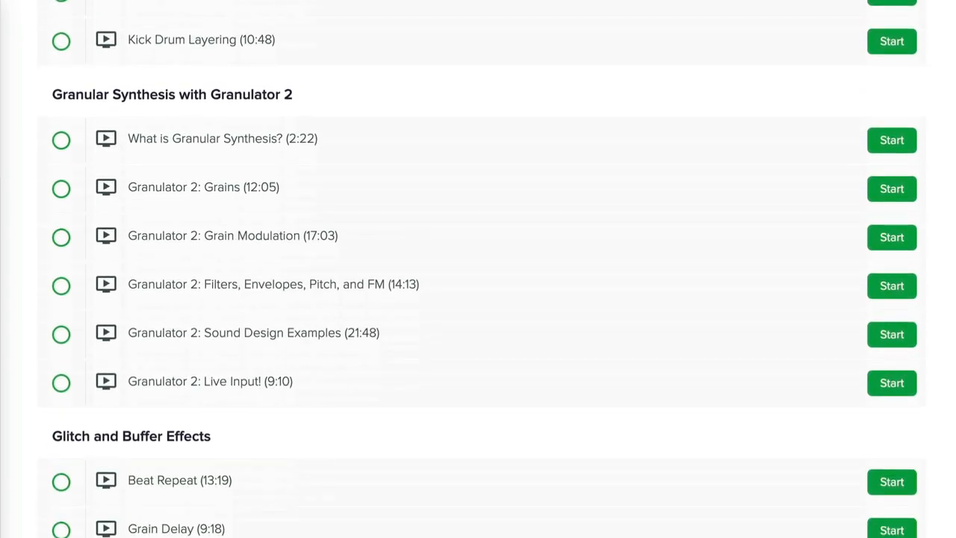
pyautogui.scroll(-3)
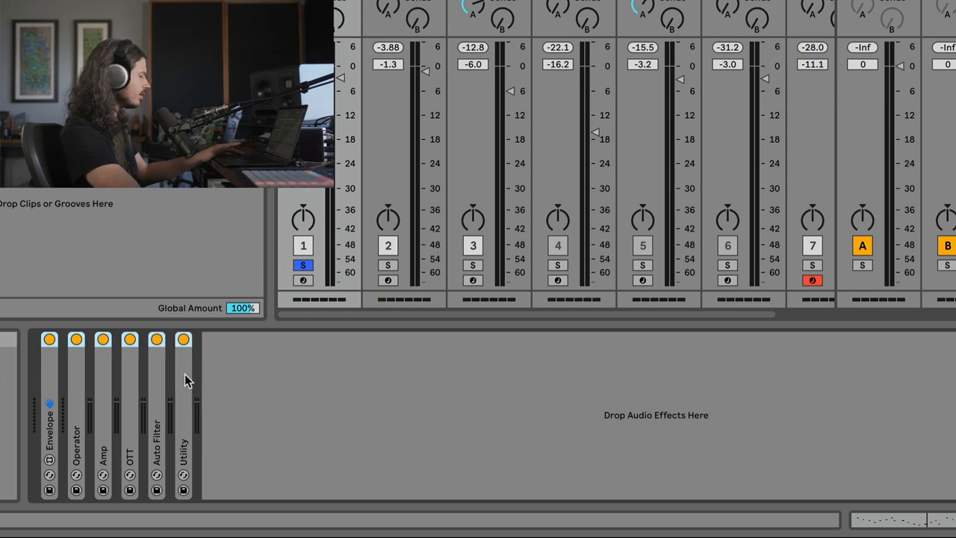
# Step: Group track 1's Operator device into a new Instrument Rack from its context menu
pyautogui.rightClick(185, 381)
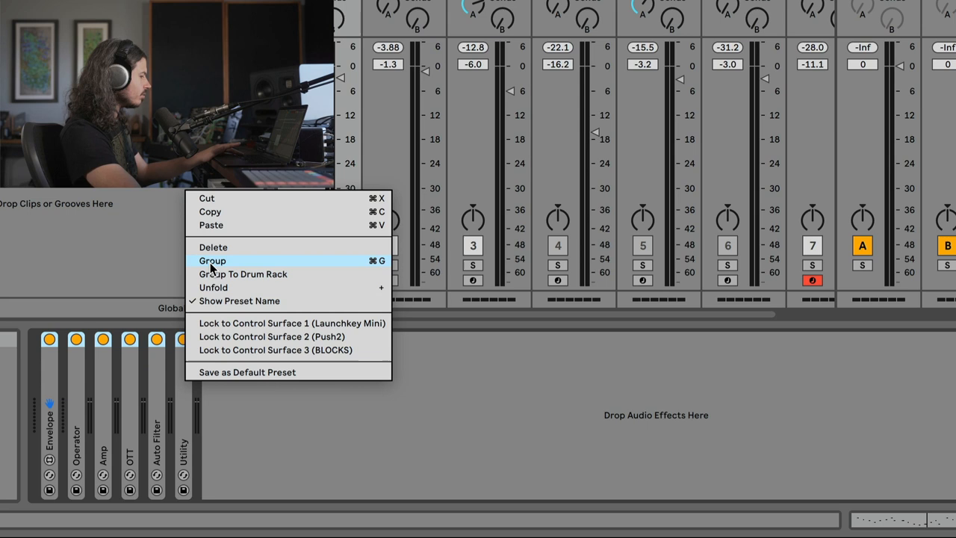
pyautogui.click(212, 261)
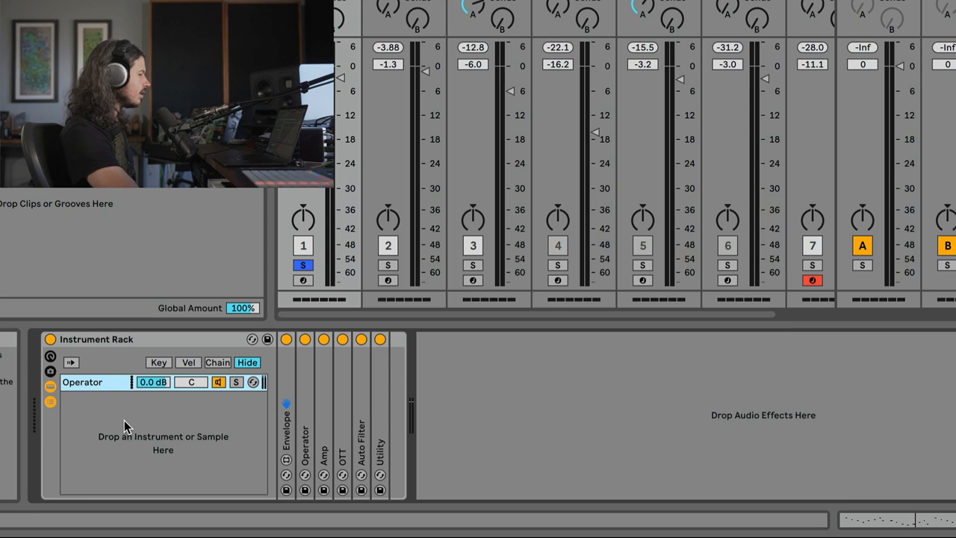
pyautogui.moveTo(112, 427)
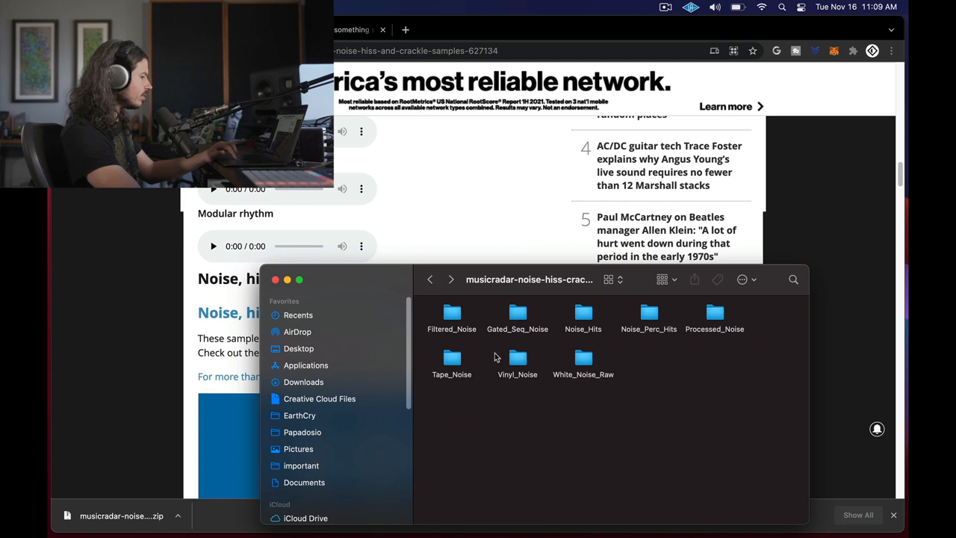
# Step: Open the White_Noise_Raw folder and select Juno_60_Raw_a.wav
pyautogui.click(583, 358)
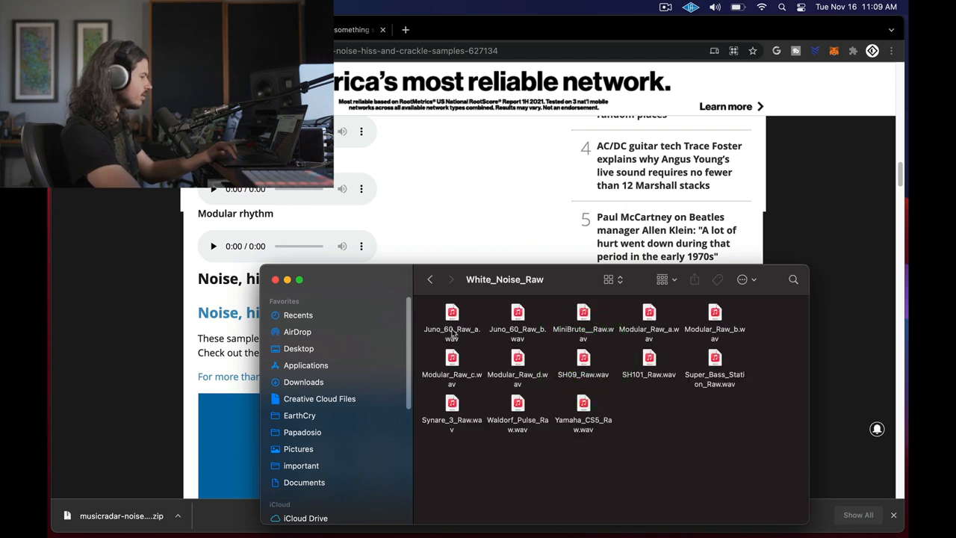
pyautogui.click(452, 329)
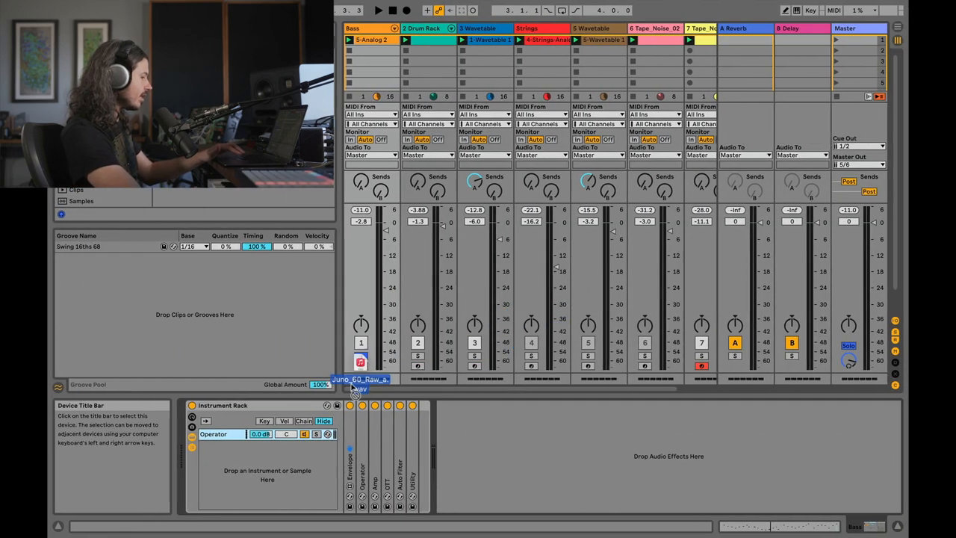
# Step: Drop Juno_60_Raw_a.wav into the rack as a second chain and lower its volume
pyautogui.moveTo(359, 381); pyautogui.dragTo(239, 482)
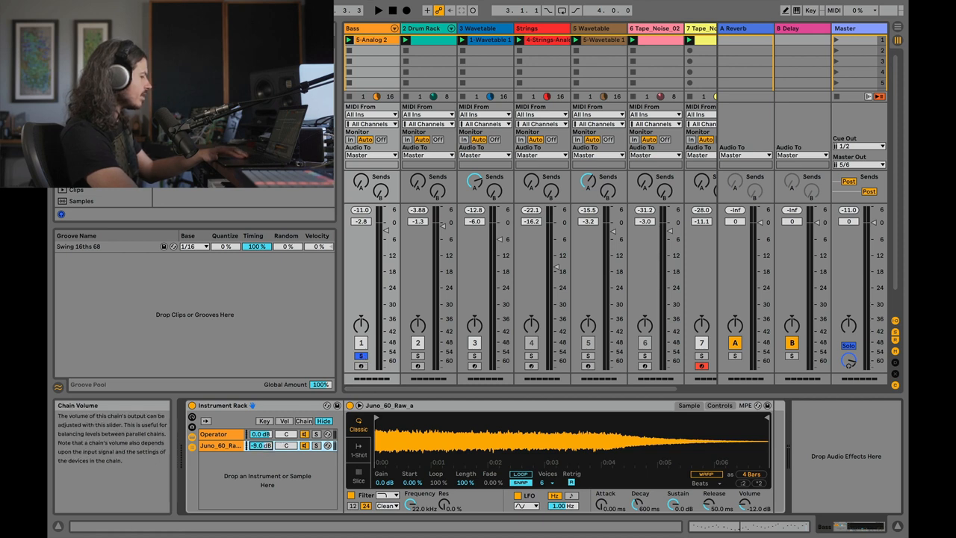
pyautogui.moveTo(262, 445); pyautogui.dragTo(261, 453)
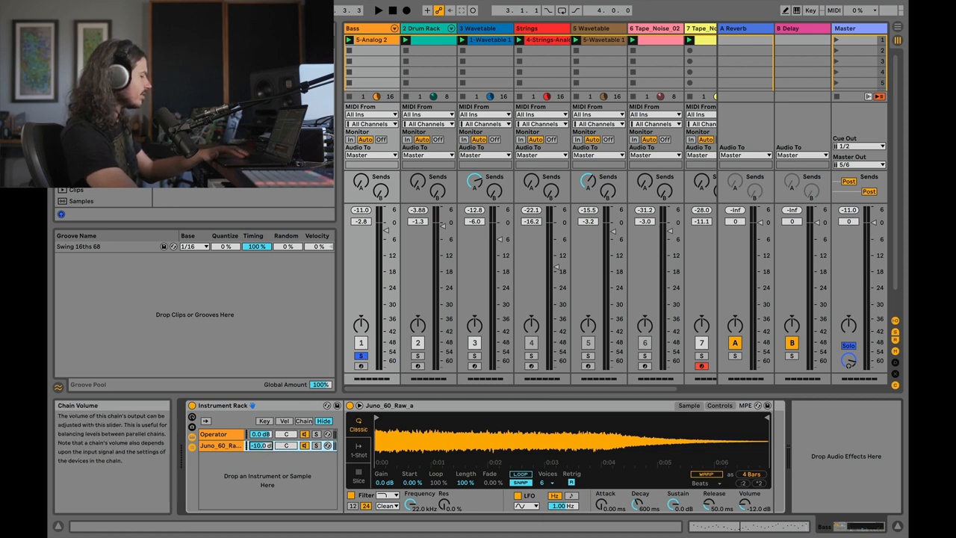
pyautogui.click(377, 10)
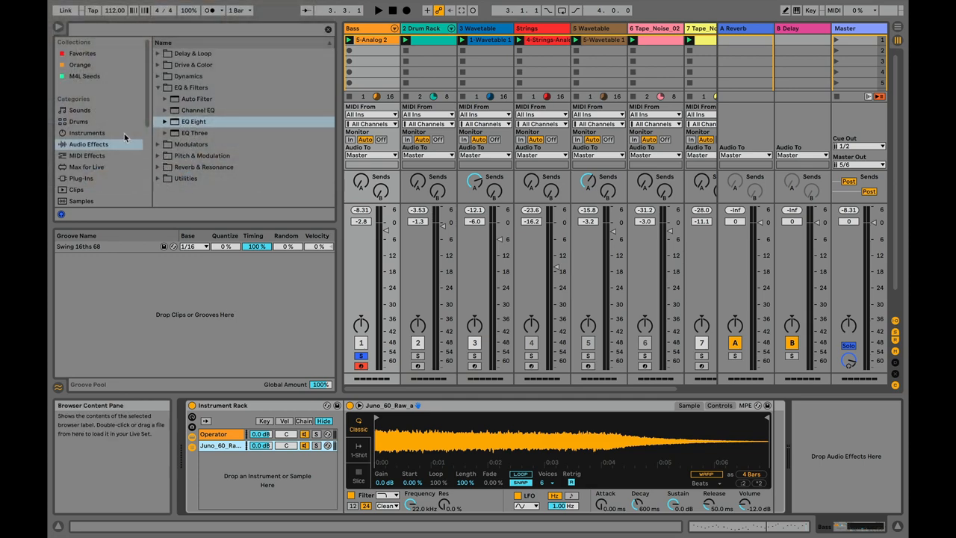
# Step: Select the Pitch effect from the Browser's MIDI Effects category
pyautogui.click(87, 156)
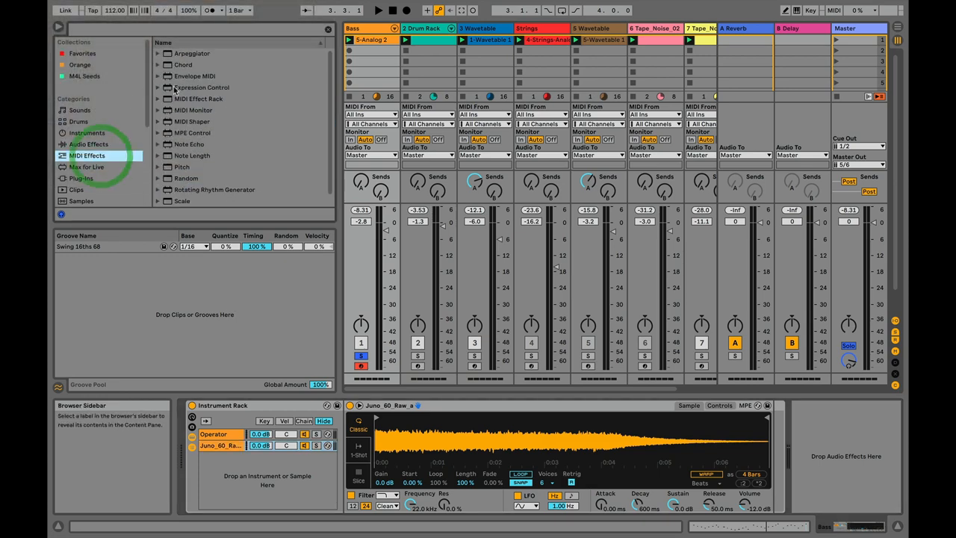
pyautogui.click(182, 166)
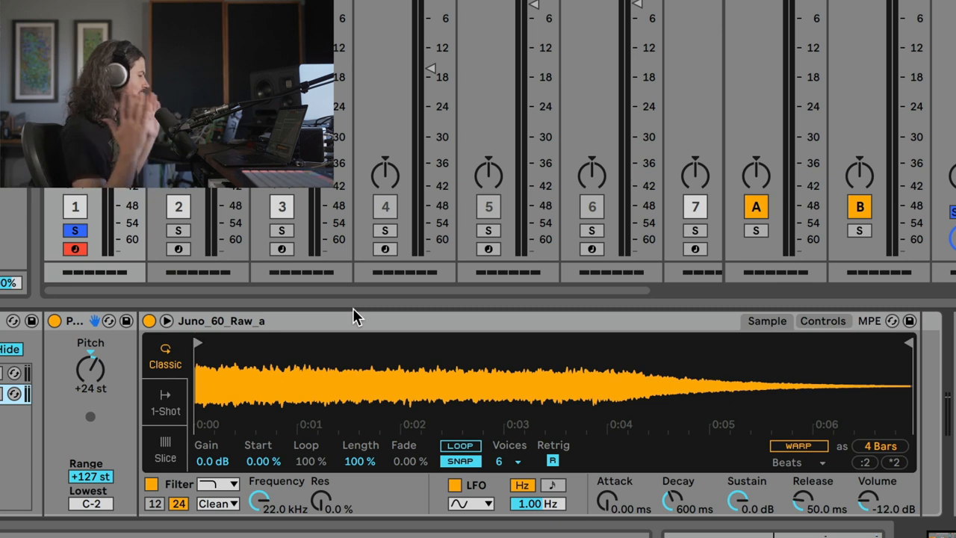
pyautogui.moveTo(334, 346)
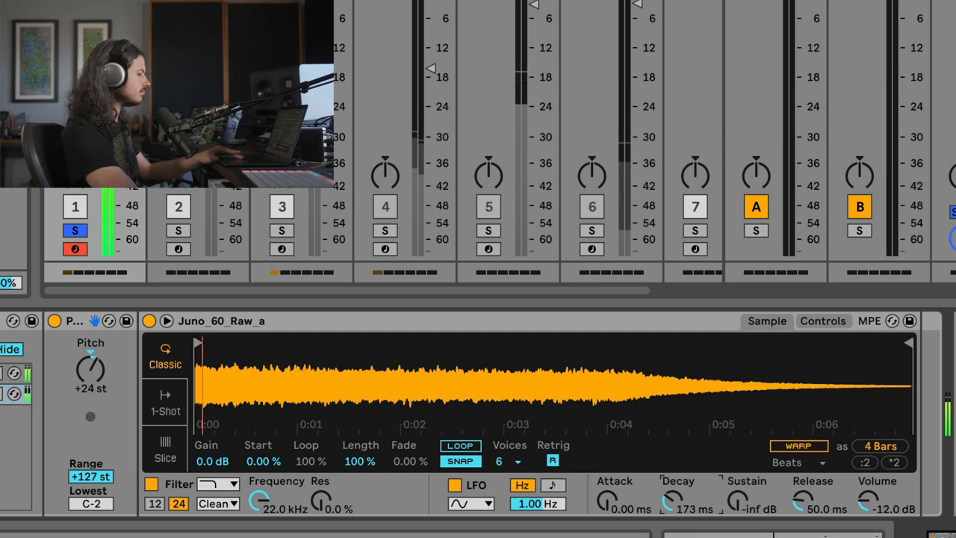
# Step: Drag Simpler's Decay down toward about 200 ms for a short noise burst
pyautogui.moveTo(670, 497); pyautogui.dragTo(671, 478)
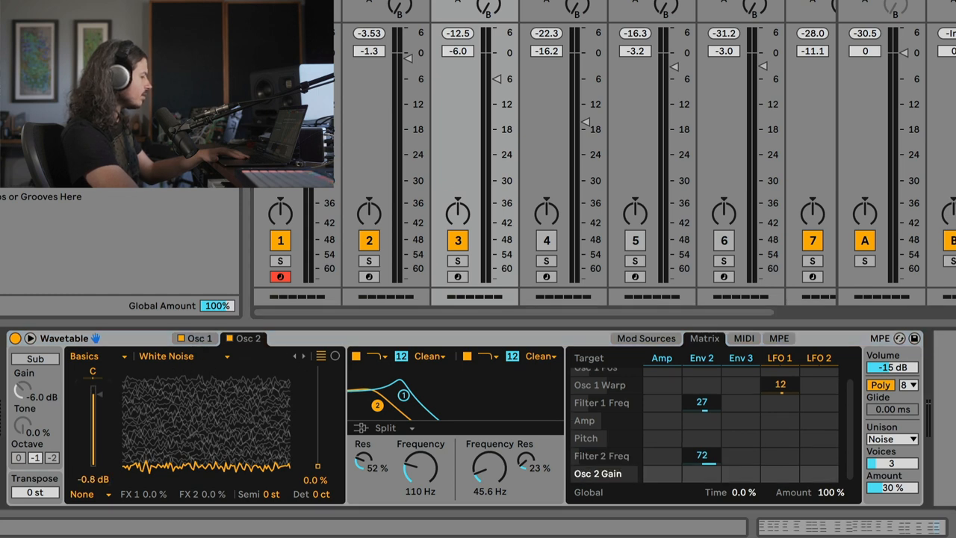
# Step: Drag Wavetable's Osc 2 White Noise gain down to -3.0 dB
pyautogui.moveTo(96, 392); pyautogui.dragTo(96, 415)
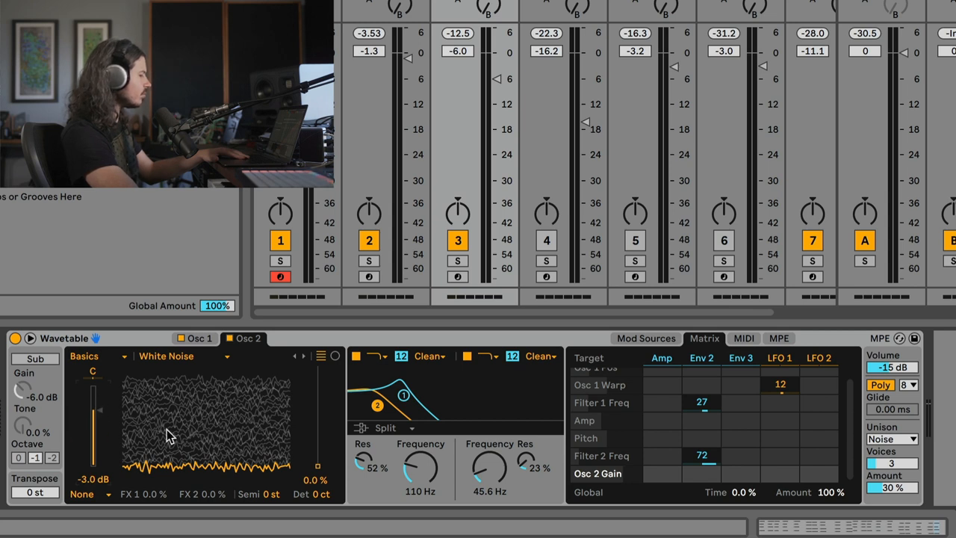
pyautogui.moveTo(366, 105)
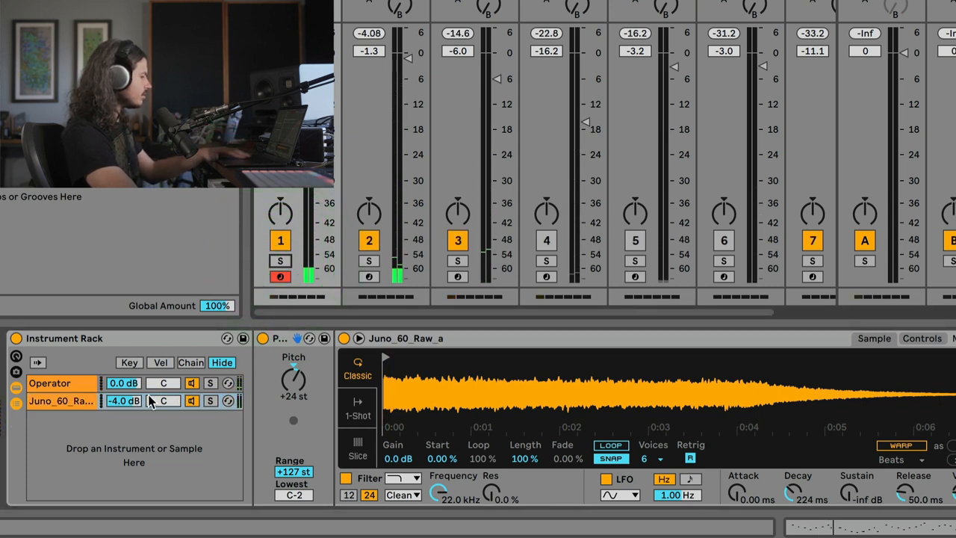
# Step: Lower the Juno noise chain's volume slider to -4 dB
pyautogui.moveTo(123, 401); pyautogui.dragTo(123, 407)
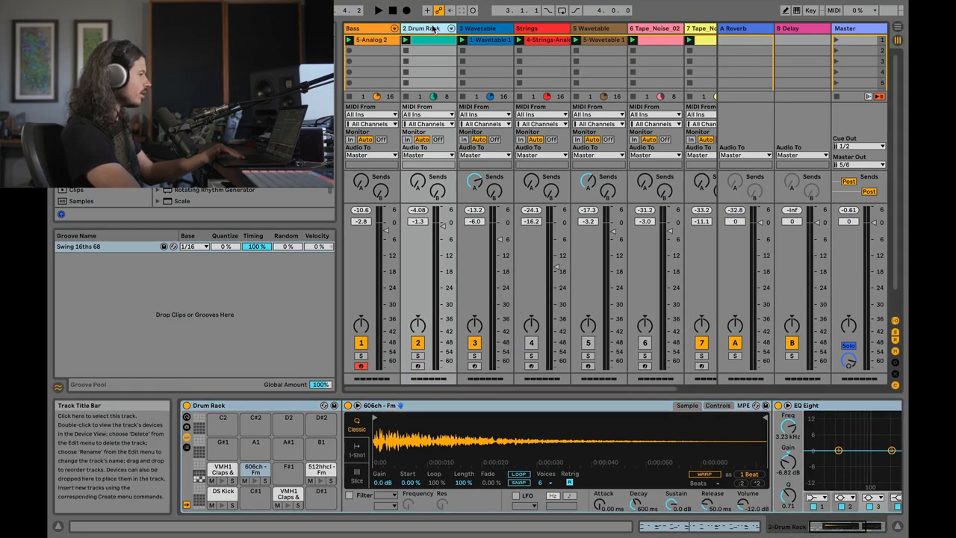
pyautogui.click(418, 355)
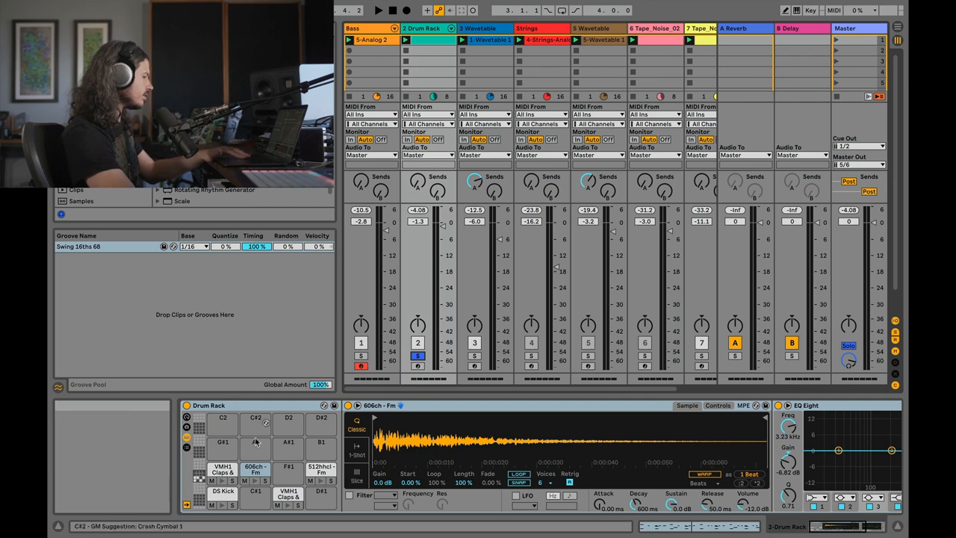
pyautogui.click(223, 471)
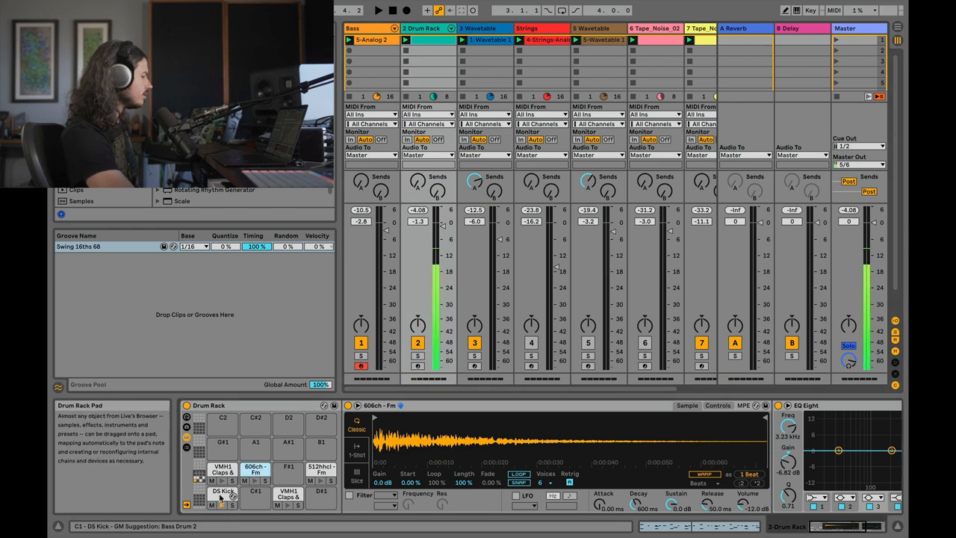
# Step: Show the DS Kick pad's instrument (43.3 Hz, -6 dB) and reveal the Browser
pyautogui.click(223, 494)
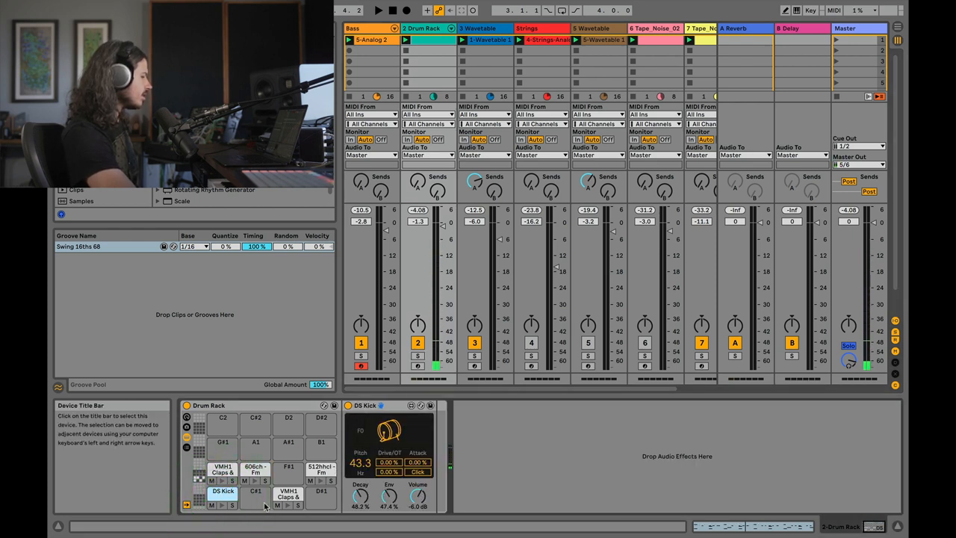
pyautogui.click(233, 495)
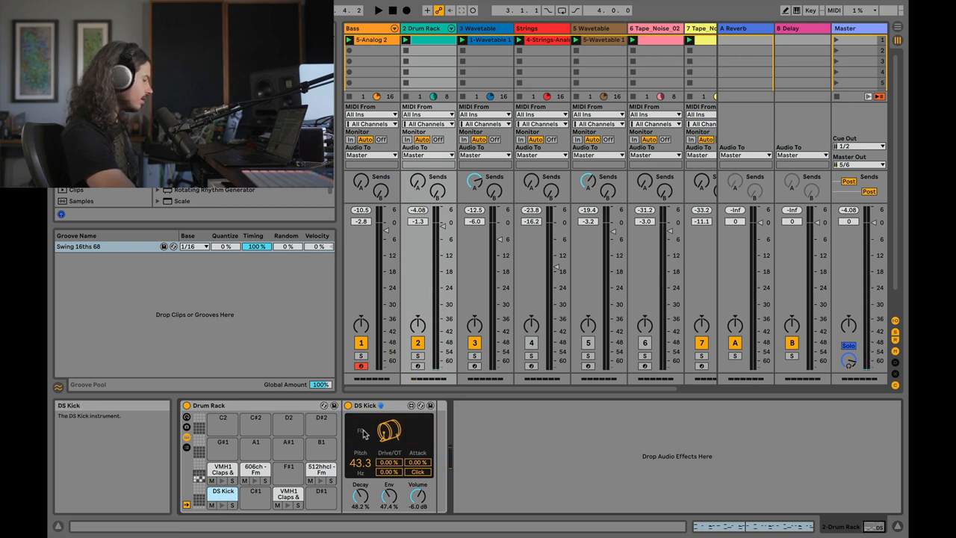
pyautogui.click(222, 504)
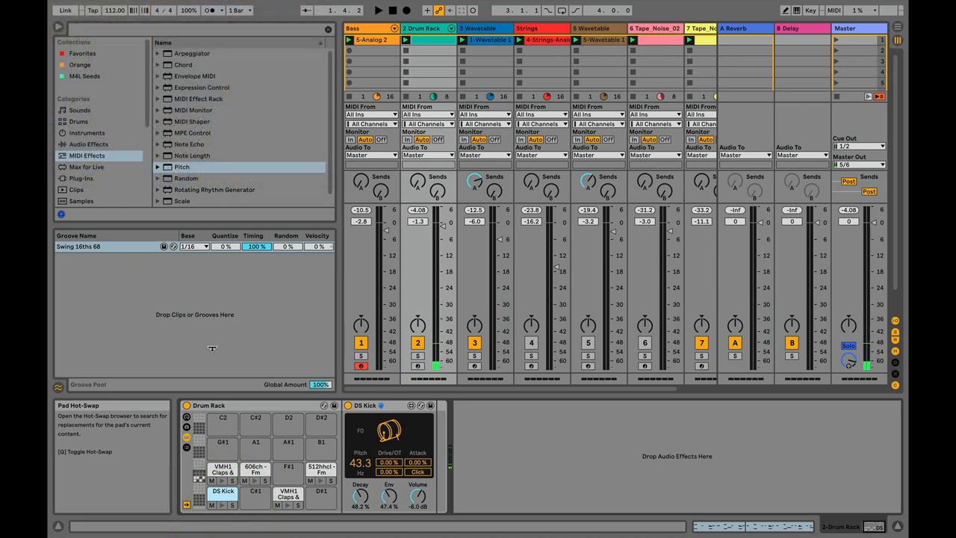
# Step: Find Erosion under Audio Effects and add it after the DS Kick instrument
pyautogui.click(88, 144)
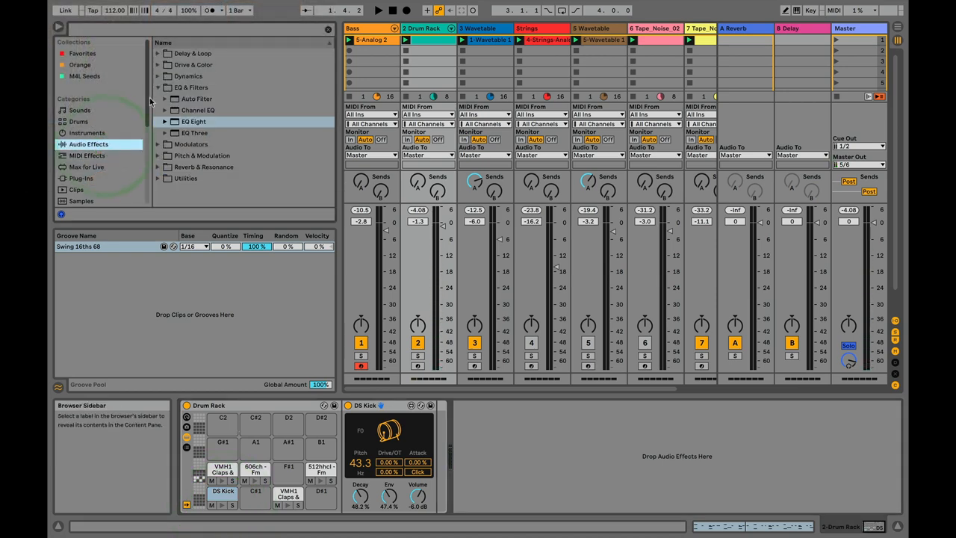
pyautogui.click(159, 64)
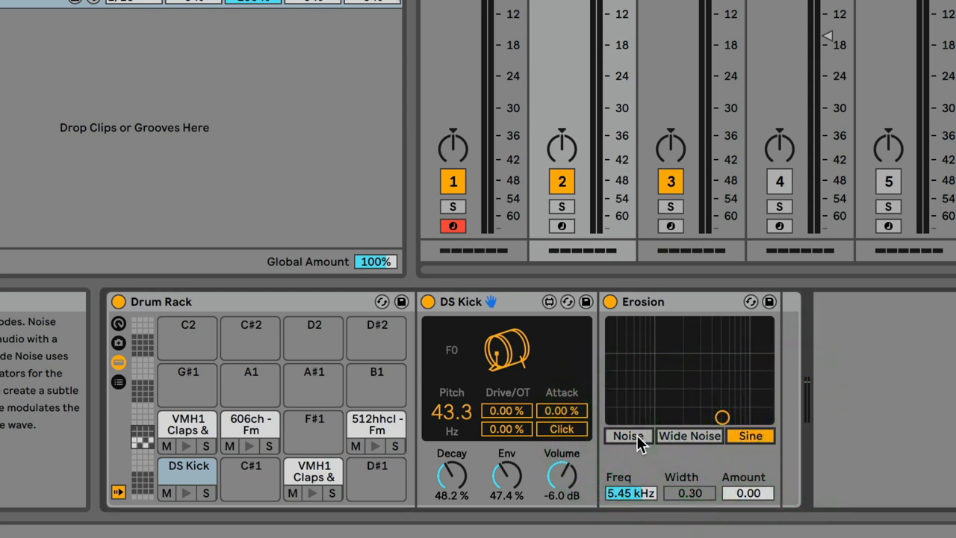
# Step: Switch Erosion to Noise mode at 3.20 kHz, A/B it, and solo the drum track
pyautogui.click(627, 435)
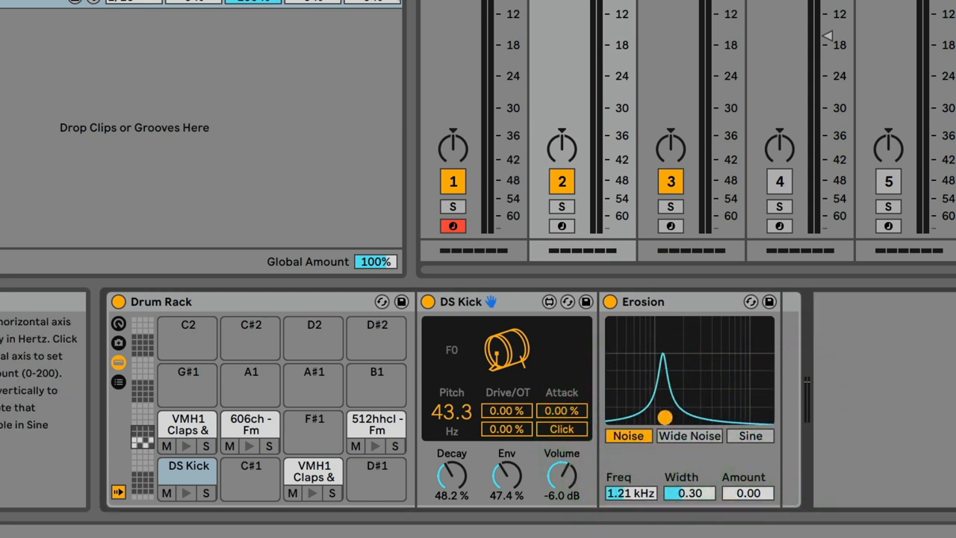
pyautogui.moveTo(664, 417); pyautogui.dragTo(702, 417)
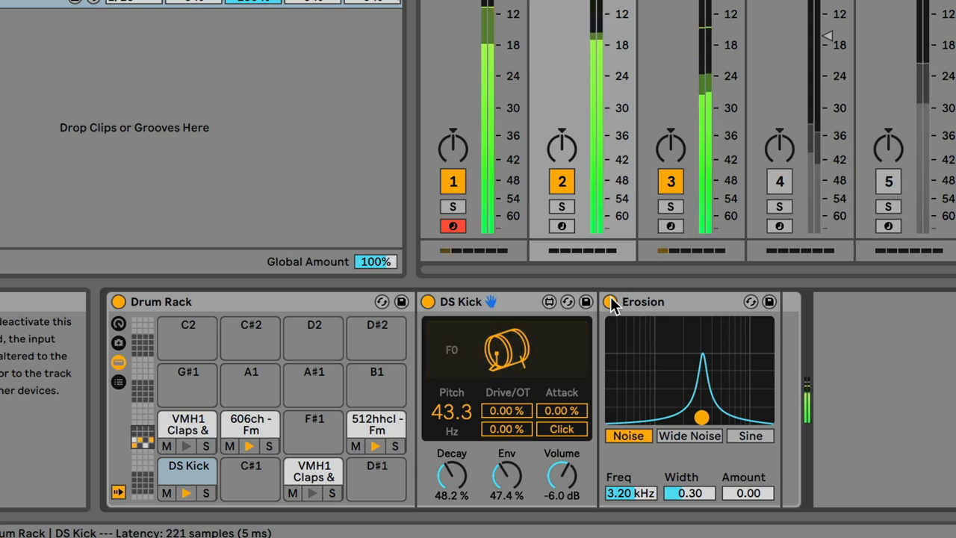
pyautogui.click(561, 206)
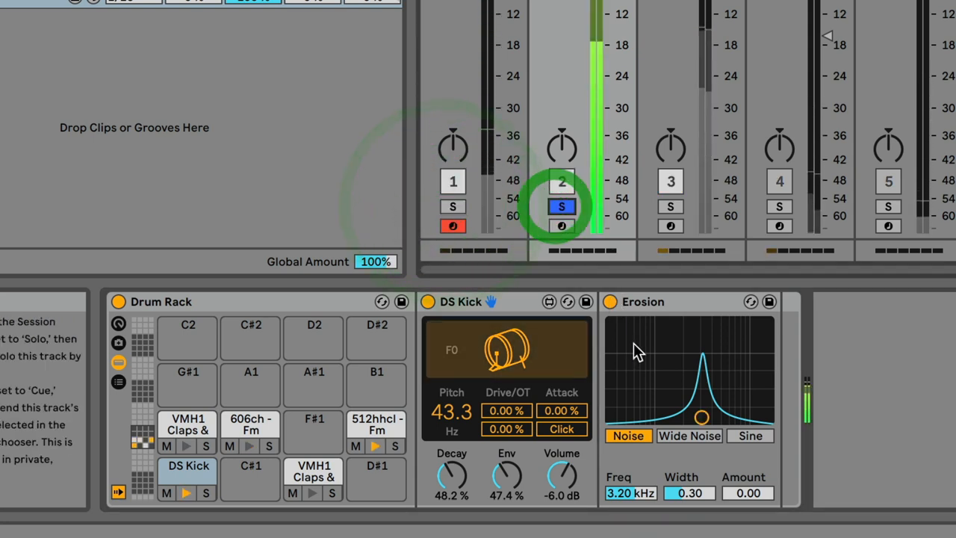
pyautogui.click(610, 301)
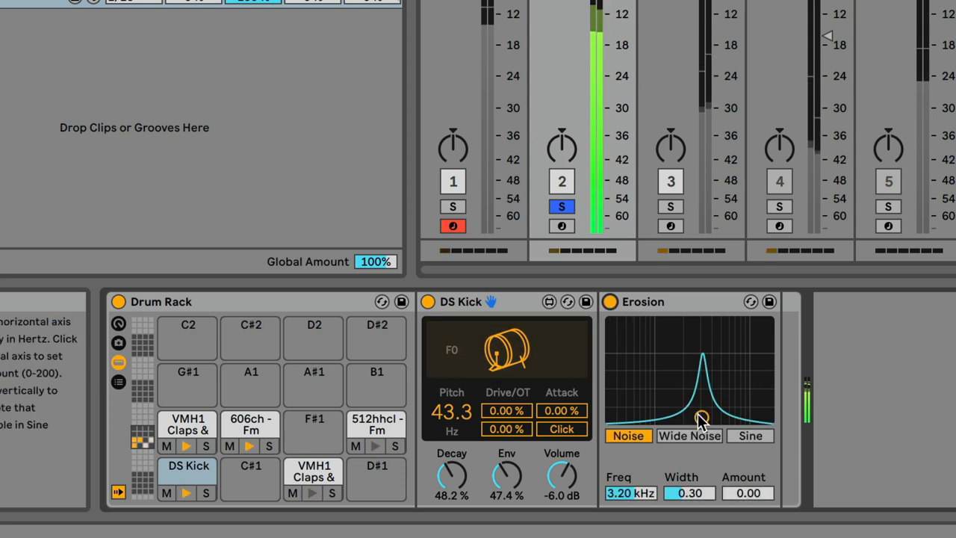
# Step: Sweep Erosion's frequency and amount, settling near 2.36 kHz with Amount 118
pyautogui.moveTo(701, 416); pyautogui.dragTo(717, 417)
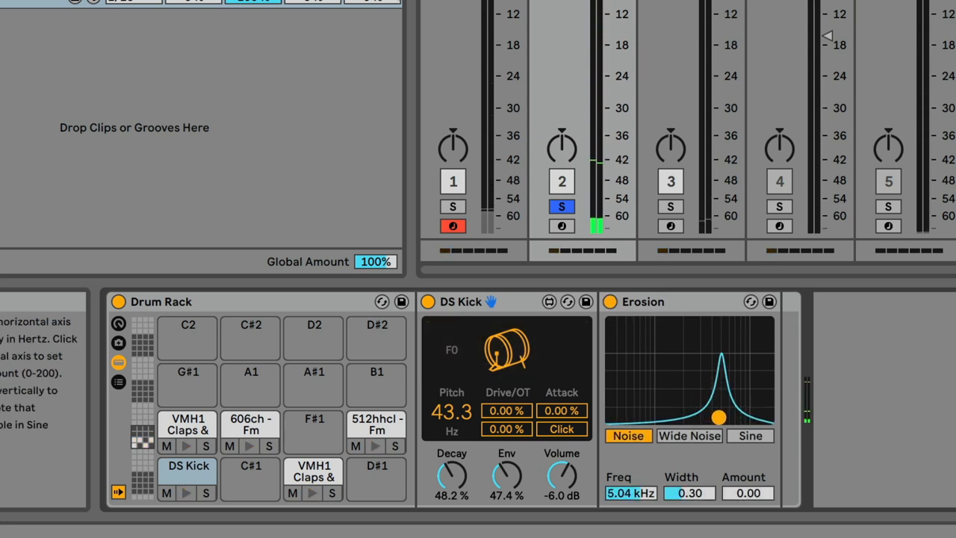
pyautogui.moveTo(718, 416); pyautogui.dragTo(718, 416)
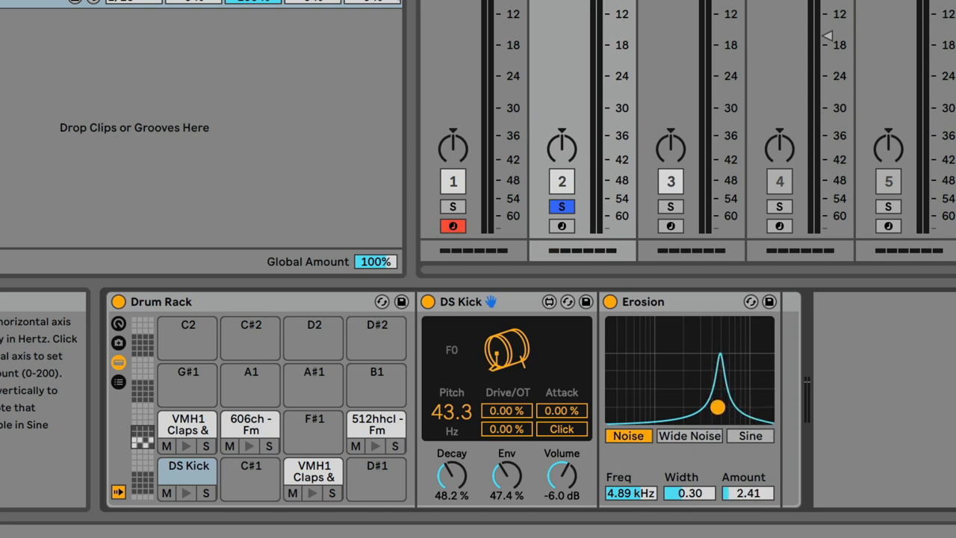
pyautogui.moveTo(716, 408); pyautogui.dragTo(717, 394)
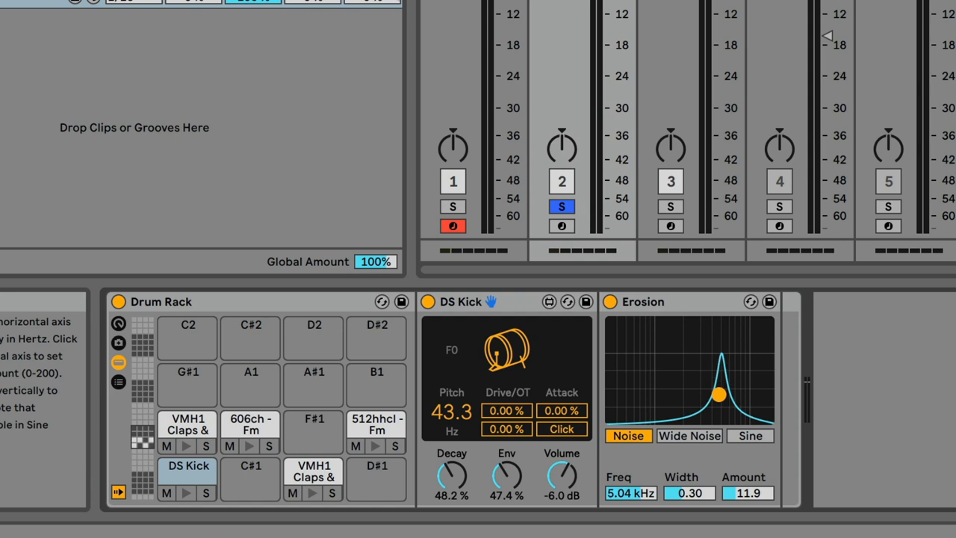
pyautogui.moveTo(747, 392); pyautogui.dragTo(747, 419)
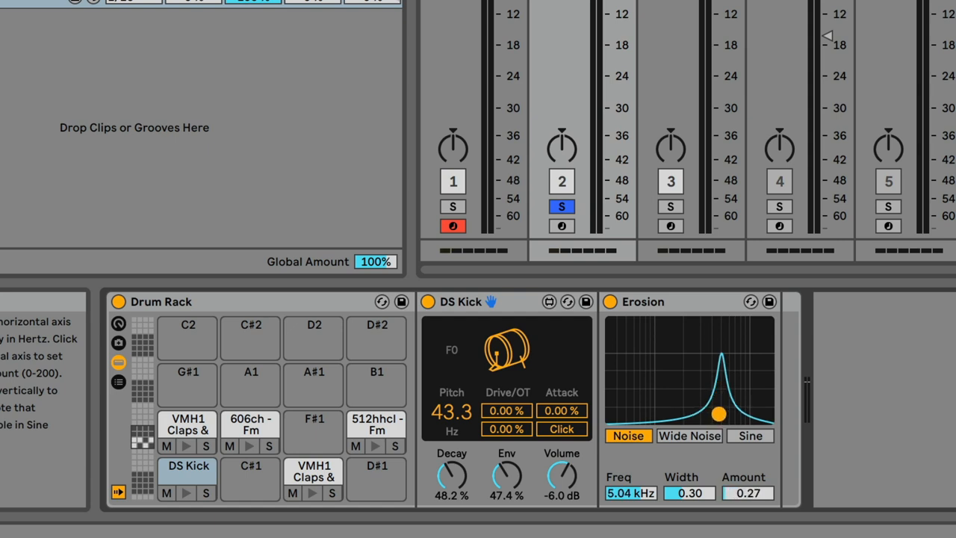
pyautogui.moveTo(719, 412); pyautogui.dragTo(696, 416)
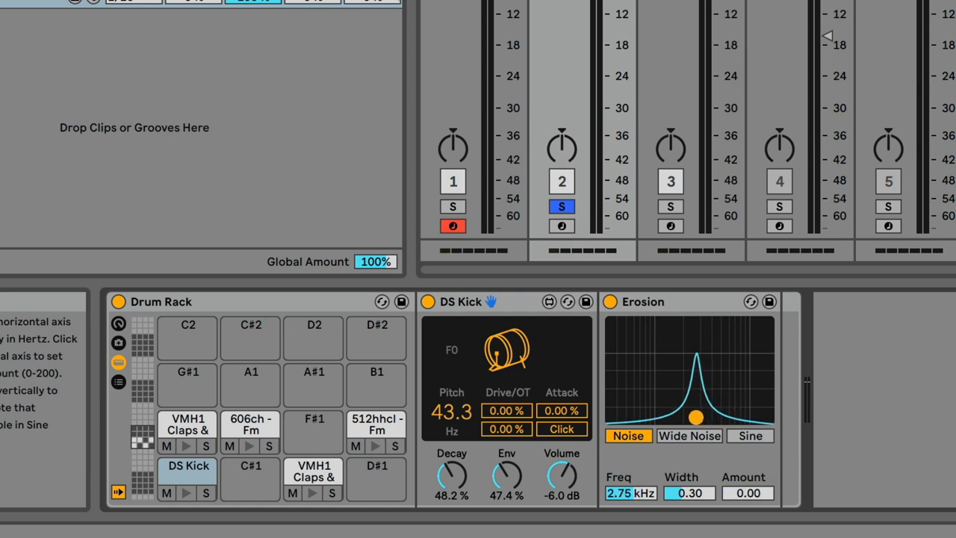
pyautogui.moveTo(696, 417); pyautogui.dragTo(688, 398)
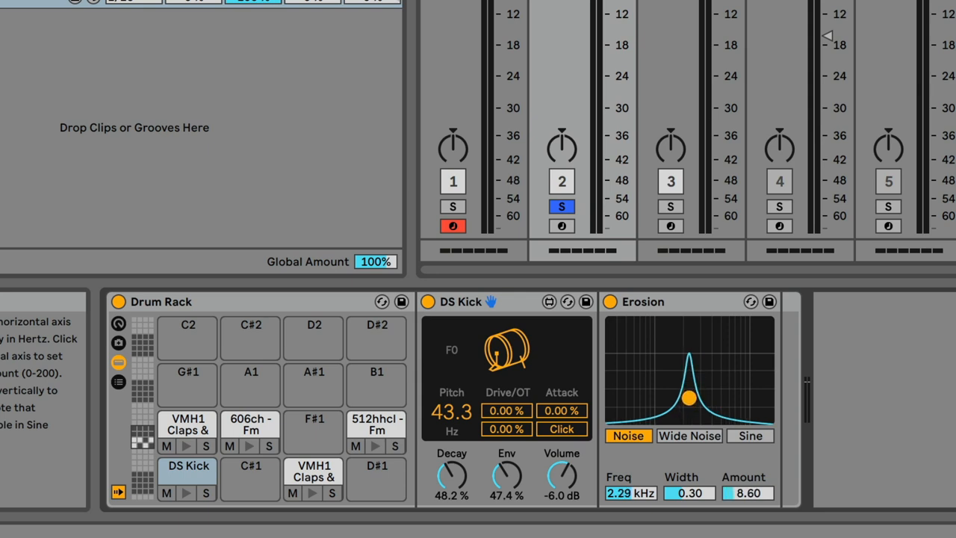
pyautogui.moveTo(688, 398); pyautogui.dragTo(687, 414)
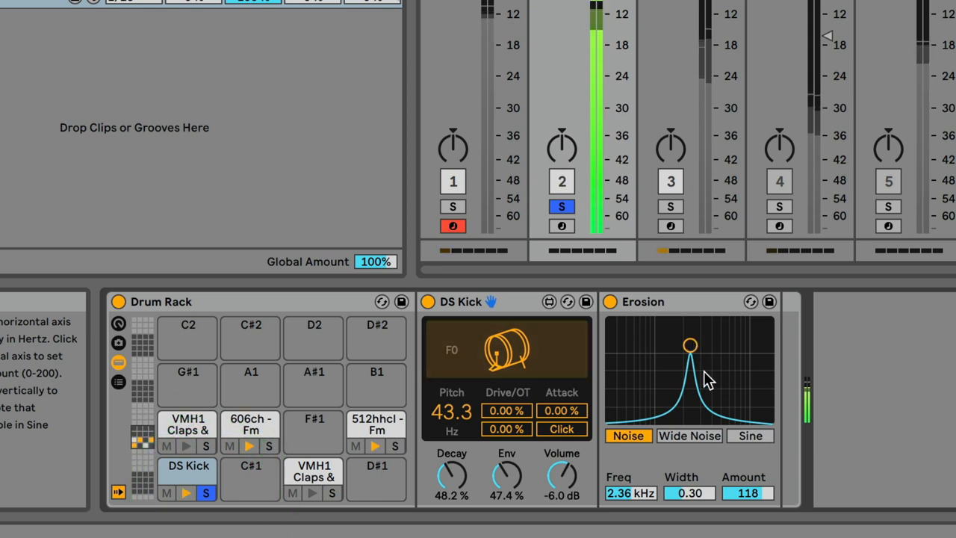
# Step: Tune the kick's Erosion to 5.19 kHz, Amount 96.7, unsolo, and audition the kick
pyautogui.moveTo(690, 346); pyautogui.dragTo(689, 416)
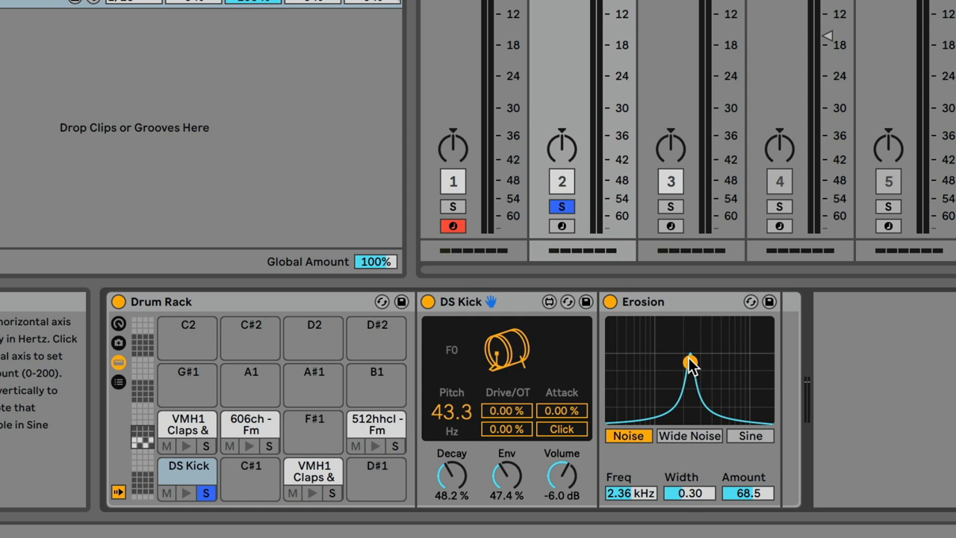
pyautogui.moveTo(690, 363)
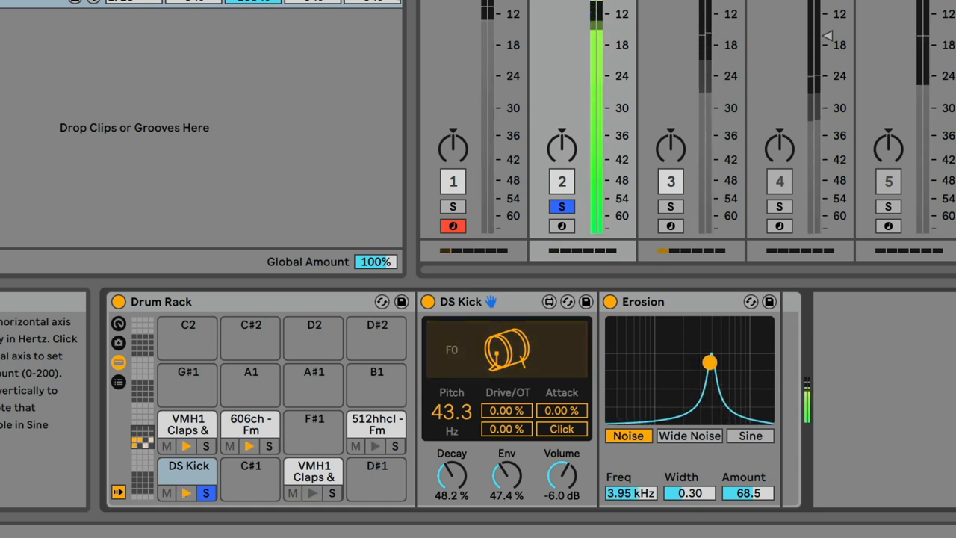
pyautogui.moveTo(709, 362); pyautogui.dragTo(720, 361)
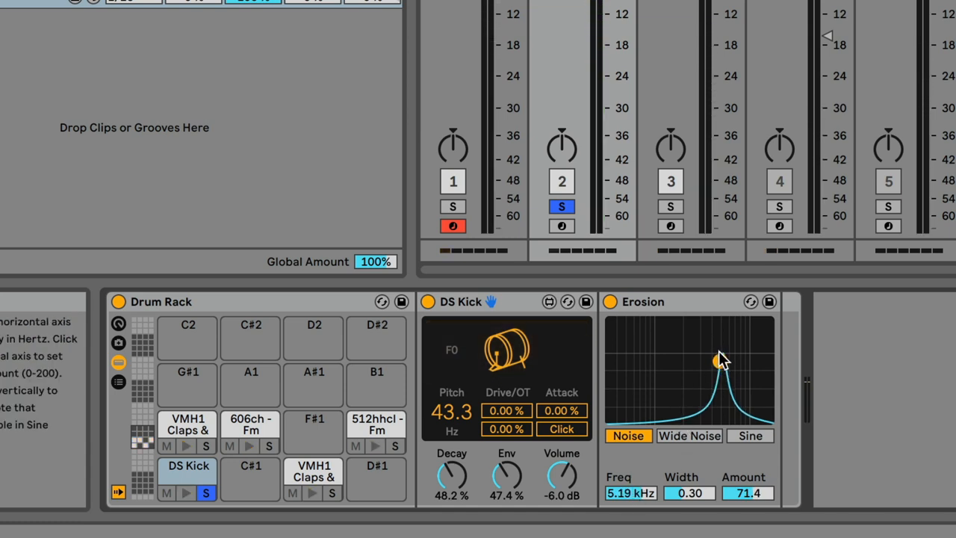
pyautogui.moveTo(721, 364)
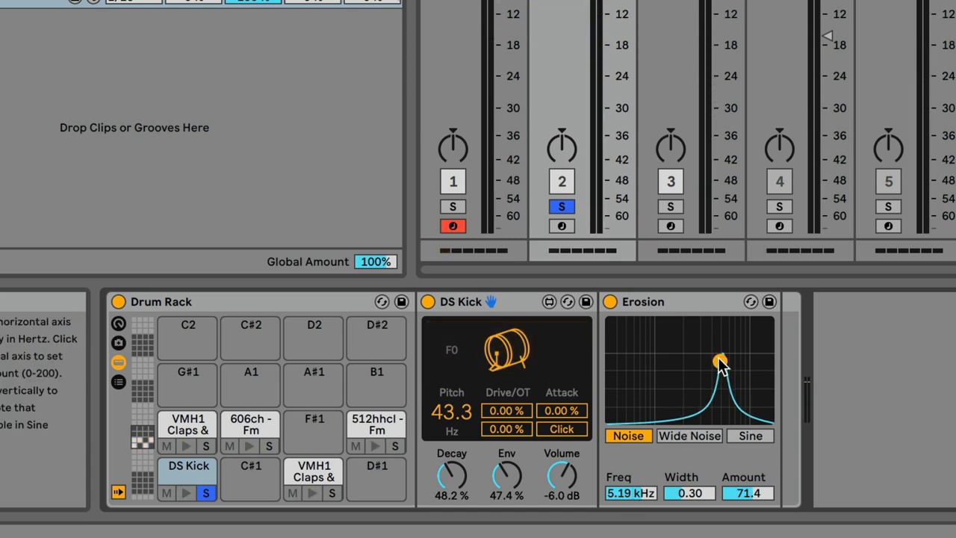
pyautogui.moveTo(505, 399)
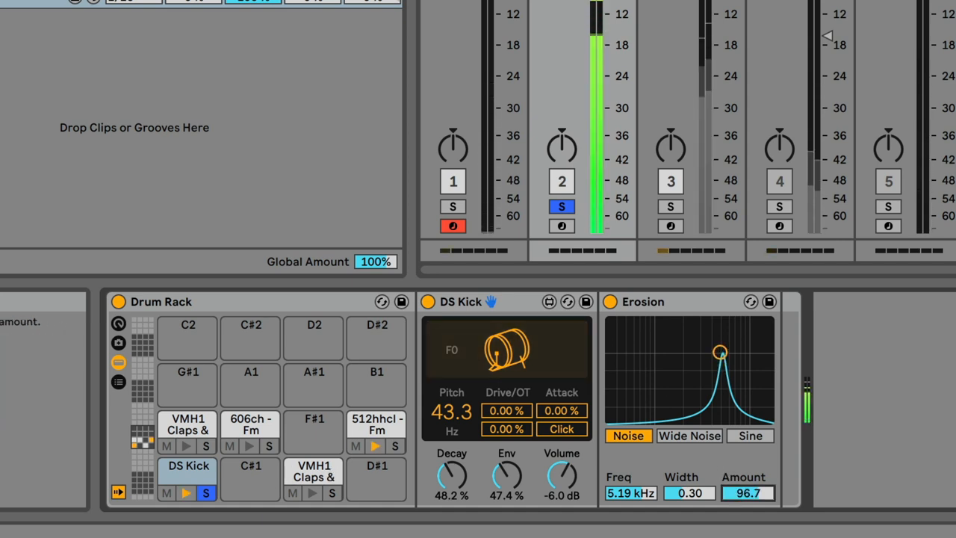
pyautogui.moveTo(720, 357); pyautogui.dragTo(720, 337)
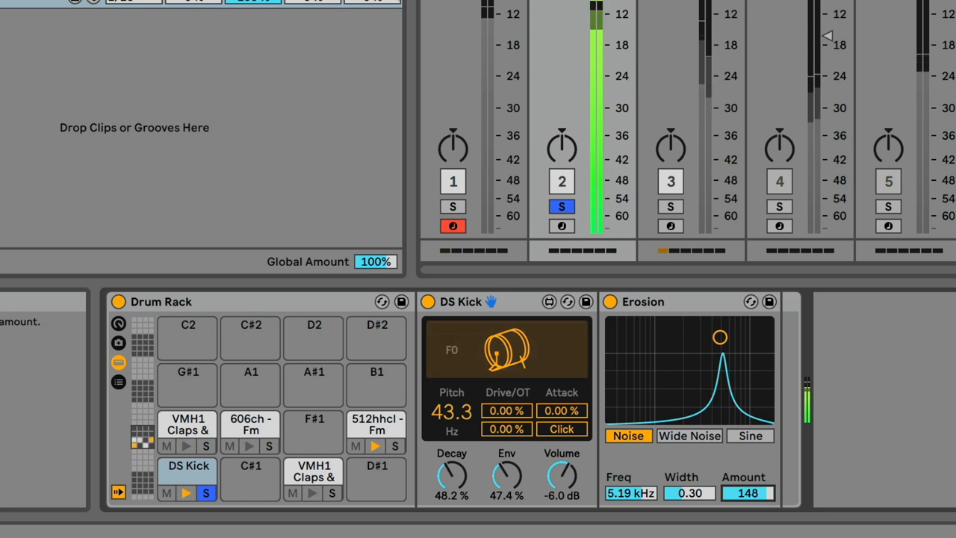
pyautogui.click(207, 493)
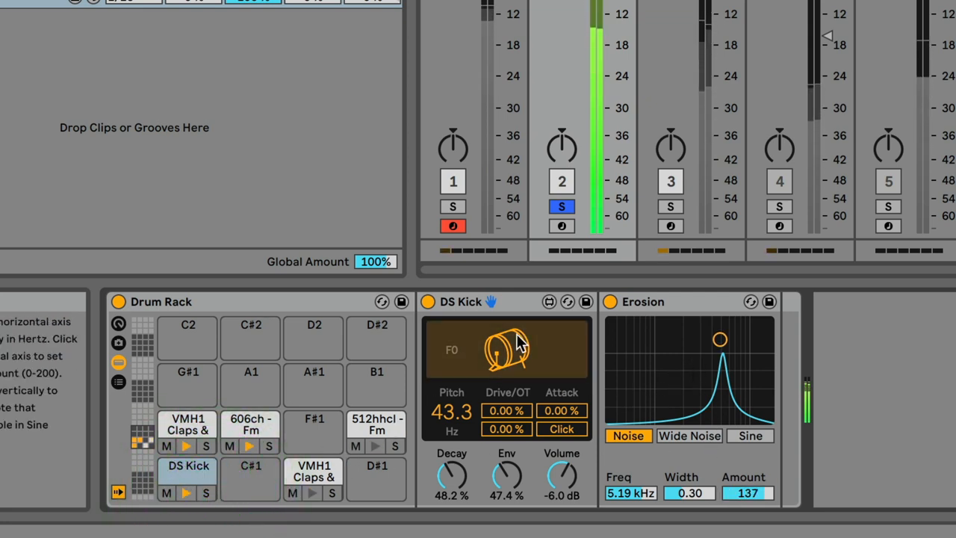
pyautogui.click(610, 301)
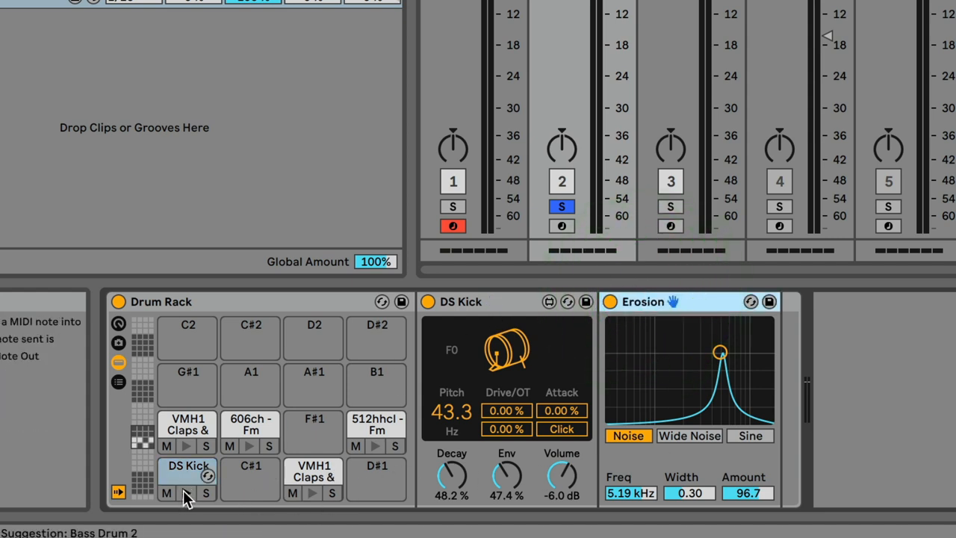
# Step: Select the VMH1 Claps & Snares 047 pad and audition the claps sample
pyautogui.click(187, 470)
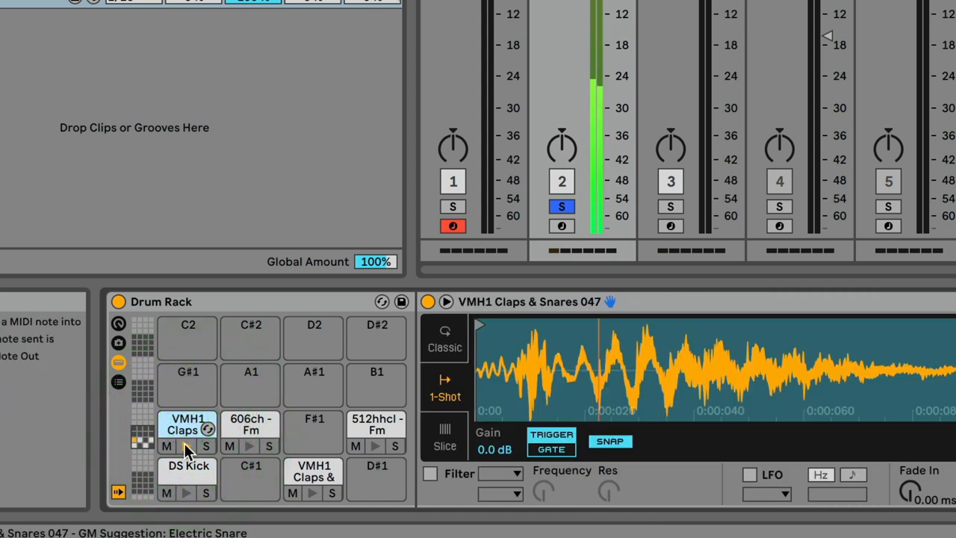
pyautogui.click(187, 448)
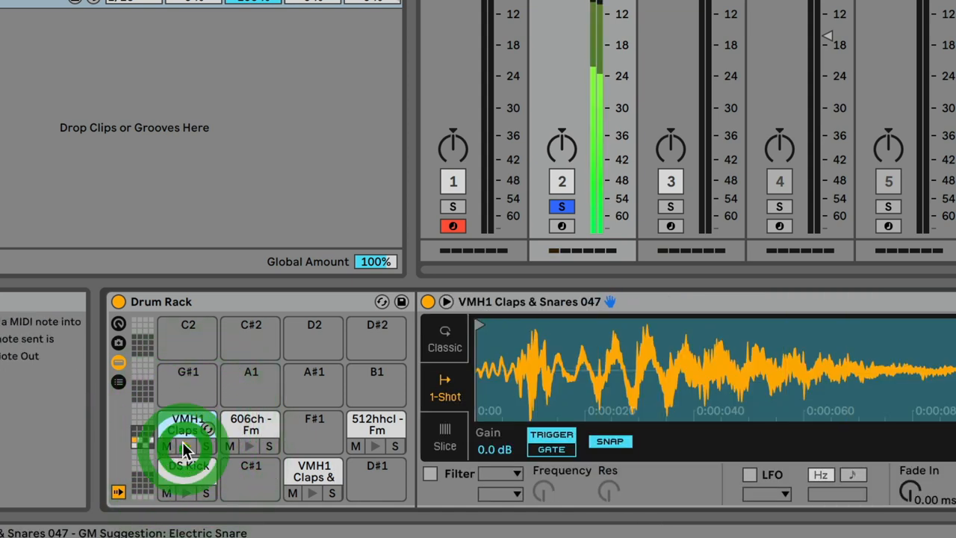
pyautogui.click(187, 430)
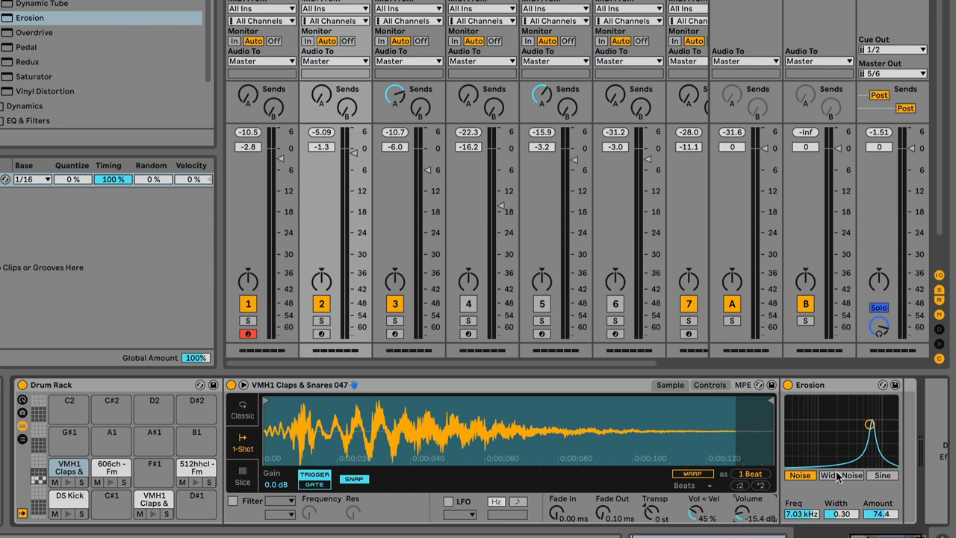
pyautogui.click(841, 475)
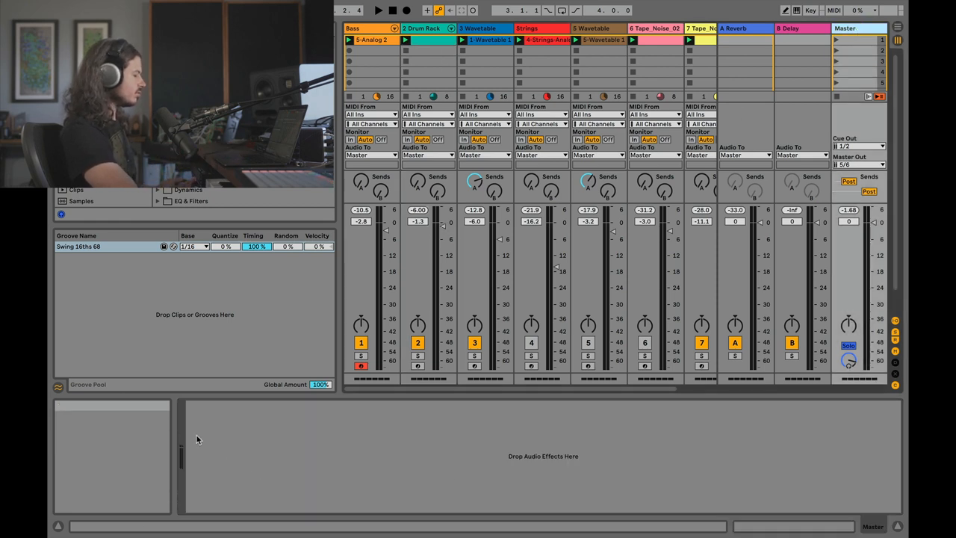
pyautogui.moveTo(308, 448)
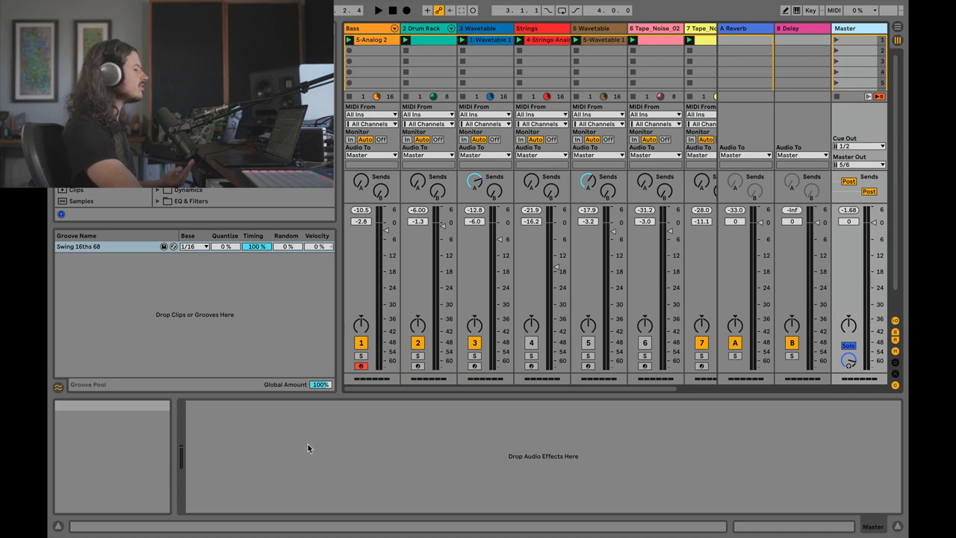
pyautogui.moveTo(630, 395)
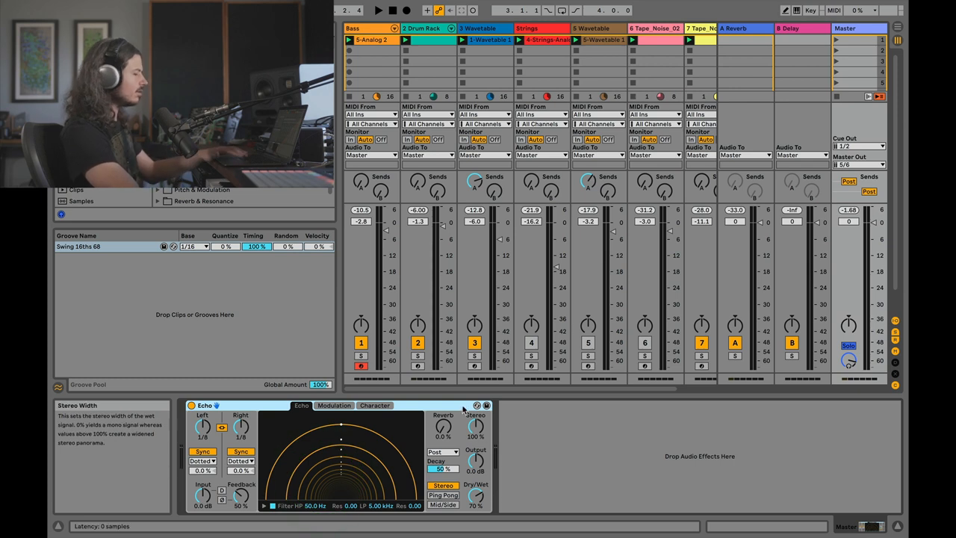
pyautogui.moveTo(306, 428)
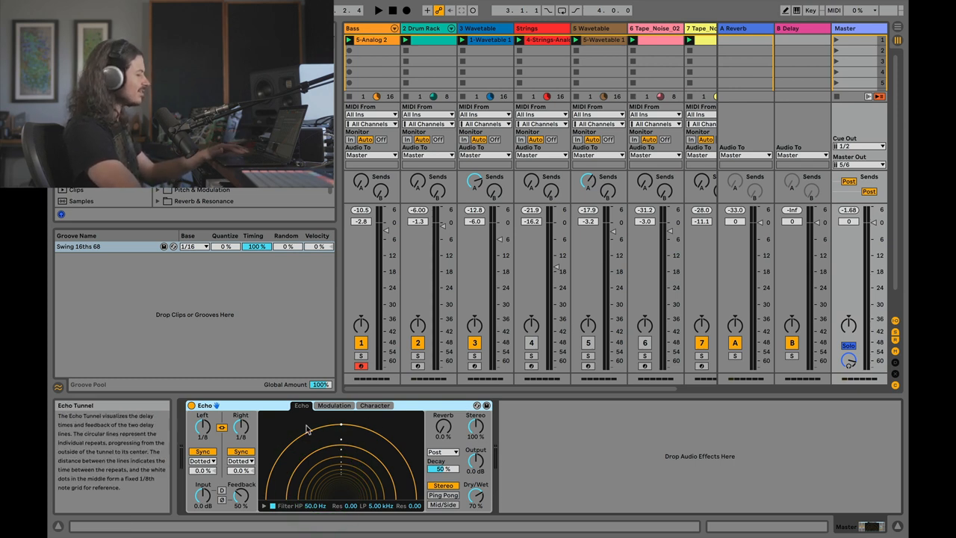
# Step: Show the Master Echo's Character settings and set Dry/Wet to 100%
pyautogui.click(374, 404)
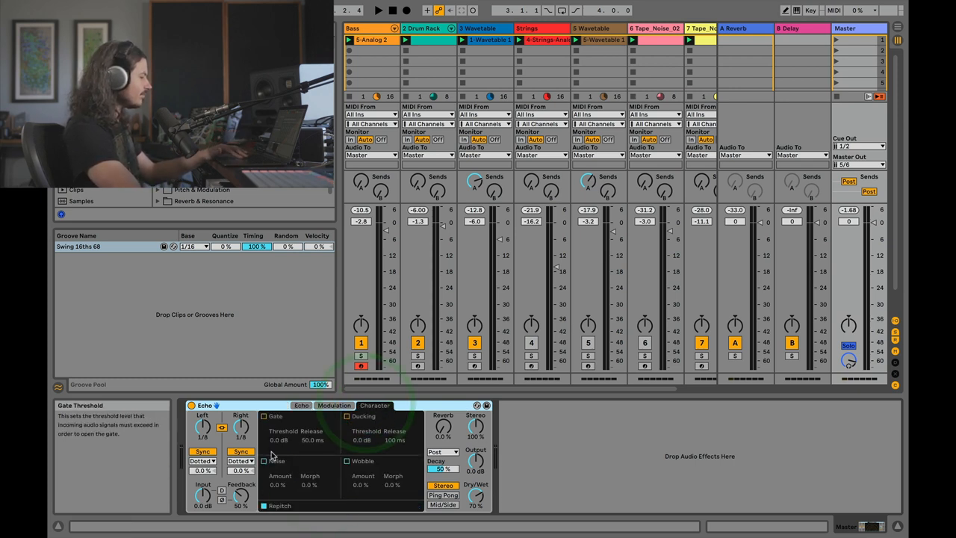
pyautogui.moveTo(280, 484)
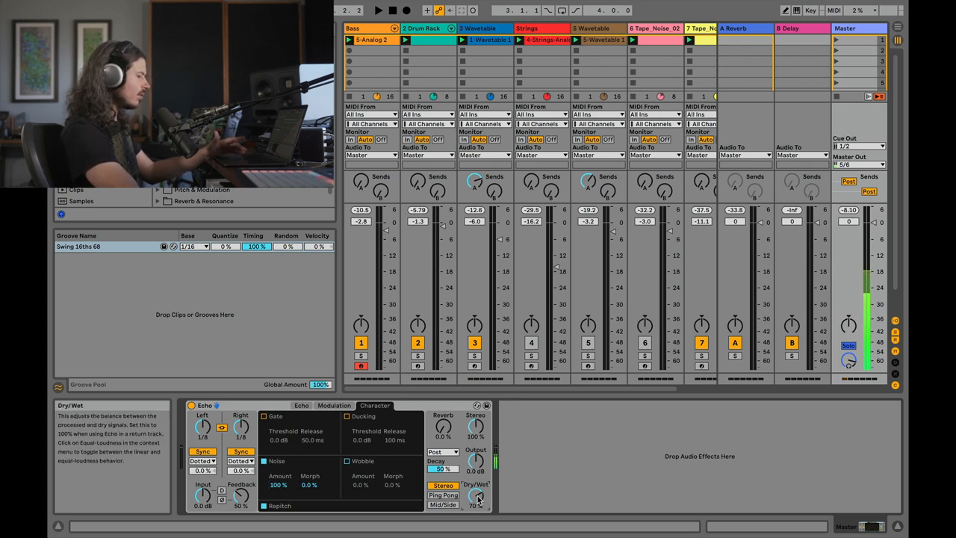
pyautogui.moveTo(477, 497); pyautogui.dragTo(477, 482)
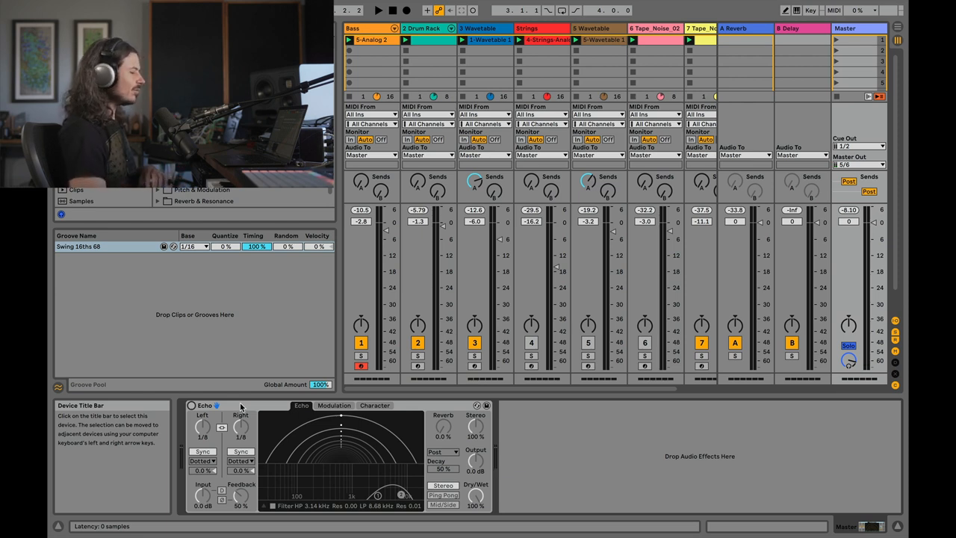
pyautogui.moveTo(269, 319)
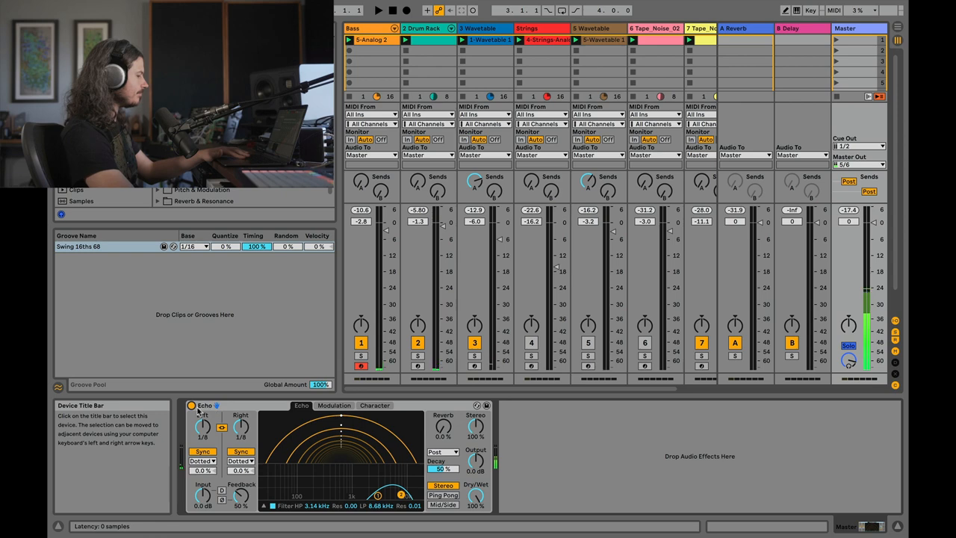
# Step: Group the Echo into an Audio Effect Rack and rename its chains 'noise' and 'dry'
pyautogui.rightClick(204, 405)
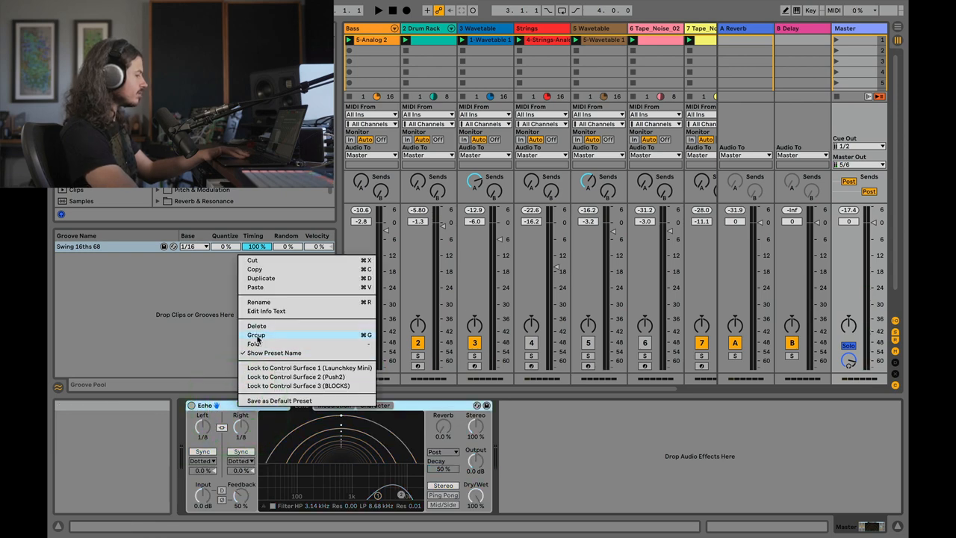
pyautogui.click(256, 335)
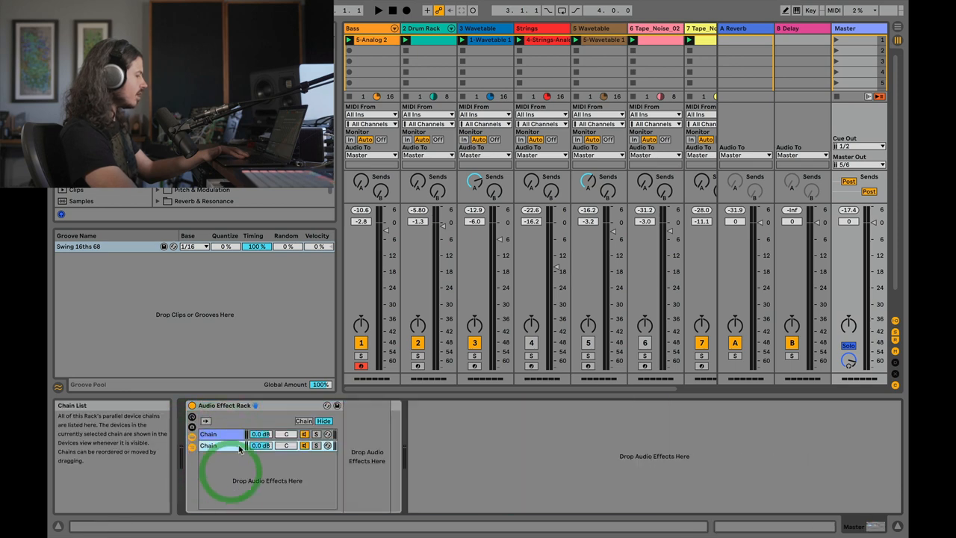
pyautogui.doubleClick(209, 445)
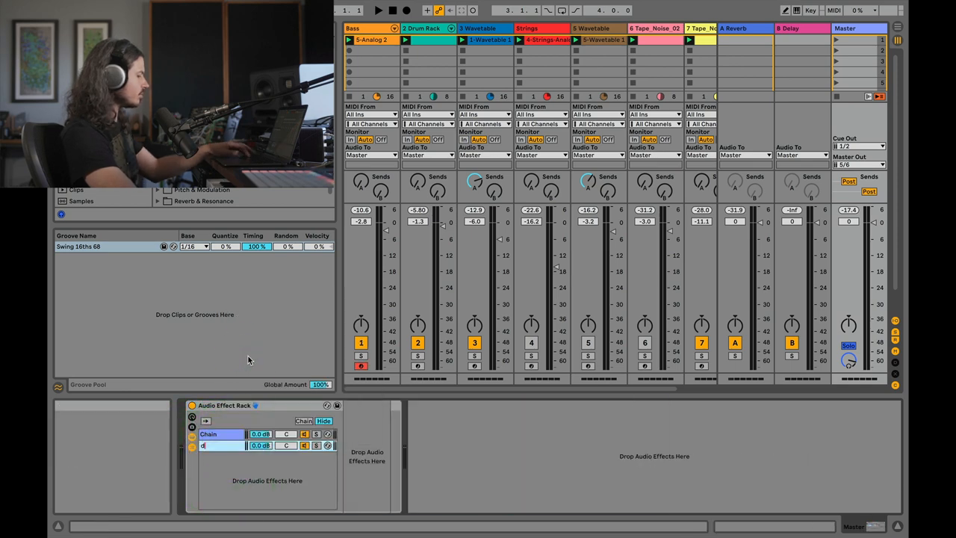
pyautogui.rightClick(203, 445)
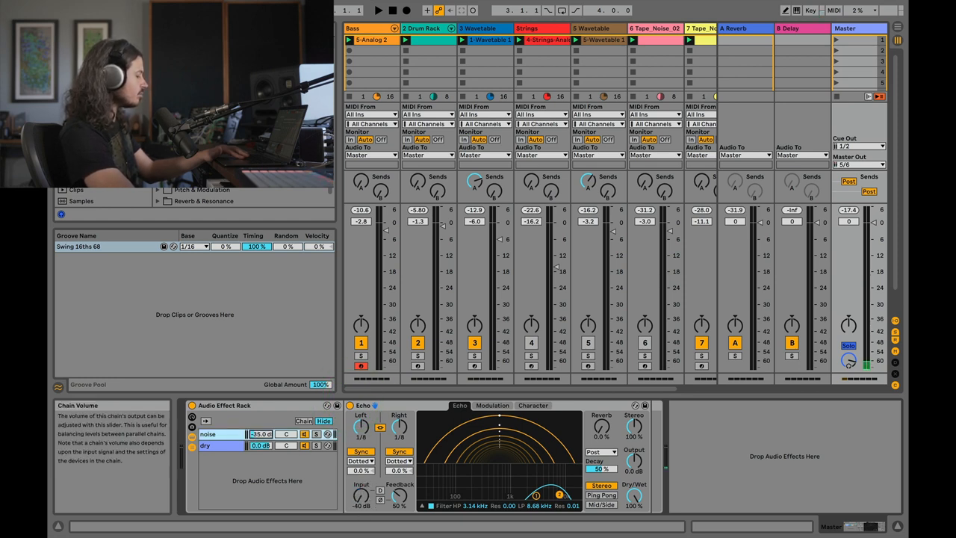
# Step: Switch the Echo off to compare the -17 dB noise chain
pyautogui.click(378, 10)
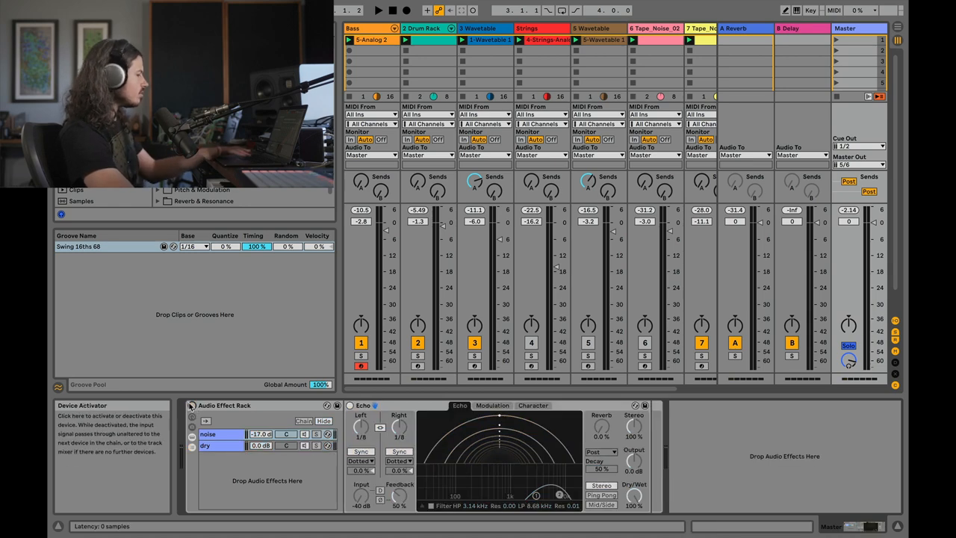
pyautogui.moveTo(179, 463)
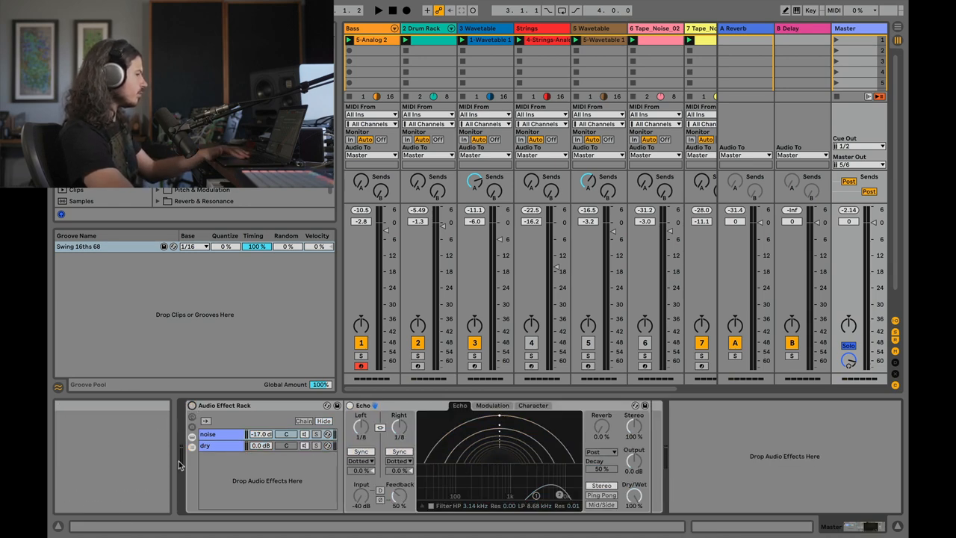
pyautogui.moveTo(656, 35)
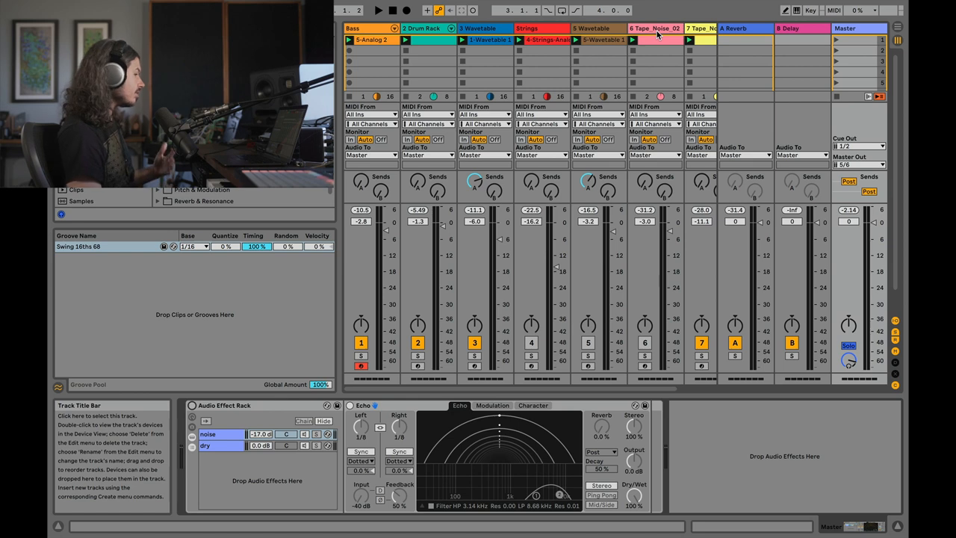
pyautogui.moveTo(304, 334)
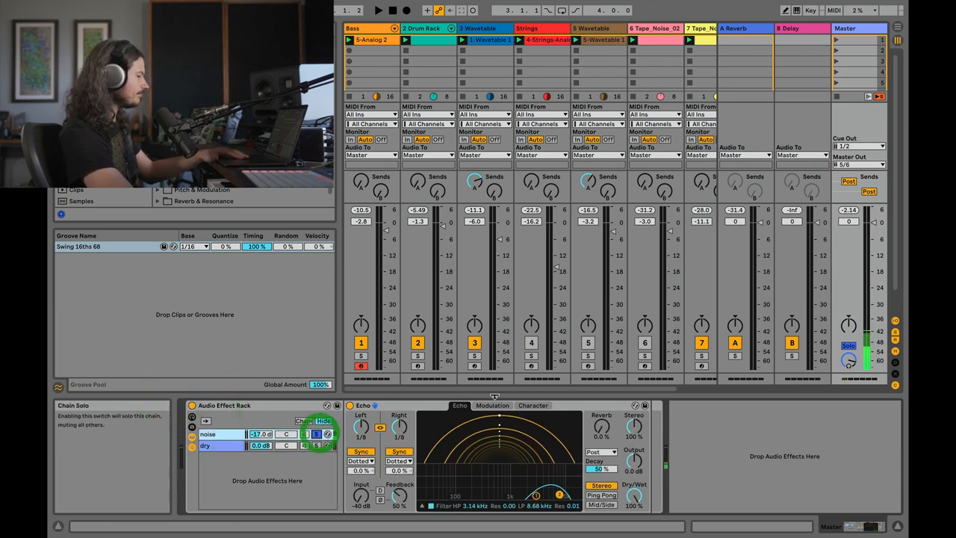
# Step: Set Echo modulation to 0.82 Hz, 155° phase, 38% filter mod; view Character
pyautogui.click(492, 405)
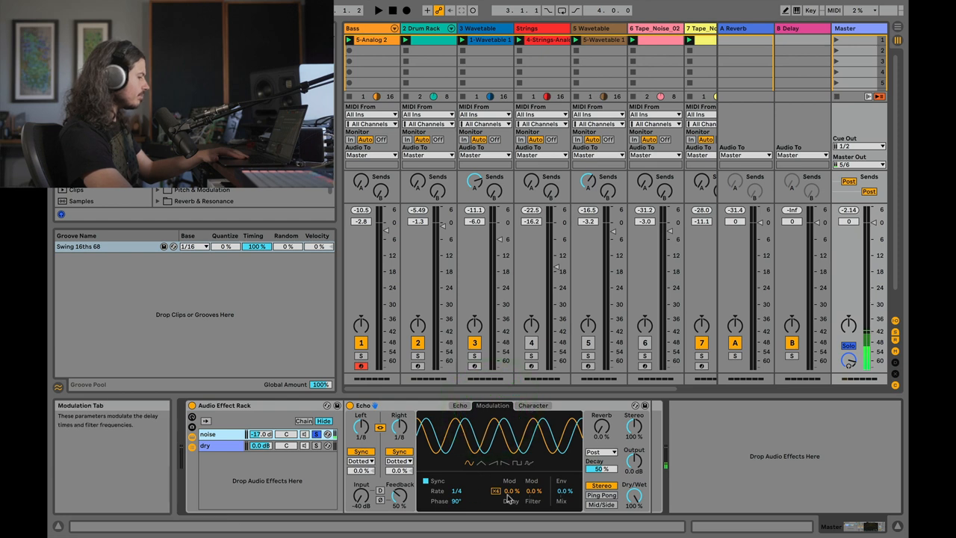
pyautogui.moveTo(532, 491); pyautogui.dragTo(532, 470)
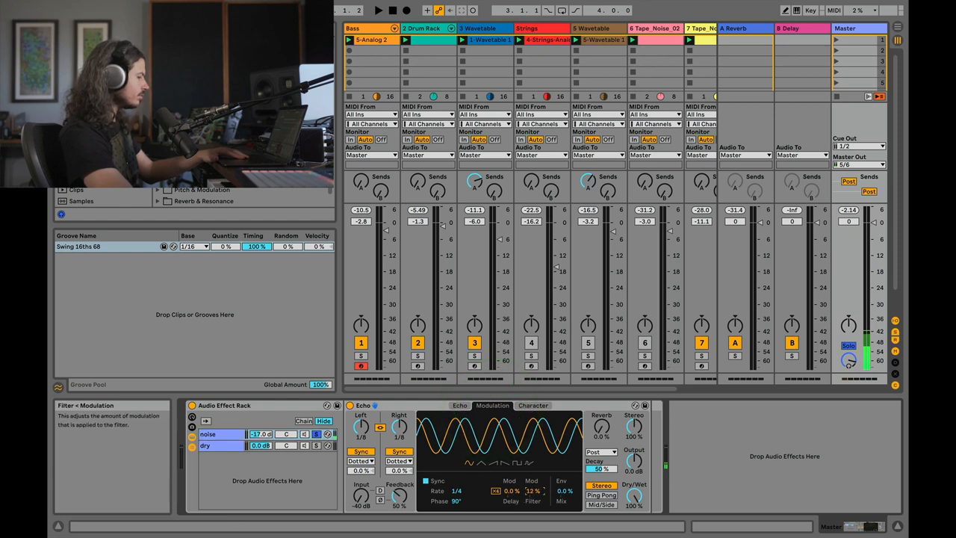
pyautogui.moveTo(532, 490); pyautogui.dragTo(532, 473)
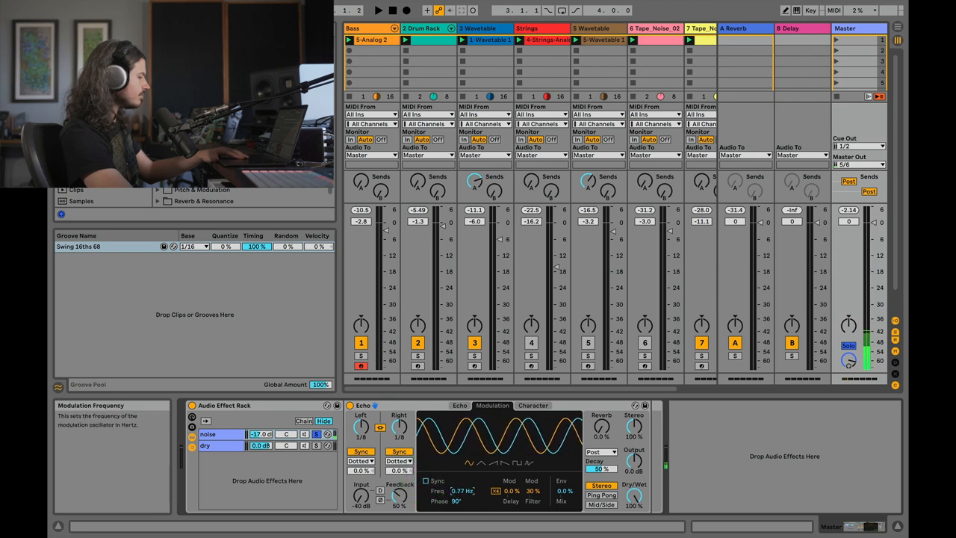
pyautogui.moveTo(454, 501); pyautogui.dragTo(454, 493)
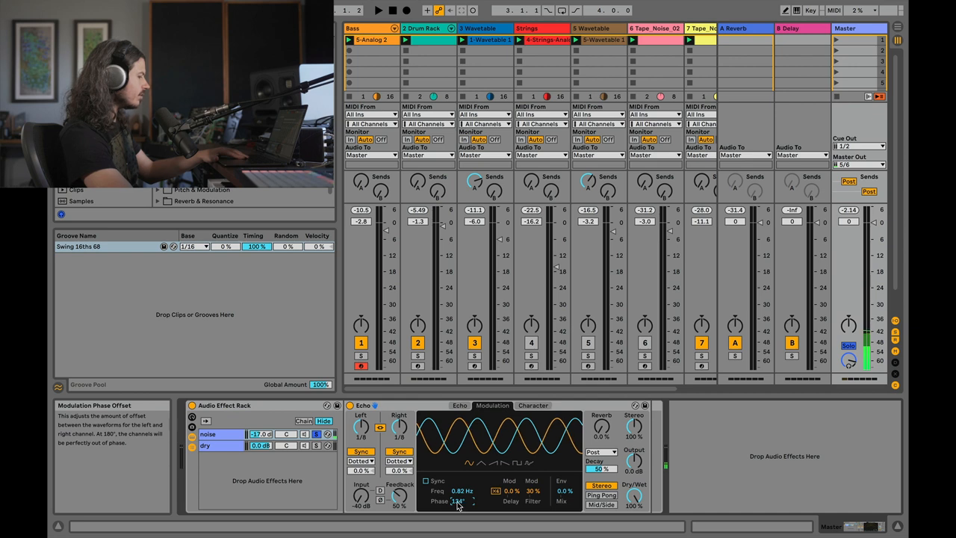
pyautogui.moveTo(458, 501); pyautogui.dragTo(471, 501)
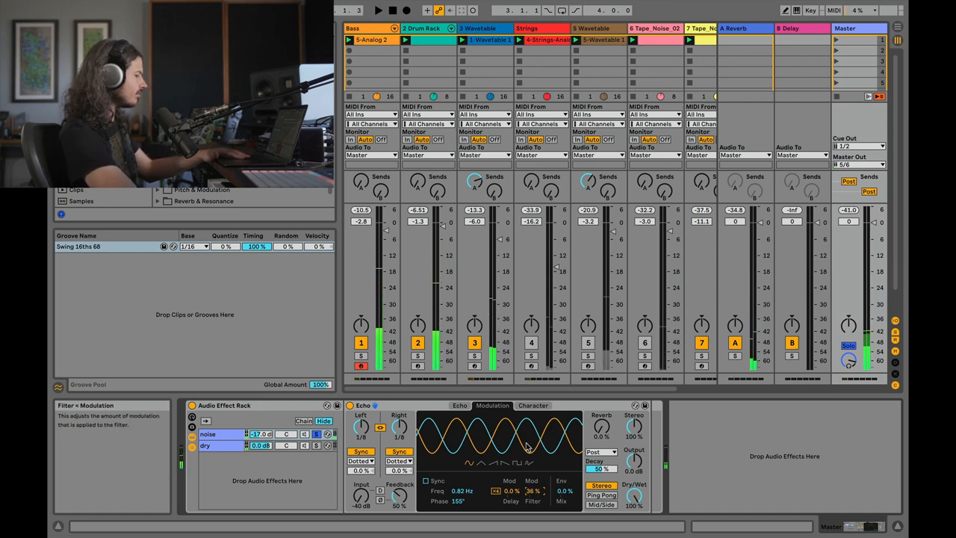
pyautogui.click(533, 405)
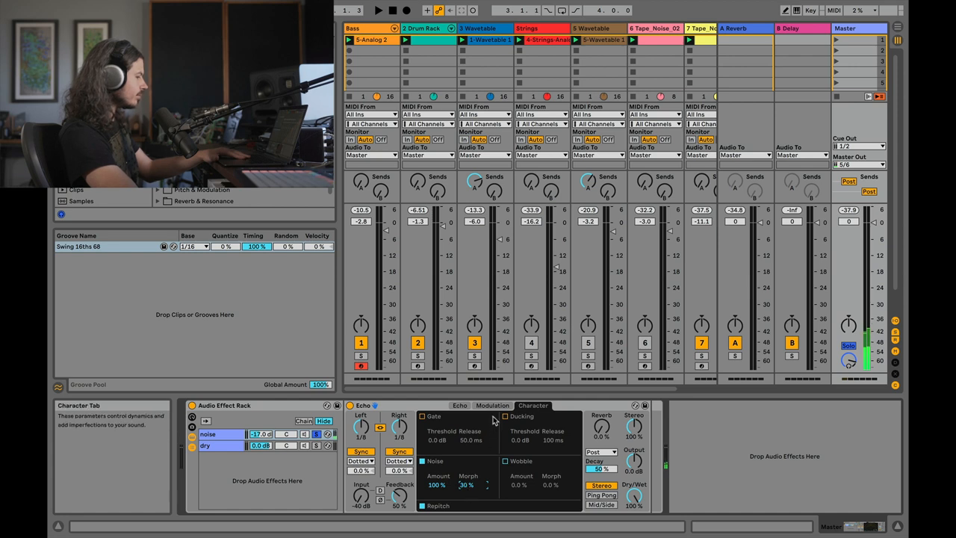
# Step: Raise the Echo's Noise Morph to 90% in the noise character settings
pyautogui.click(460, 404)
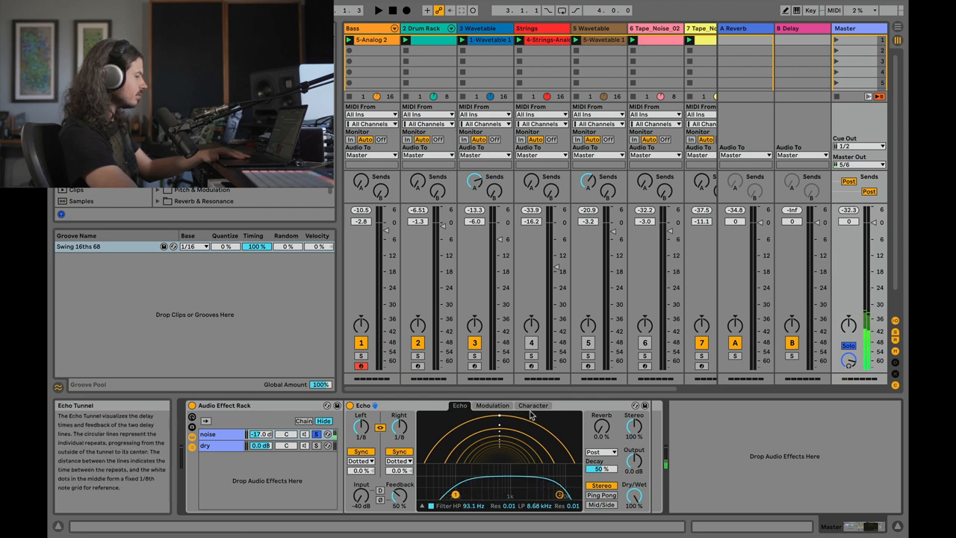
pyautogui.click(532, 405)
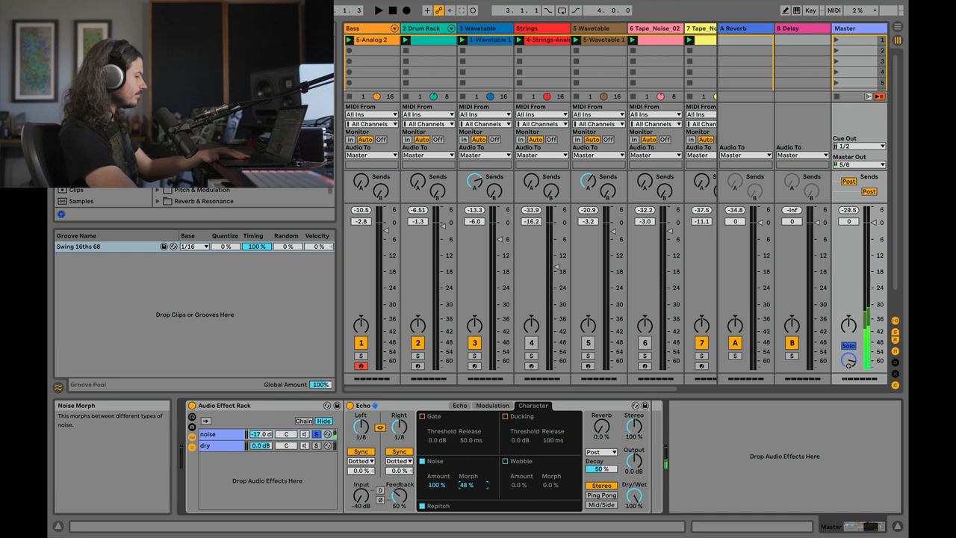
pyautogui.moveTo(466, 485); pyautogui.dragTo(466, 478)
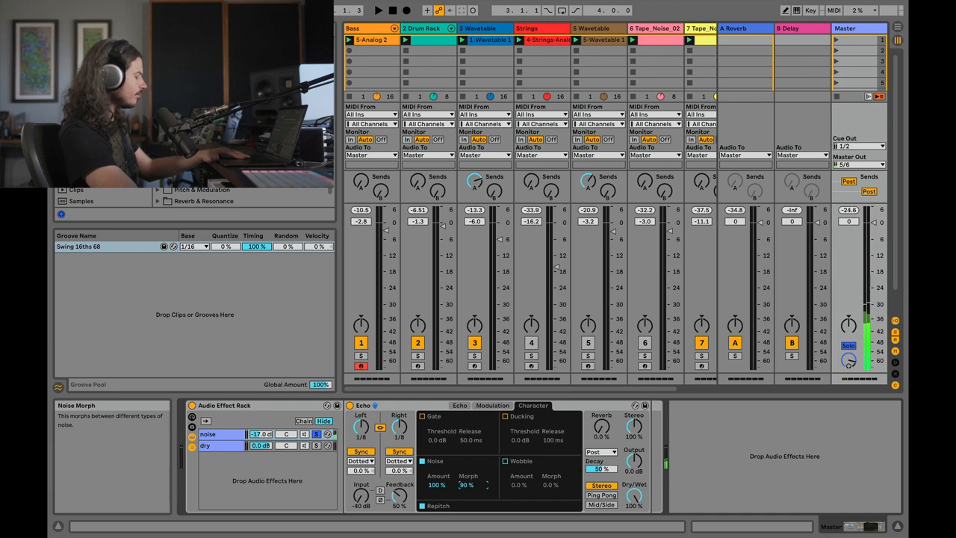
pyautogui.moveTo(465, 485); pyautogui.dragTo(465, 485)
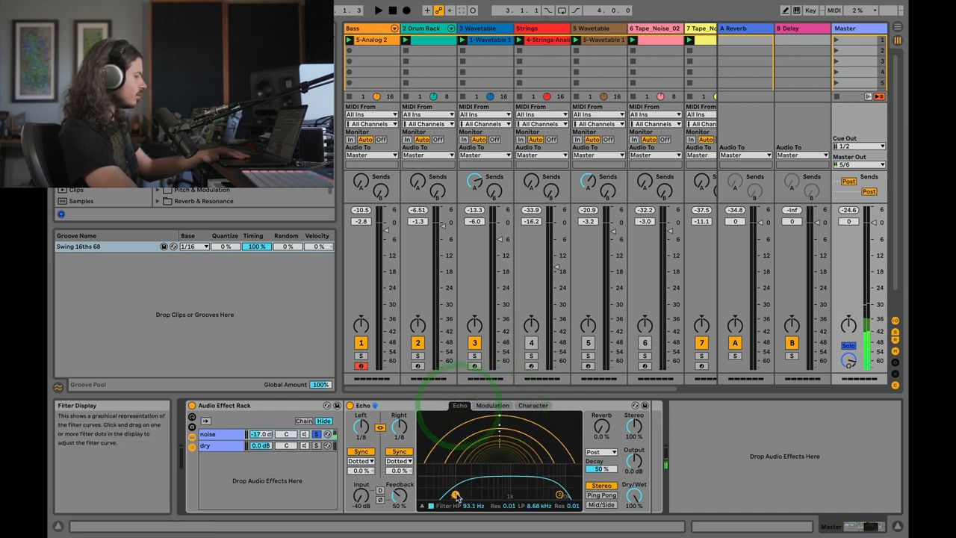
# Step: Narrow the Echo filter to 1.51–8.91 kHz and set the noise chain near -26.5 dB
pyautogui.moveTo(458, 498); pyautogui.dragTo(516, 494)
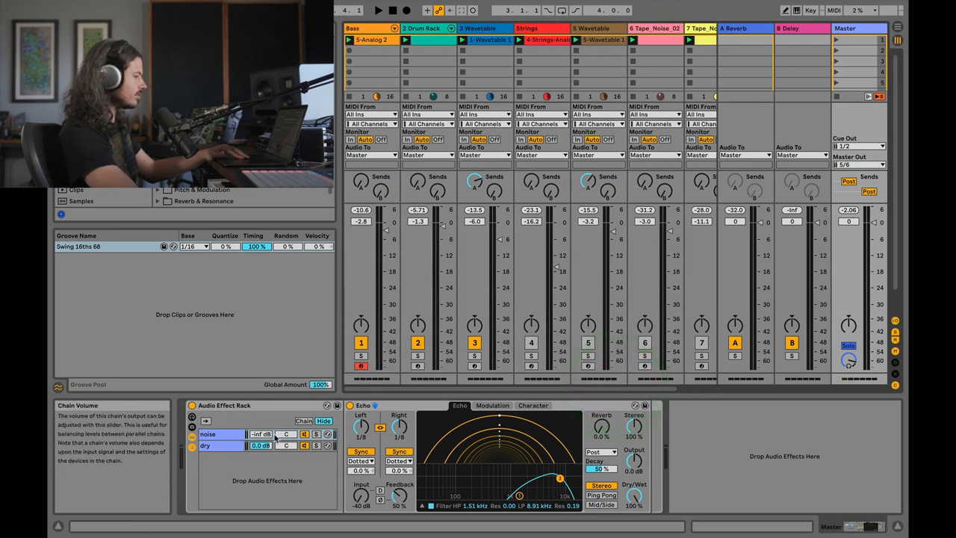
pyautogui.click(208, 434)
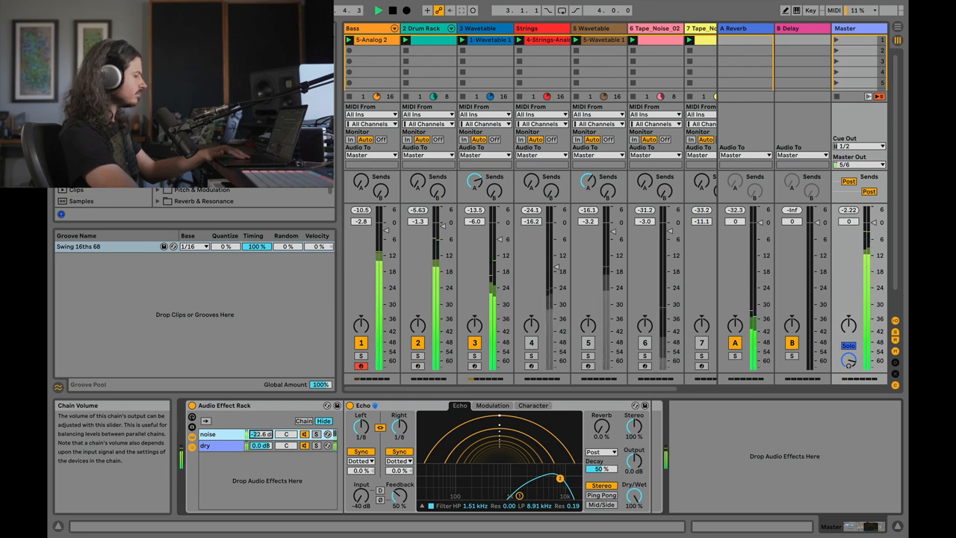
pyautogui.moveTo(262, 434); pyautogui.dragTo(257, 434)
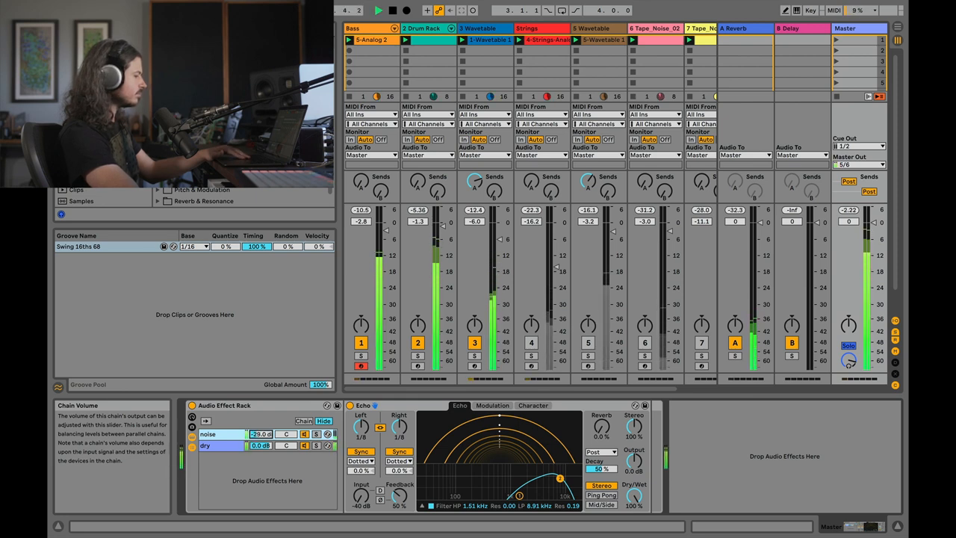
pyautogui.moveTo(262, 433); pyautogui.dragTo(261, 430)
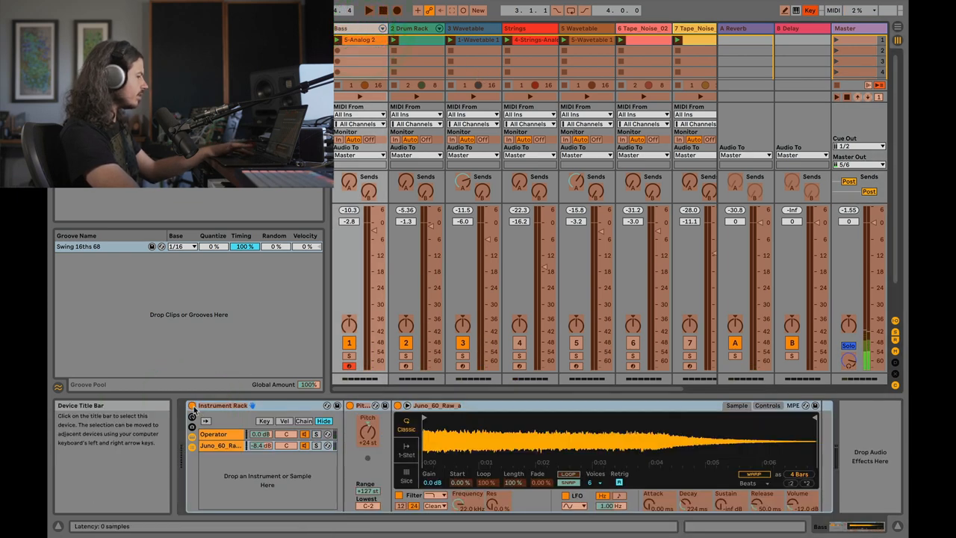
# Step: Leave Key Map mode on the Master rack and bypass the noise Echo during playback
pyautogui.click(286, 445)
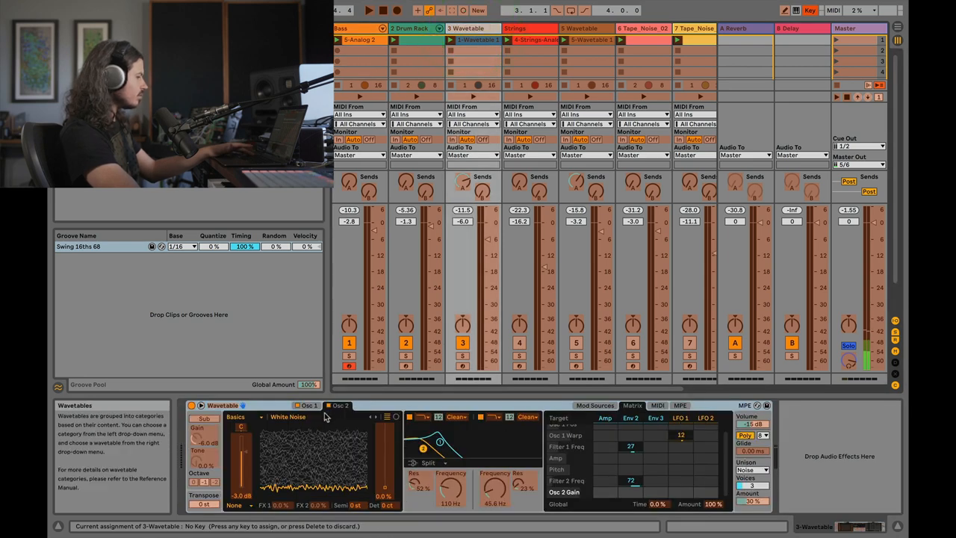
pyautogui.click(415, 33)
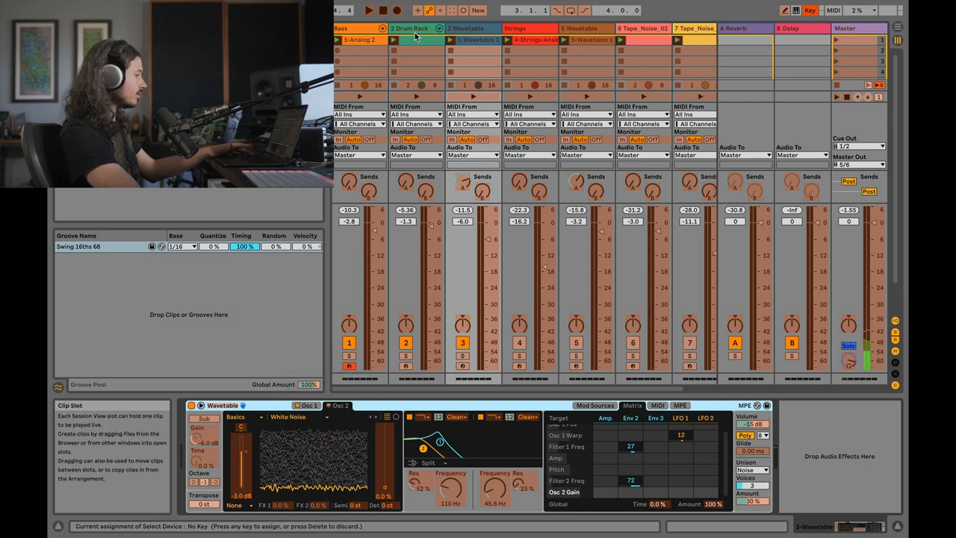
pyautogui.click(409, 27)
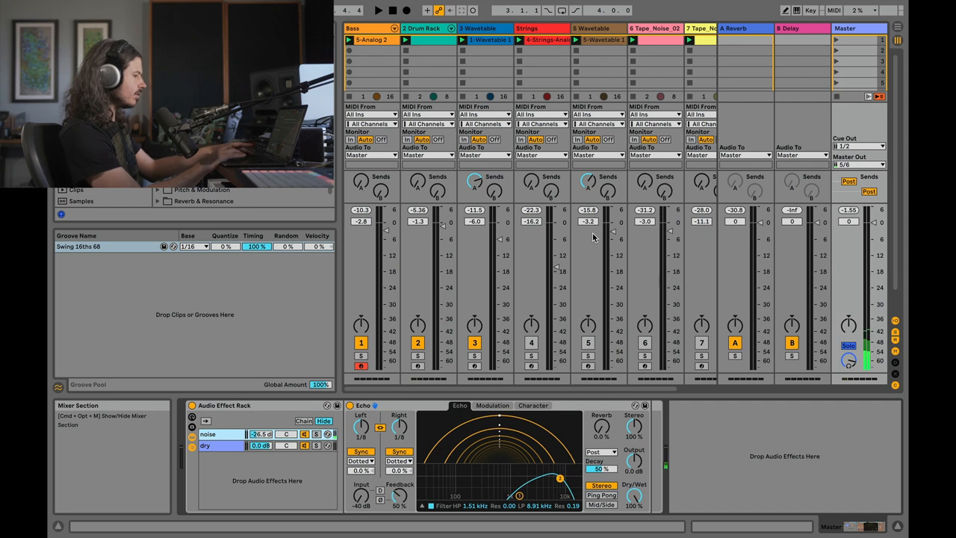
pyautogui.click(378, 9)
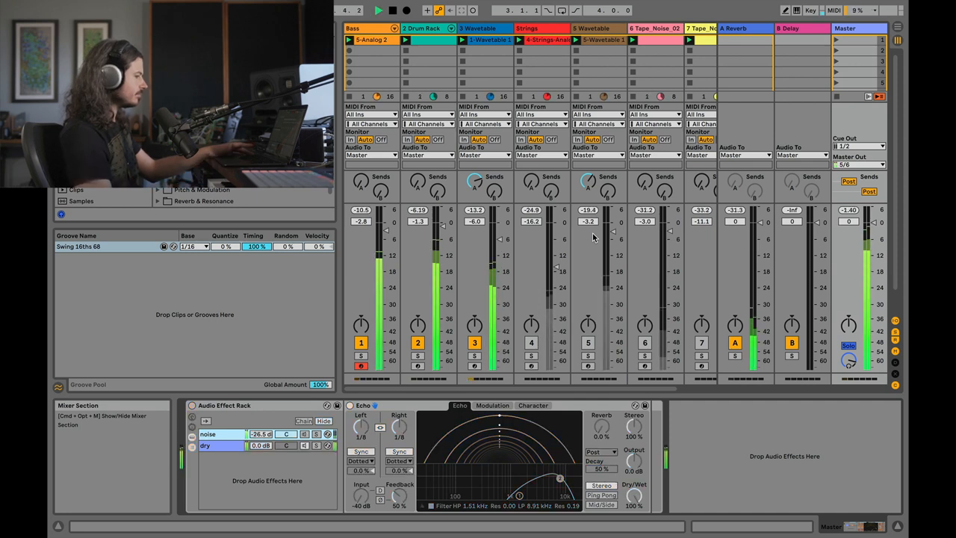